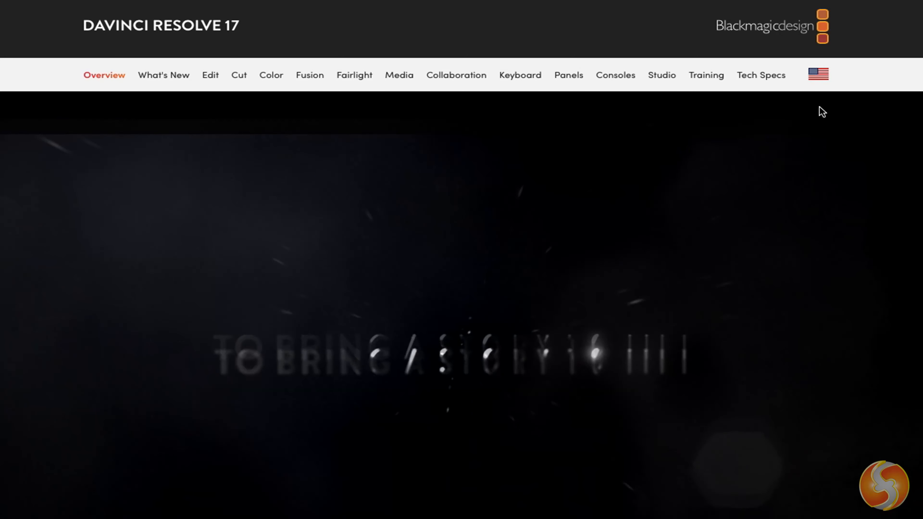
Scrub through the finished Venice timeline to preview the end result.
scroll("down", 3)
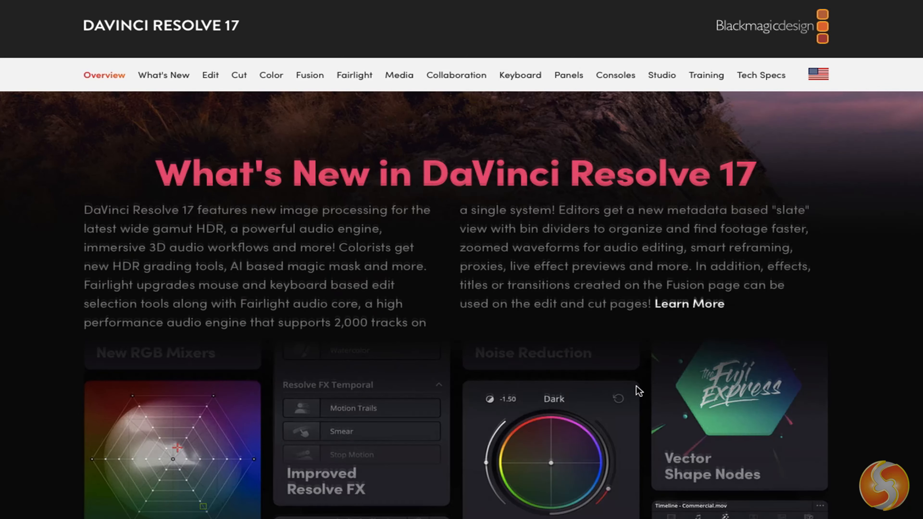
scroll("down", 3)
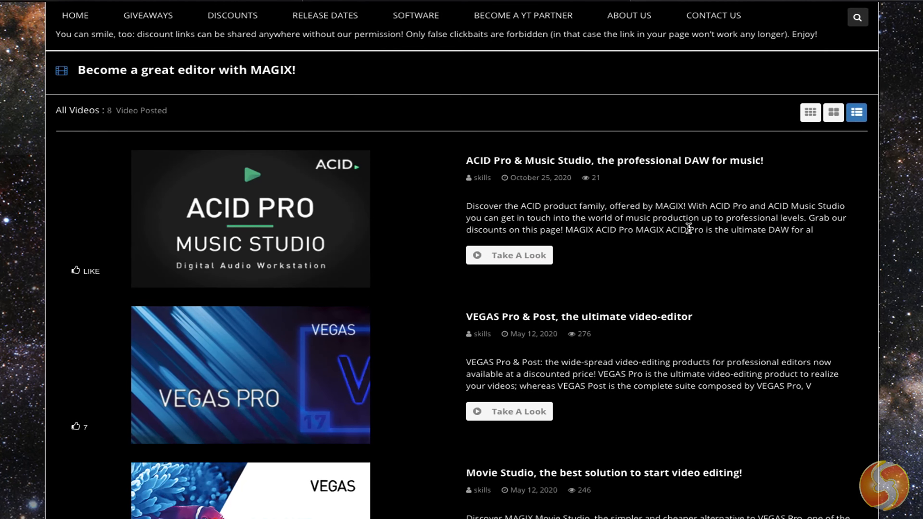
scroll("down", 3)
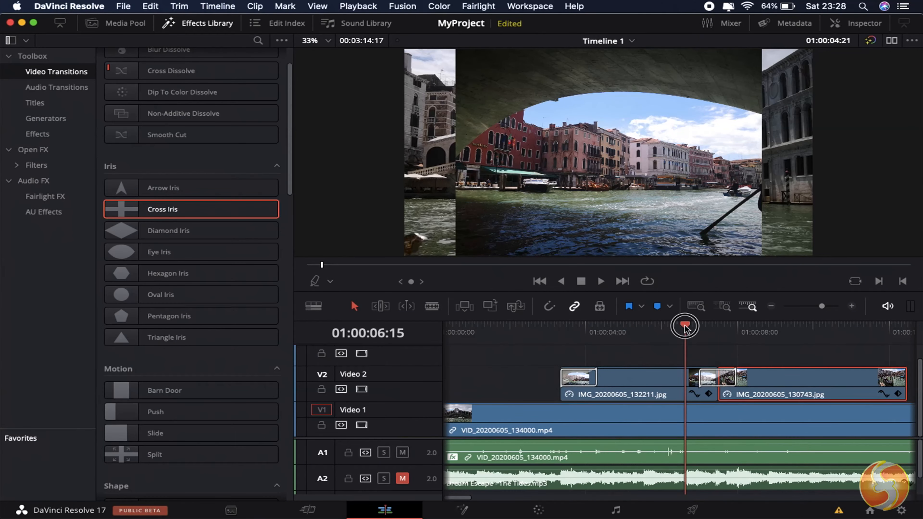
left_click_drag(685, 325, 724, 341)
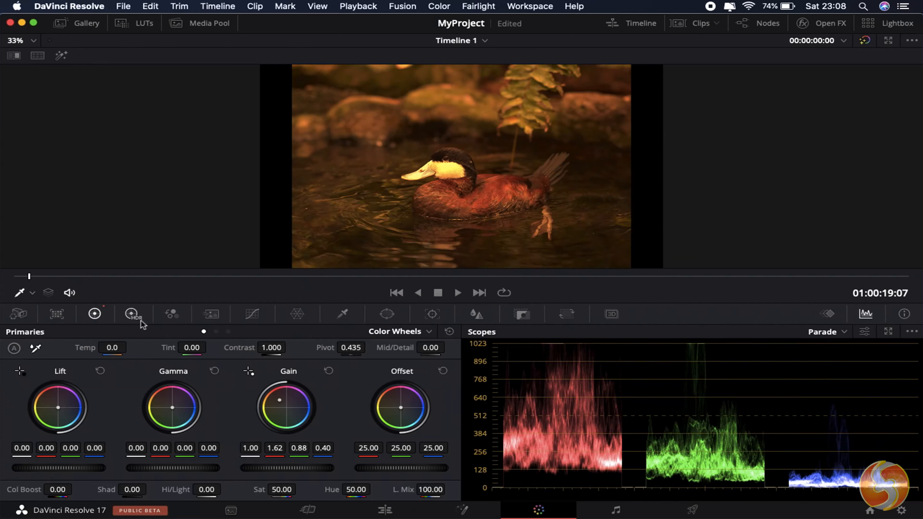
mouse_move(132, 313)
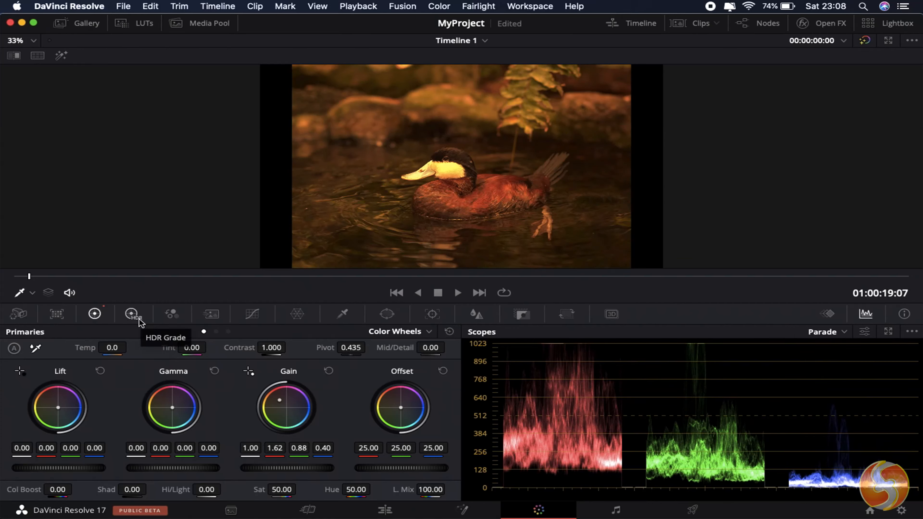
left_click(130, 314)
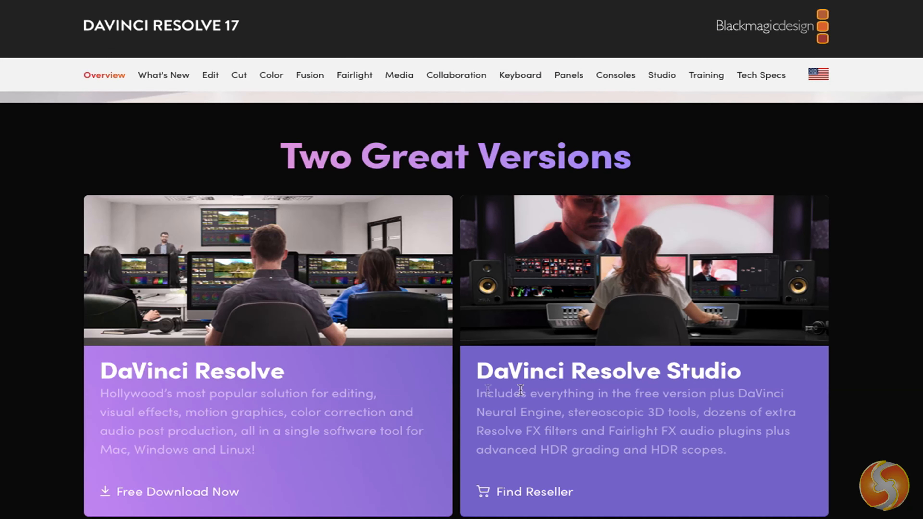
mouse_move(602, 370)
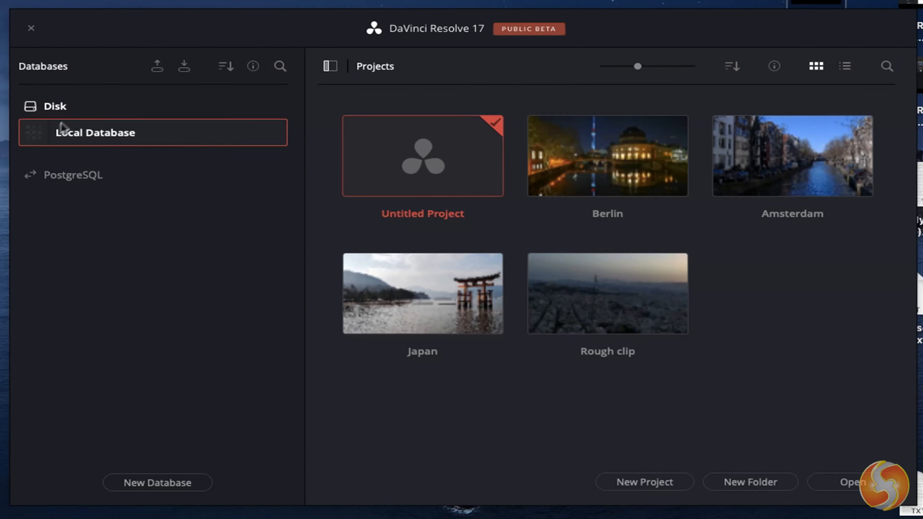
mouse_move(170, 476)
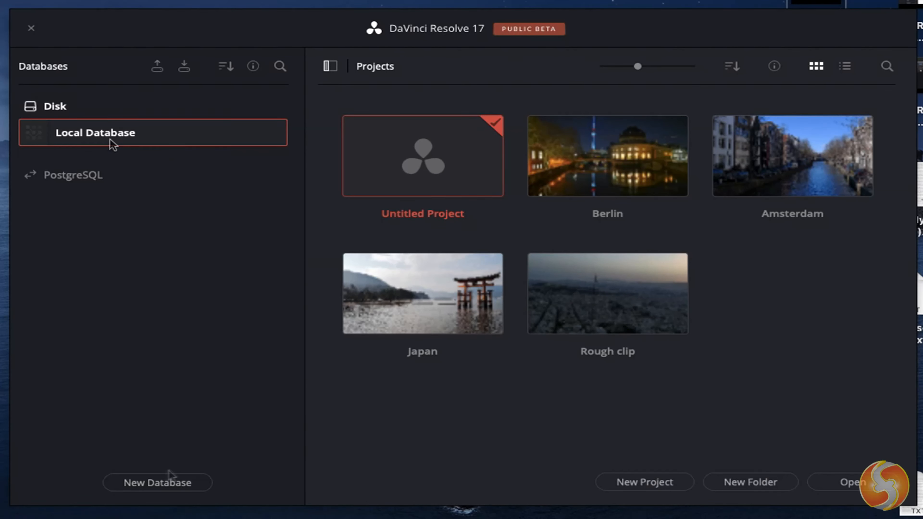
Cancel the New Database setup and create the new named project instead.
left_click(157, 482)
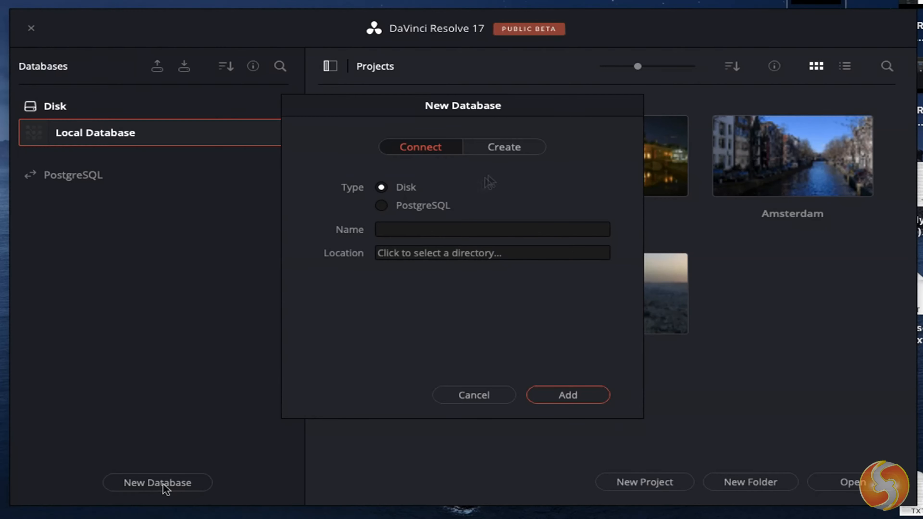
left_click(503, 147)
type("M")
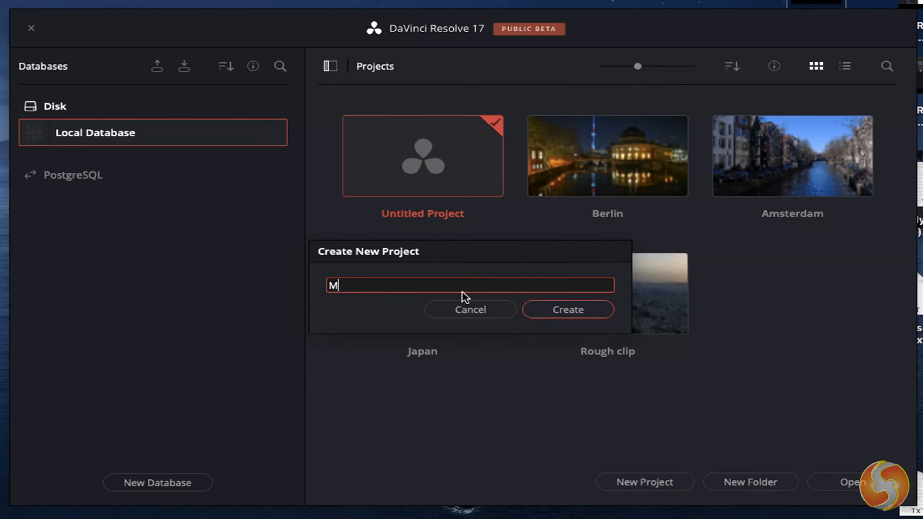
left_click(470, 309)
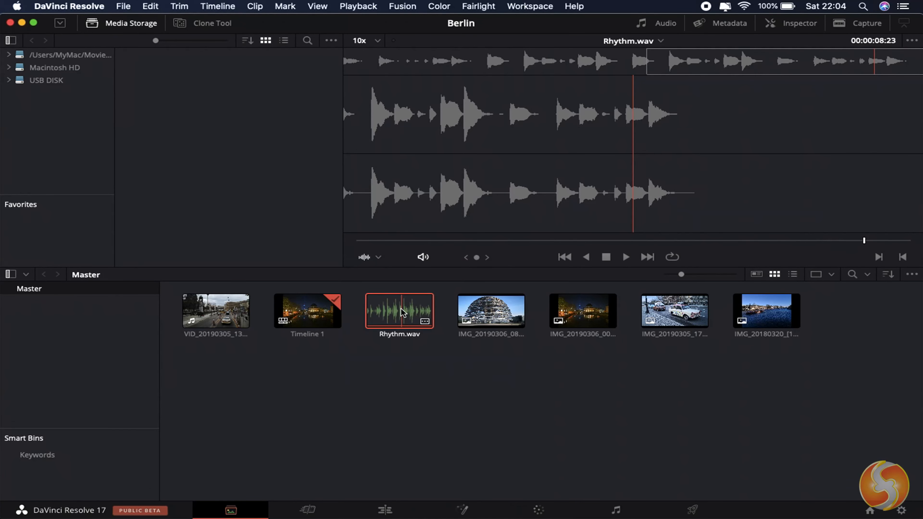
Preview the glass dome and street photos, then visit the Cut and Fusion pages.
left_click(490, 311)
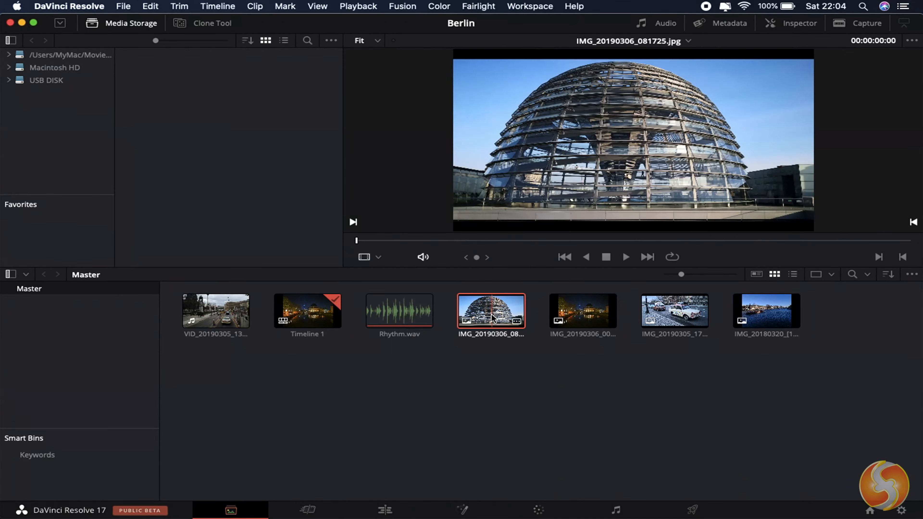
left_click(675, 311)
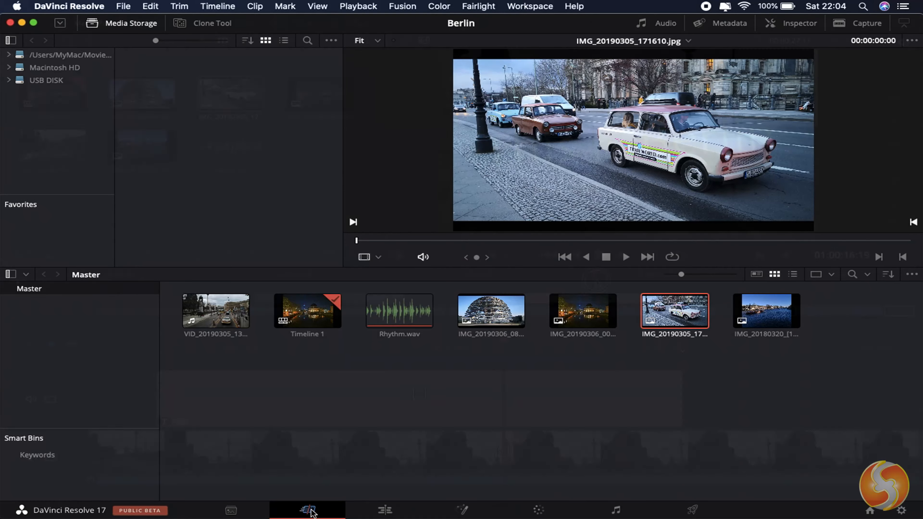
left_click(307, 510)
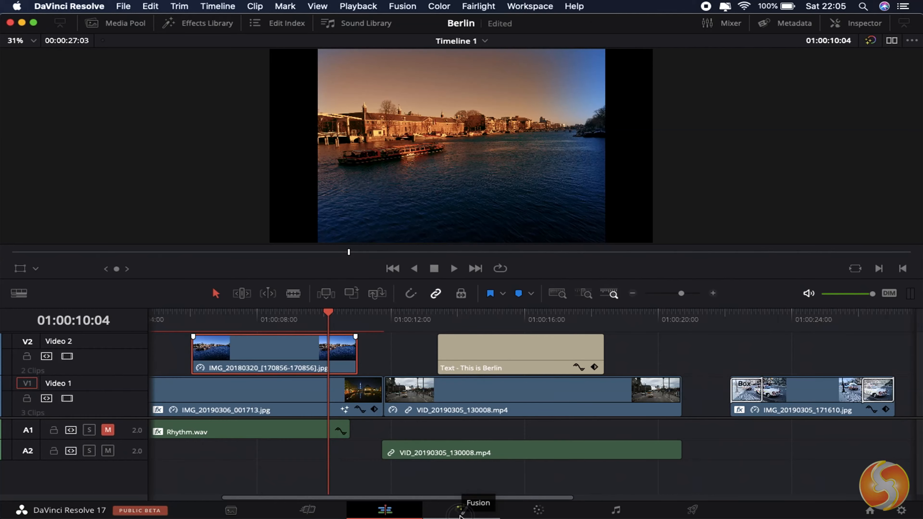
left_click(461, 509)
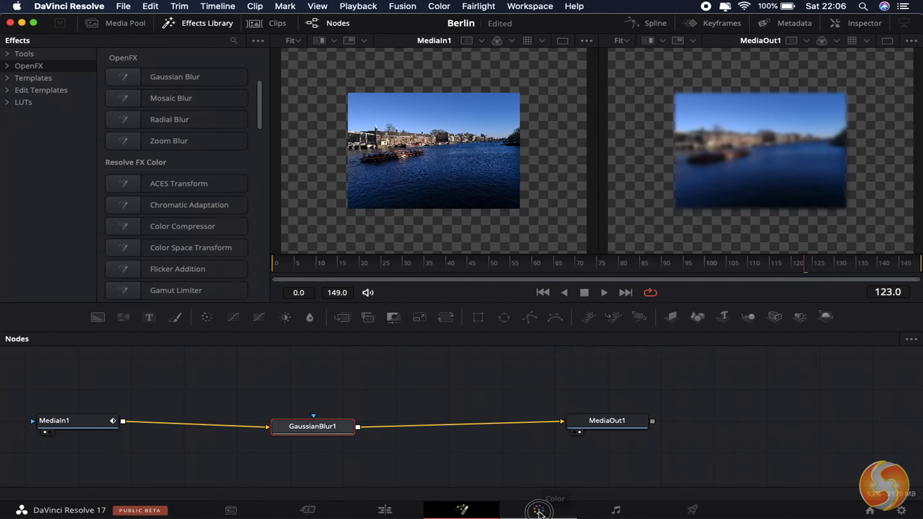
Visit the Color and Fairlight pages, ending on the Deliver page's render queue.
left_click(538, 510)
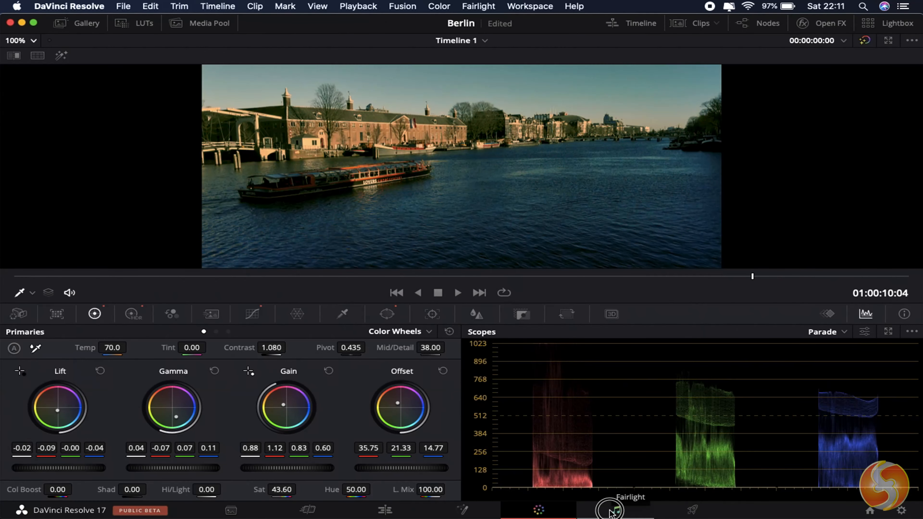
left_click(614, 509)
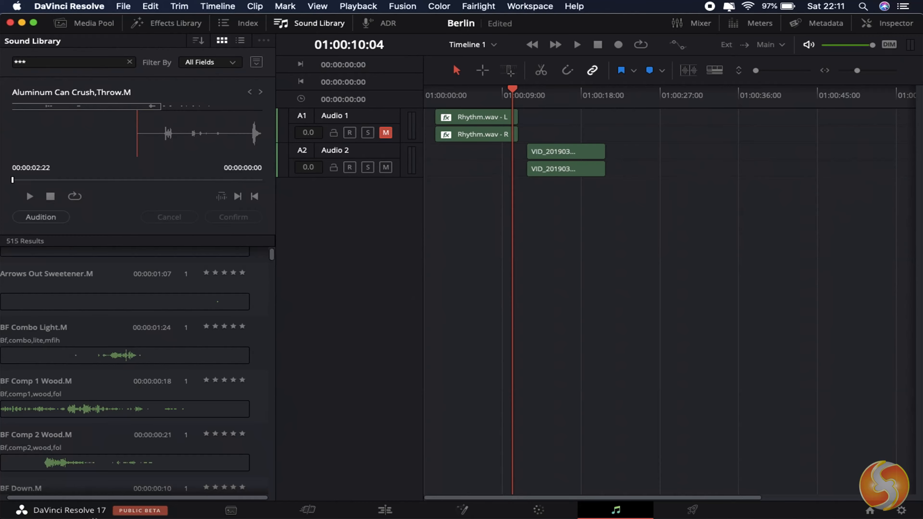
left_click(691, 509)
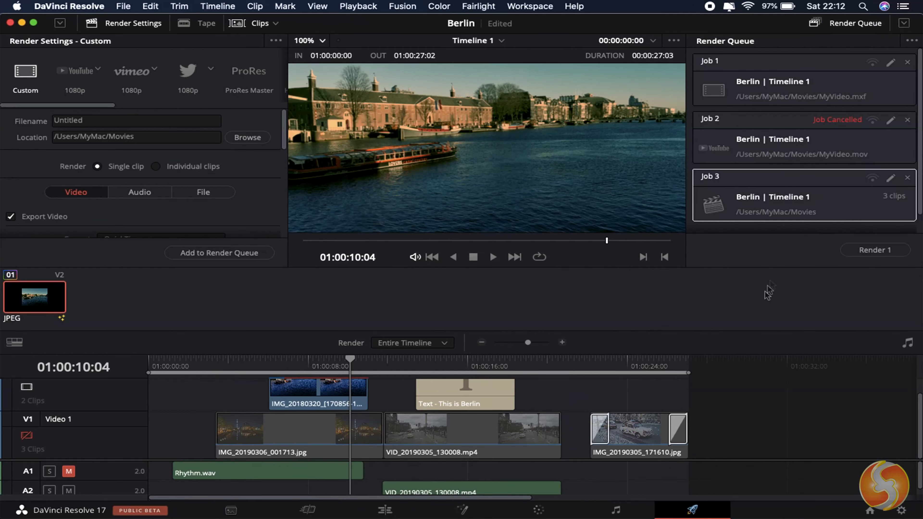
mouse_move(759, 315)
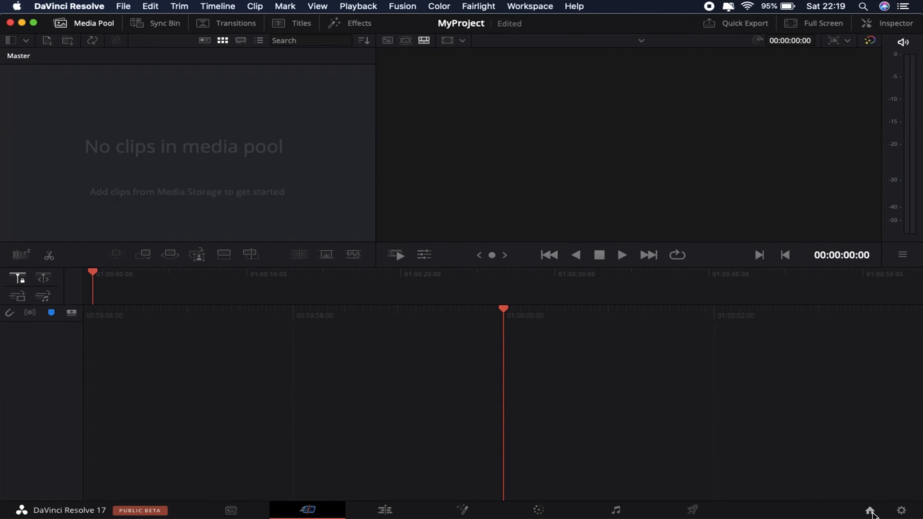
mouse_move(385, 510)
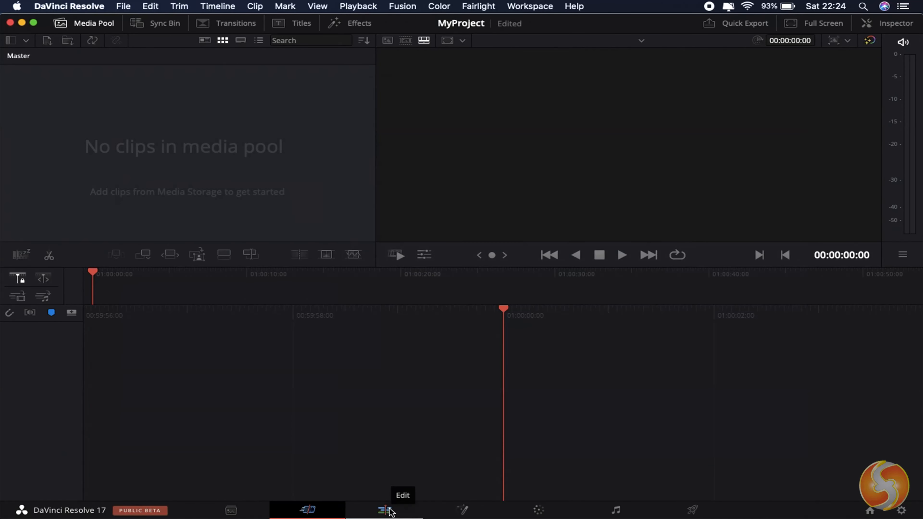
On the Edit page, play the Dream Escape - The Tides.mp3 preview, then preview the first canal photo.
left_click(383, 510)
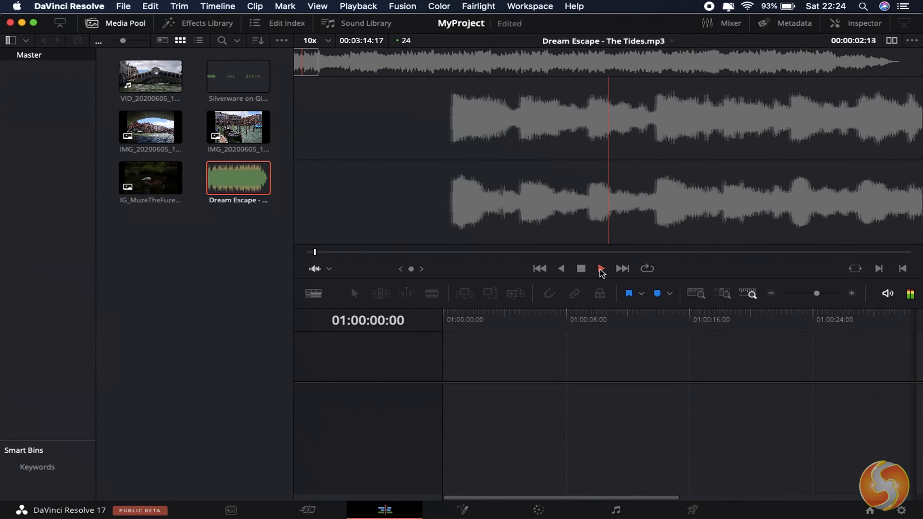
left_click(599, 268)
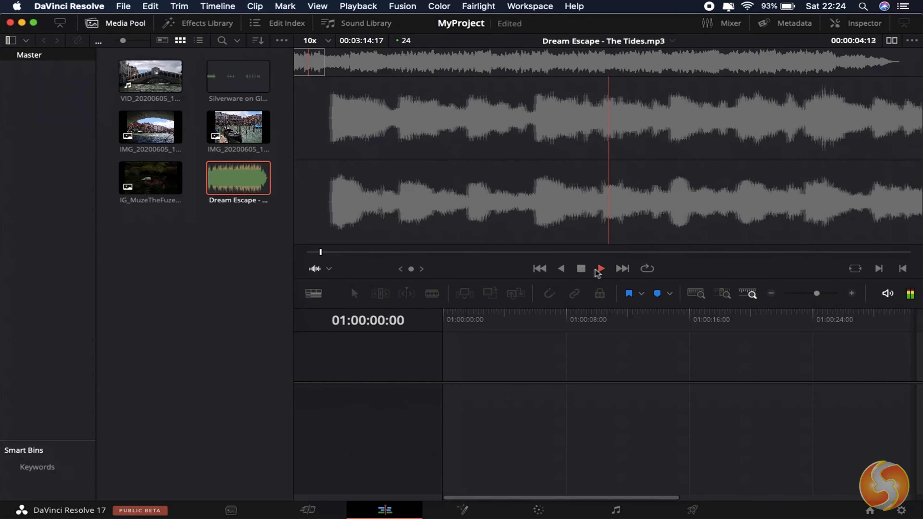
left_click(599, 268)
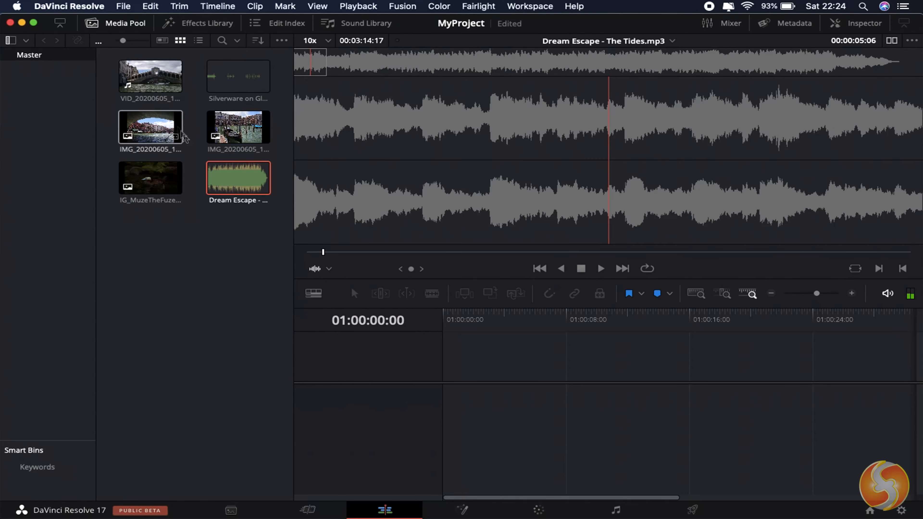
left_click(150, 76)
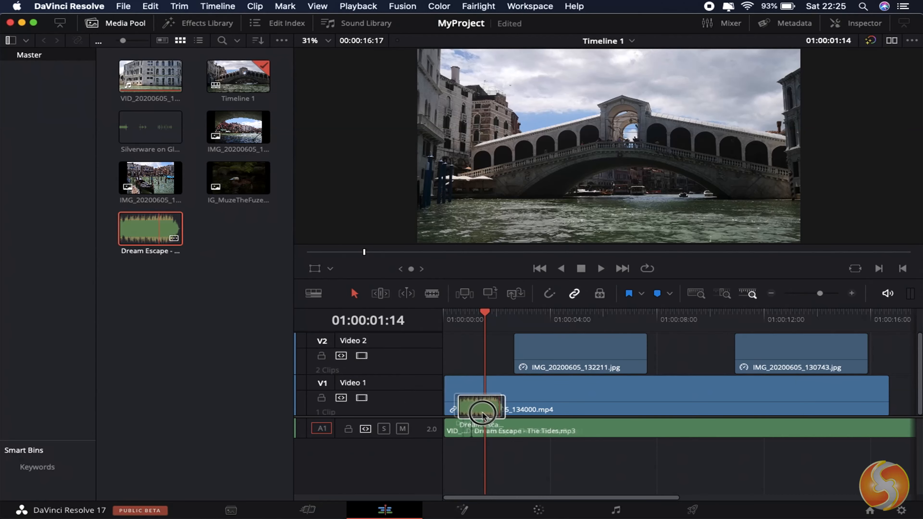
Drop Dream Escape onto audio track A2, play the timeline and jump to the gondola photo near 15 s.
left_click_drag(480, 409, 445, 450)
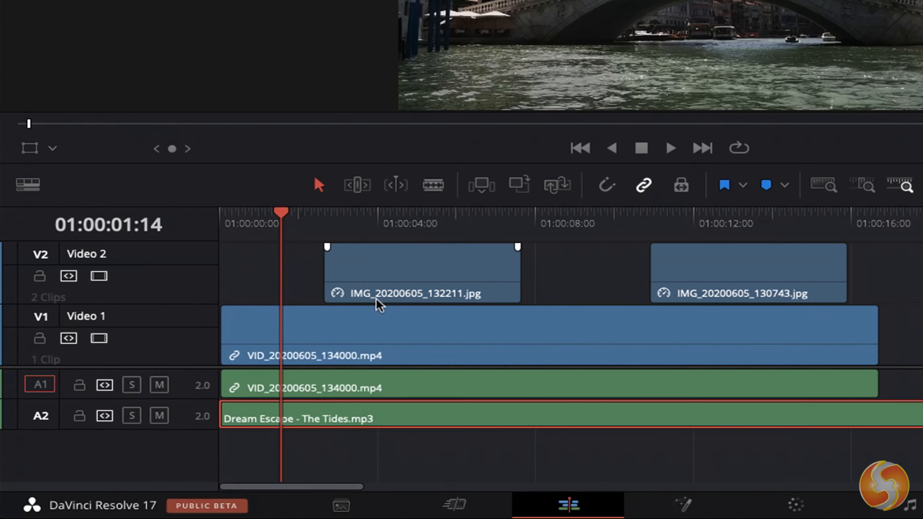
mouse_move(381, 277)
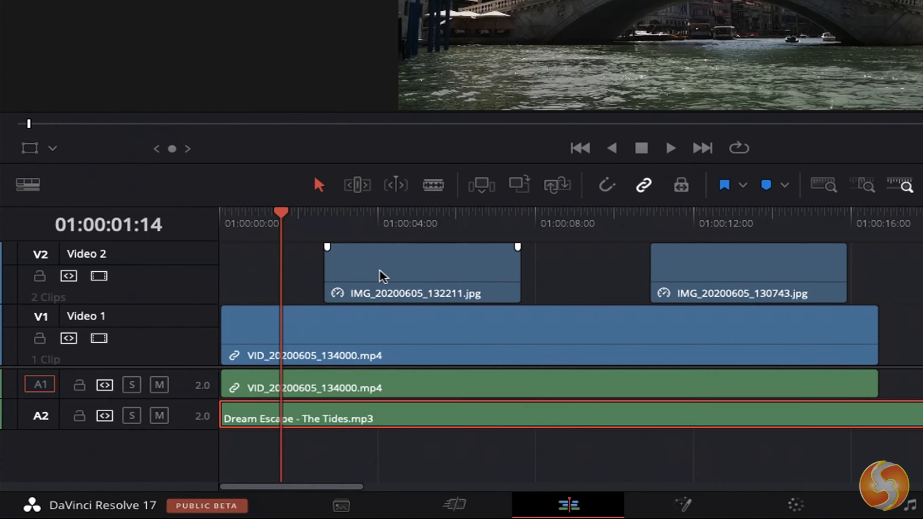
left_click(747, 272)
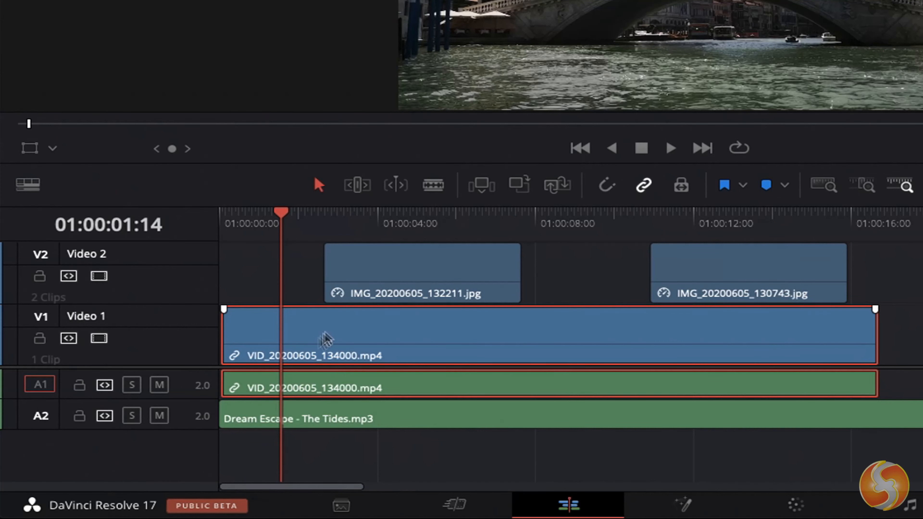
mouse_move(347, 419)
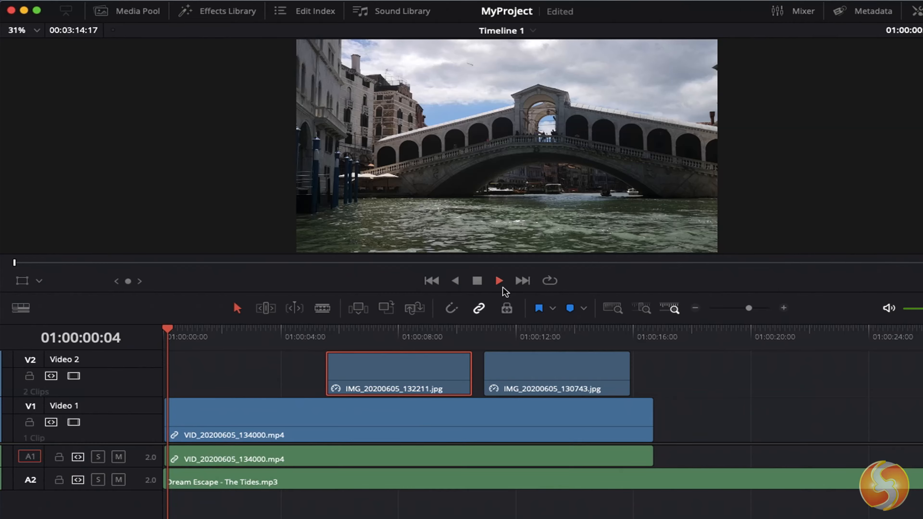
left_click(498, 281)
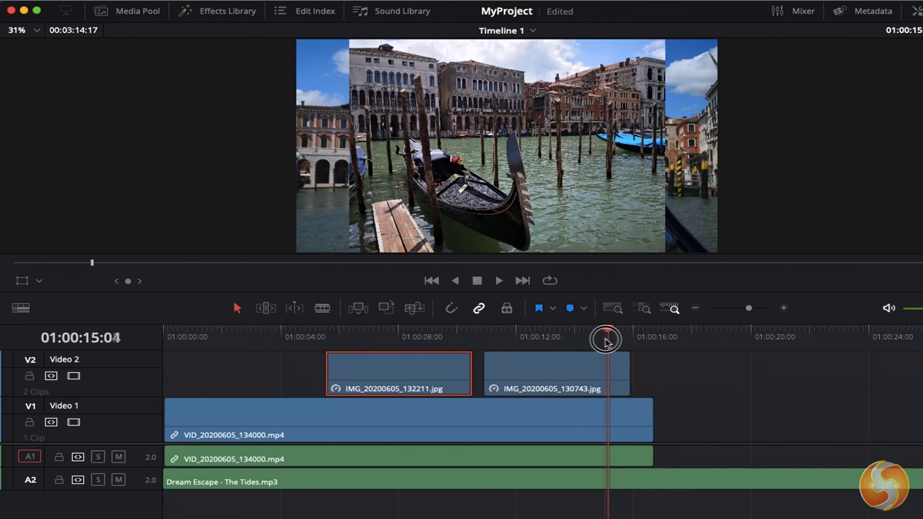
left_click_drag(607, 340, 489, 339)
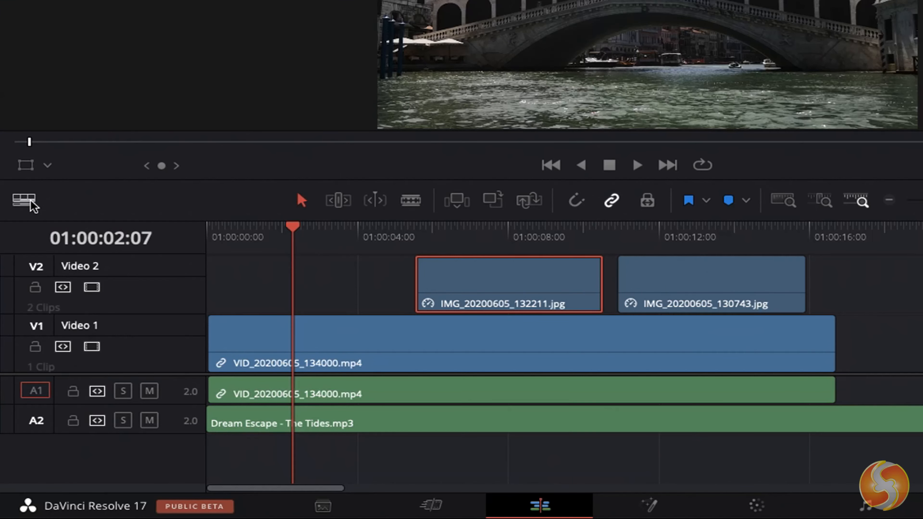
In Timeline View Options, show frame thumbnails and adjust the Video Track Height slider.
left_click(23, 199)
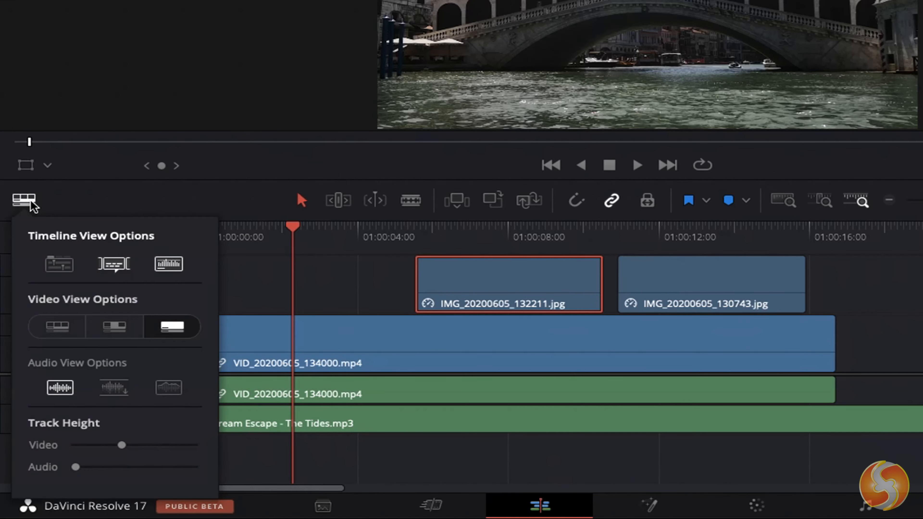
left_click(113, 327)
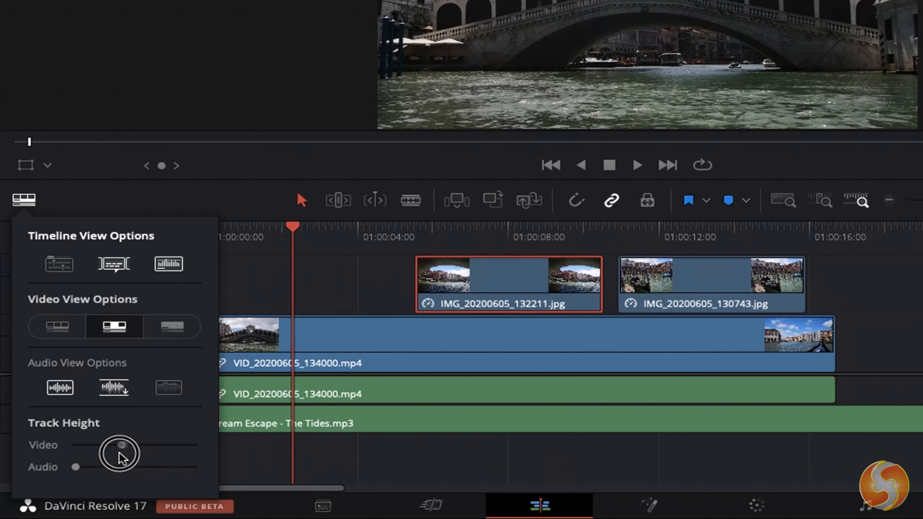
left_click_drag(75, 467, 87, 469)
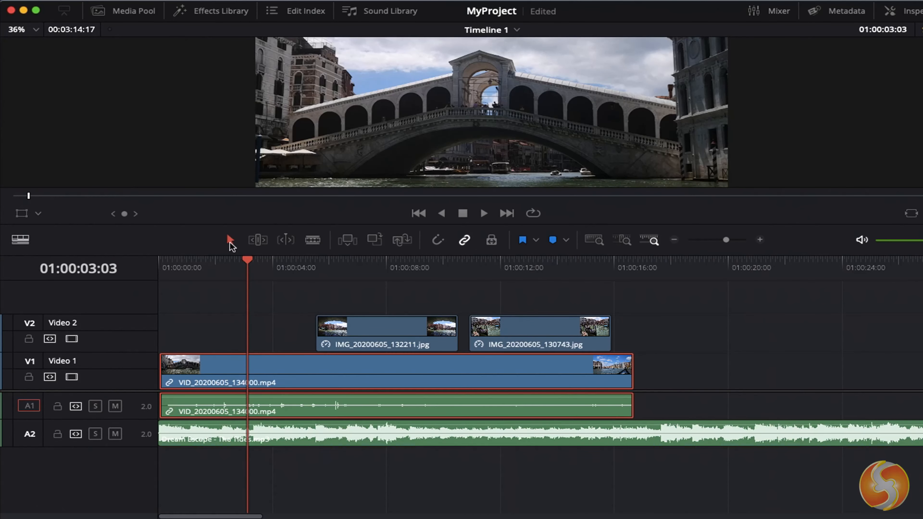
mouse_move(230, 240)
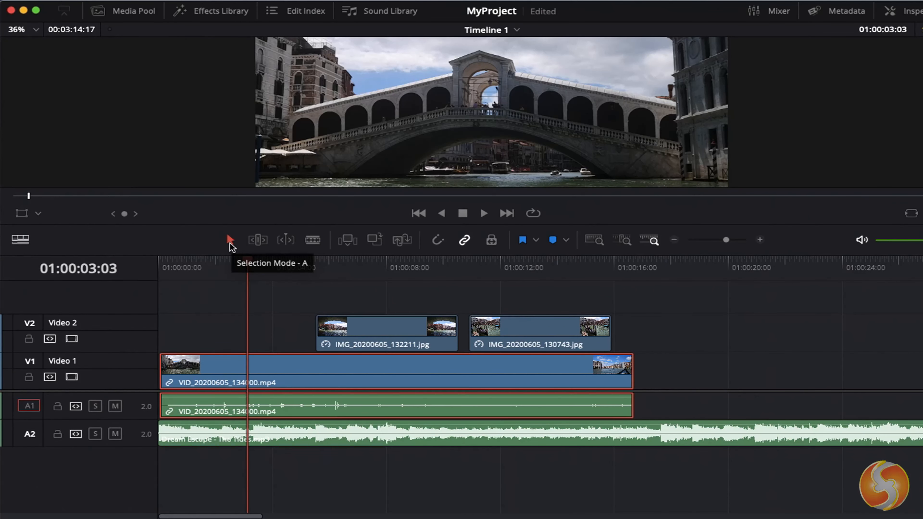
With Selection Mode, slide IMG_20200605_130743.jpg along Video 2 to sit just after the first photo.
left_click(538, 333)
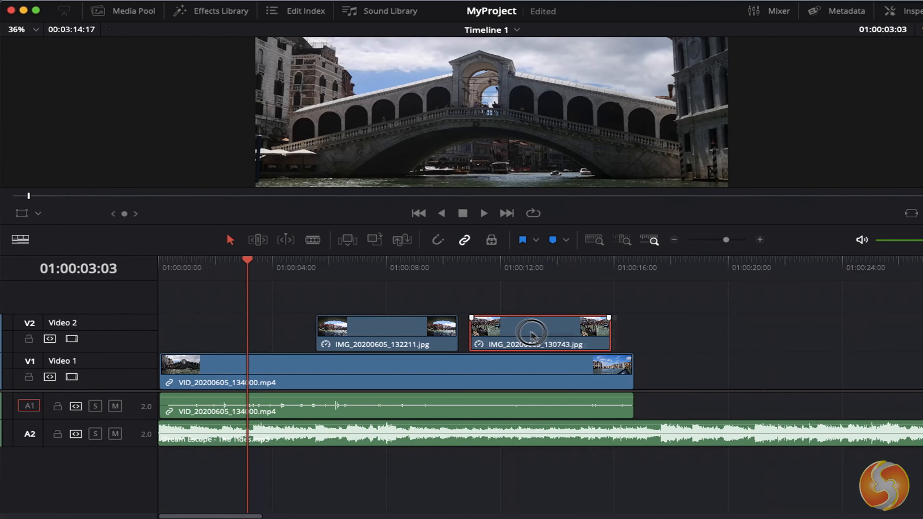
left_click_drag(533, 333, 704, 341)
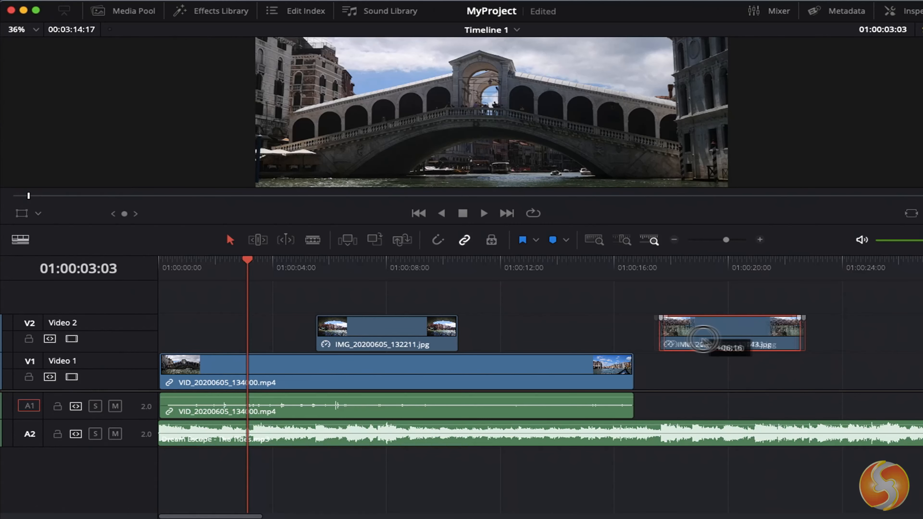
left_click_drag(703, 342, 739, 342)
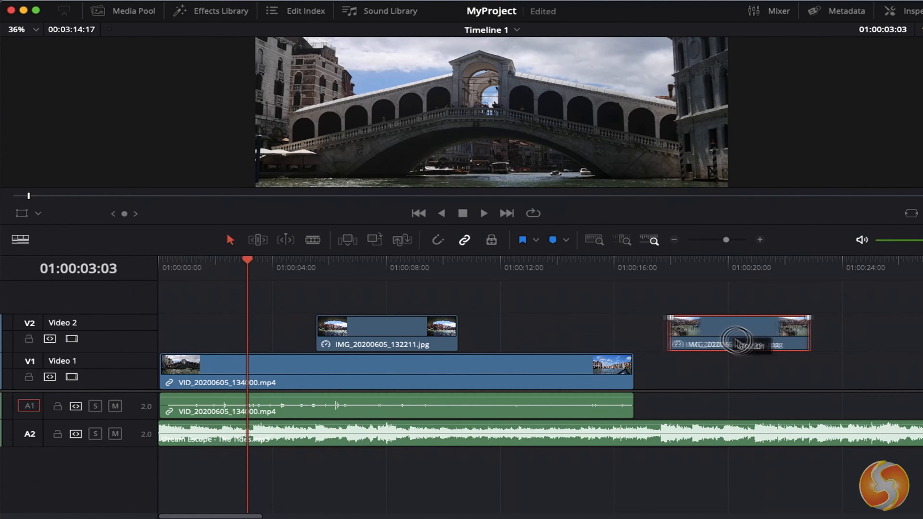
left_click_drag(738, 334, 618, 335)
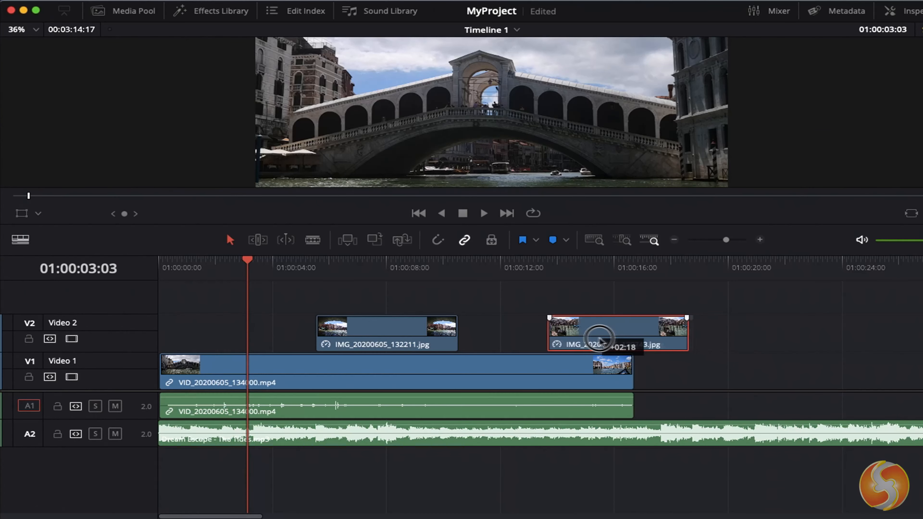
left_click_drag(618, 333, 414, 297)
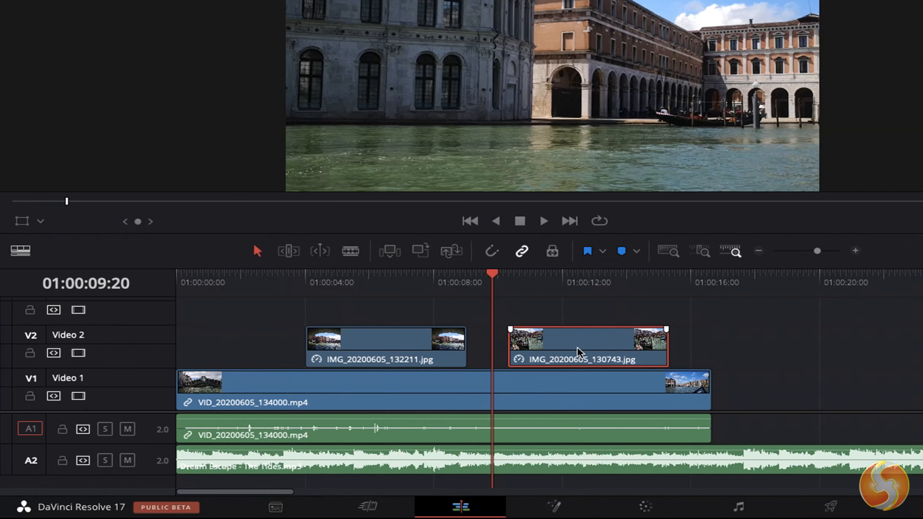
left_click_drag(588, 346, 656, 346)
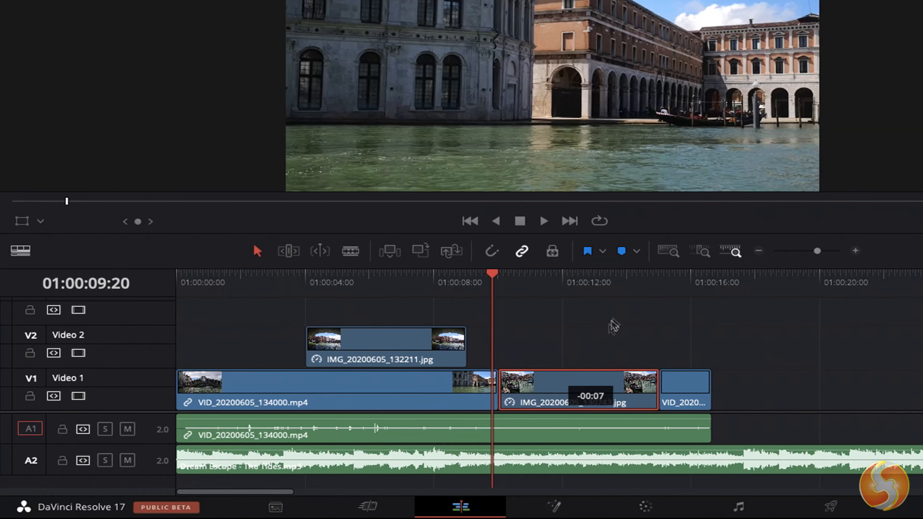
left_click_drag(580, 390, 624, 346)
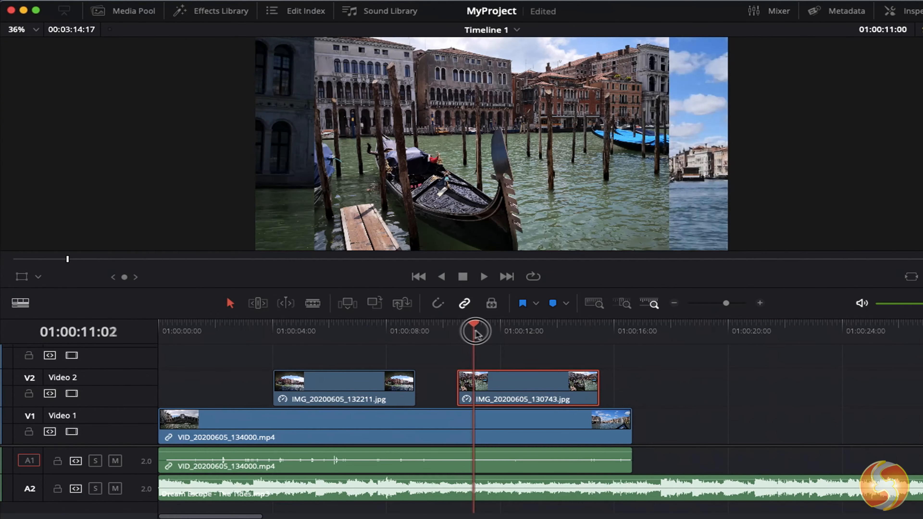
left_click_drag(475, 328, 543, 328)
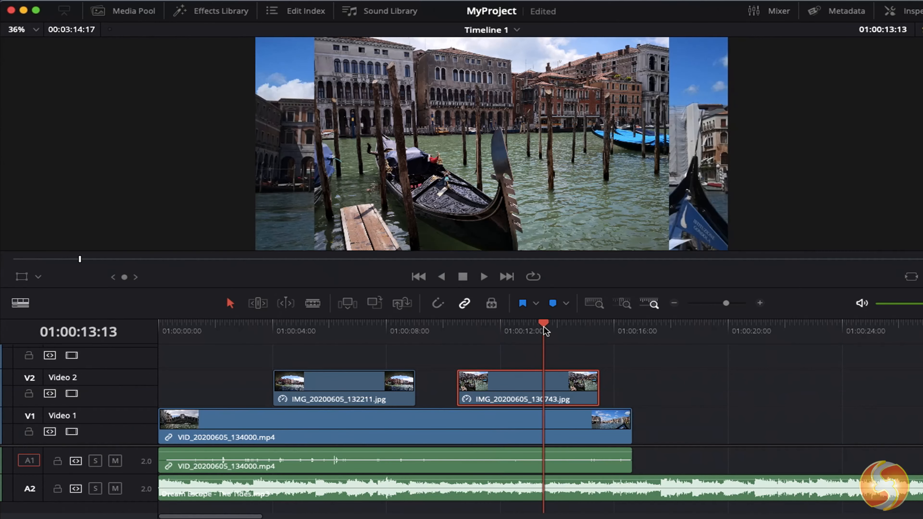
left_click_drag(543, 325, 613, 325)
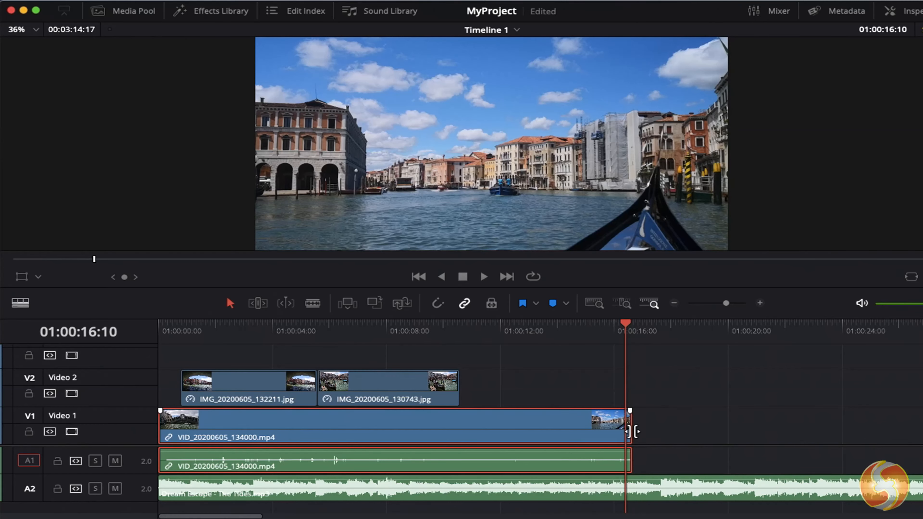
Trim the end of the Venice video shorter on V1 and stop playback of the trimmed edit.
left_click_drag(630, 430, 623, 432)
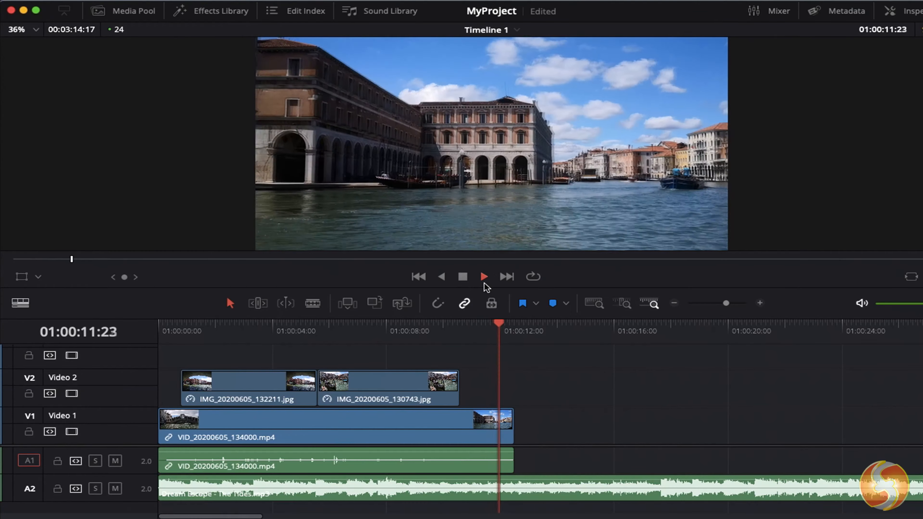
left_click(483, 277)
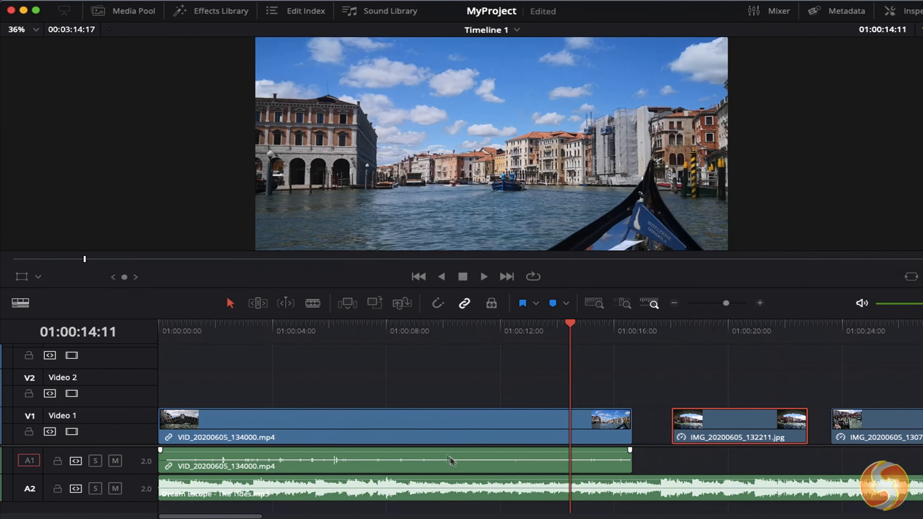
Set the Venice video clip's speed to 158% via Change Clip Speed.
left_click(344, 423)
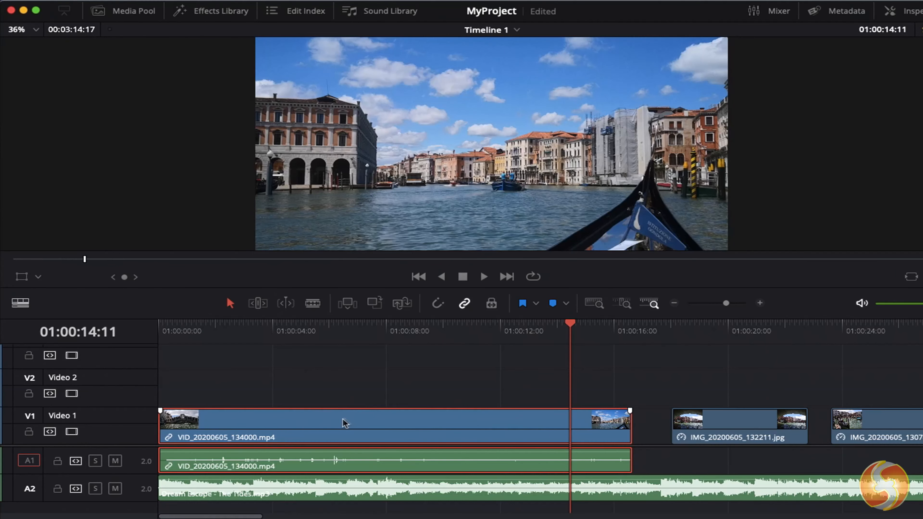
mouse_move(459, 429)
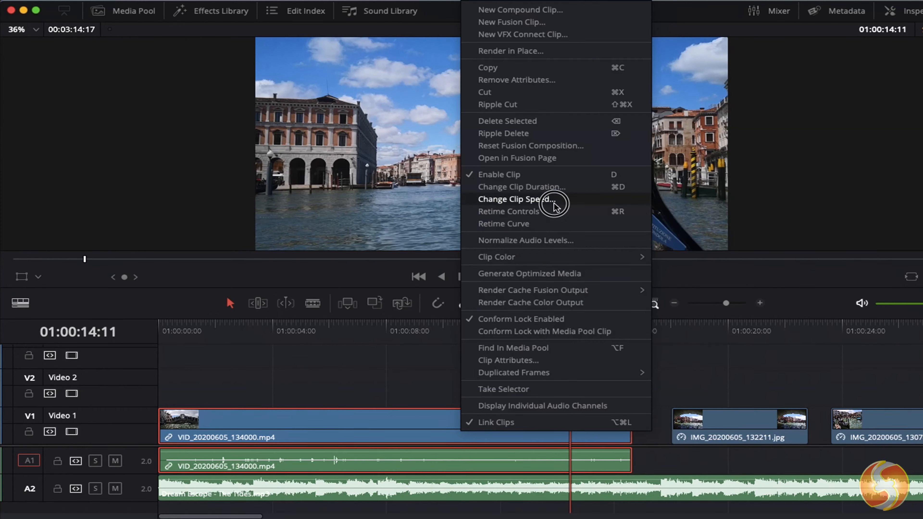
left_click(517, 199)
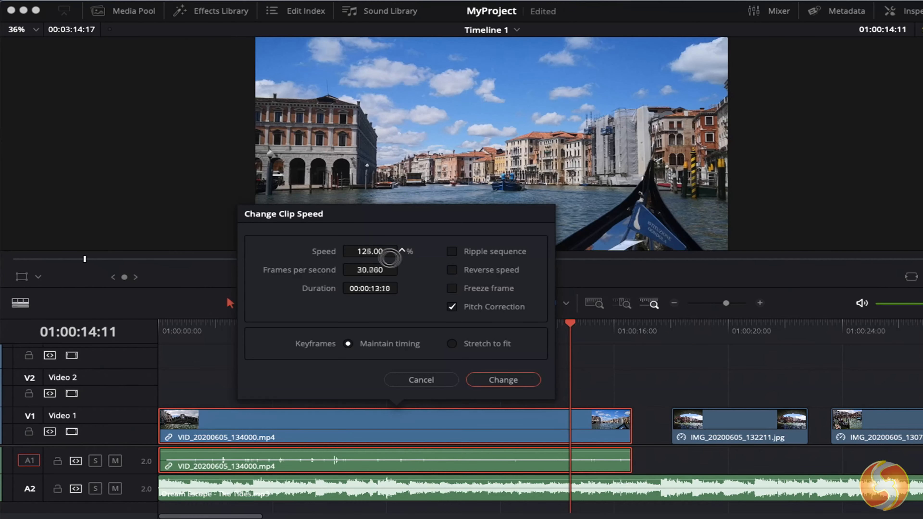
left_click_drag(393, 258, 396, 253)
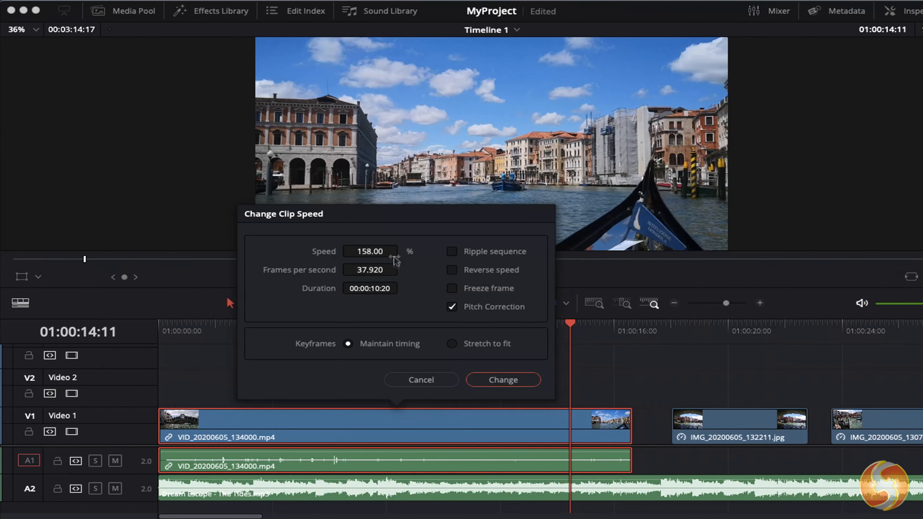
left_click(501, 379)
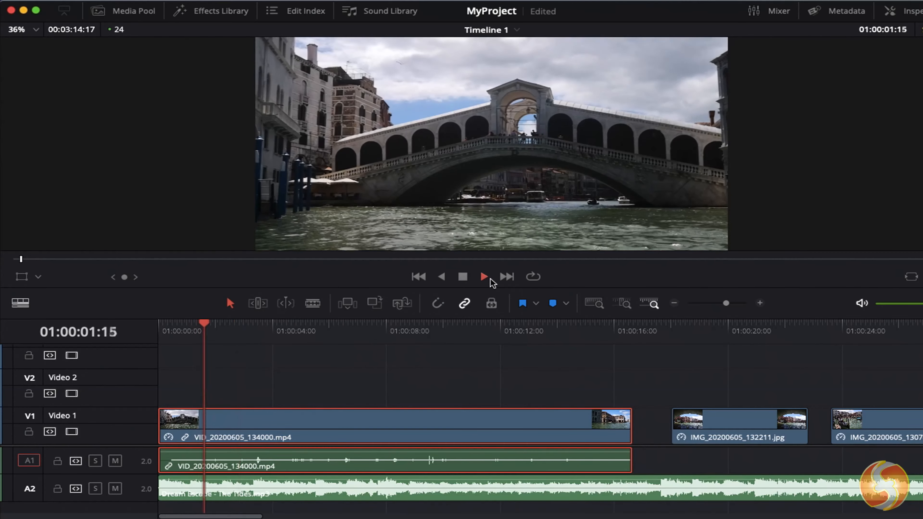
Play the sped-up video, then return the clip to 100% speed.
left_click(483, 277)
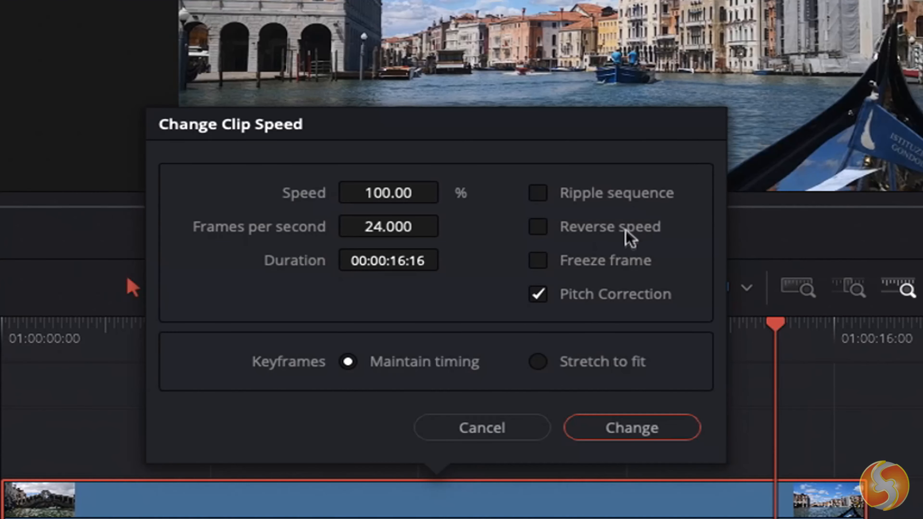
mouse_move(545, 233)
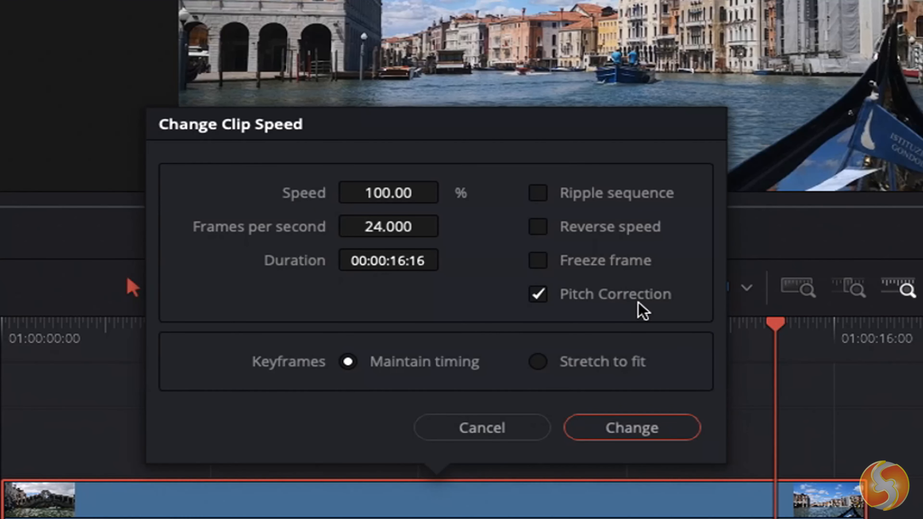
left_click(631, 427)
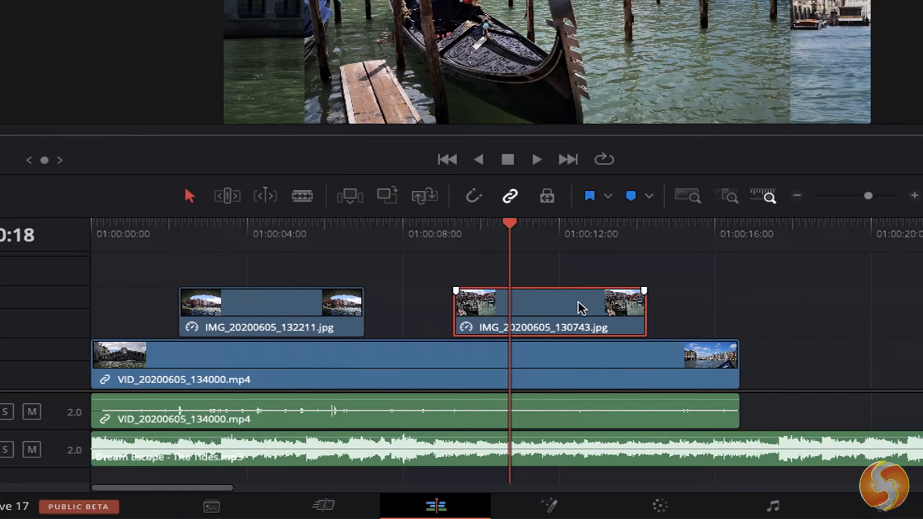
Delete the second photo and blade-cut IMG_20200605_132211.jpg into three pieces.
left_click(583, 305)
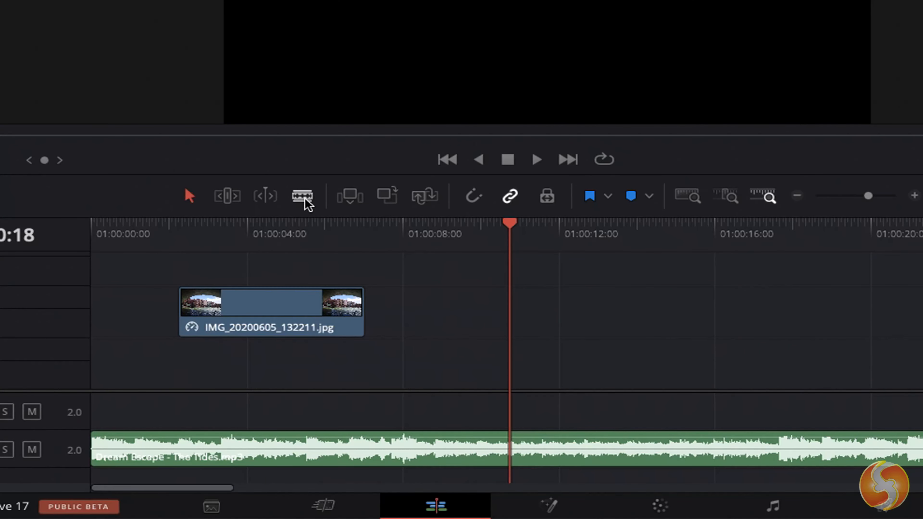
left_click(301, 196)
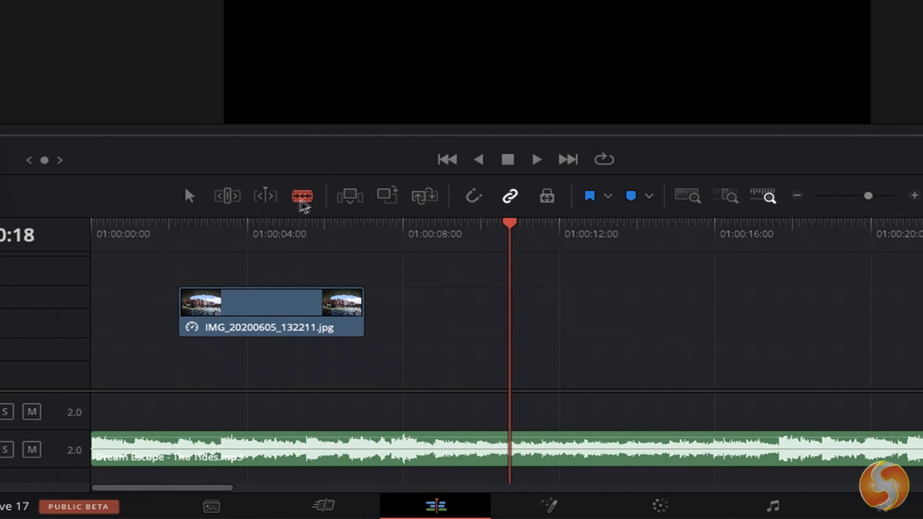
left_click(302, 197)
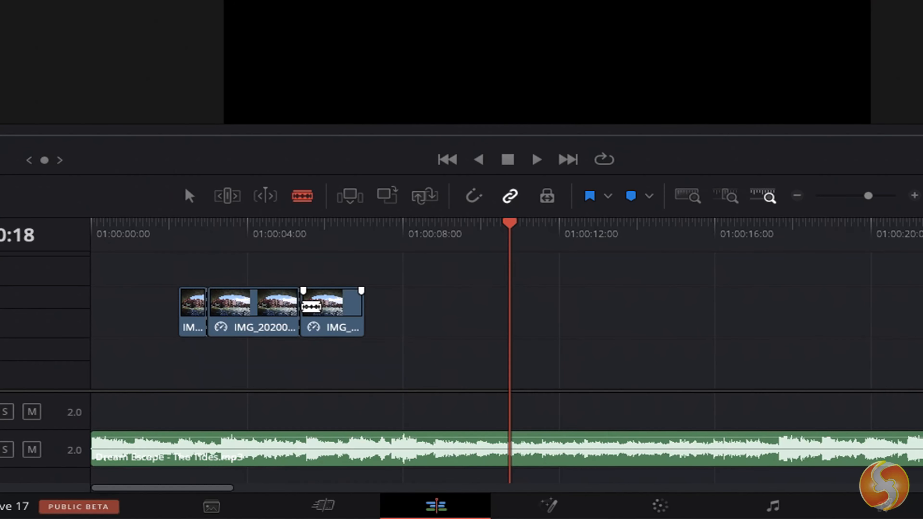
left_click_drag(330, 312, 398, 312)
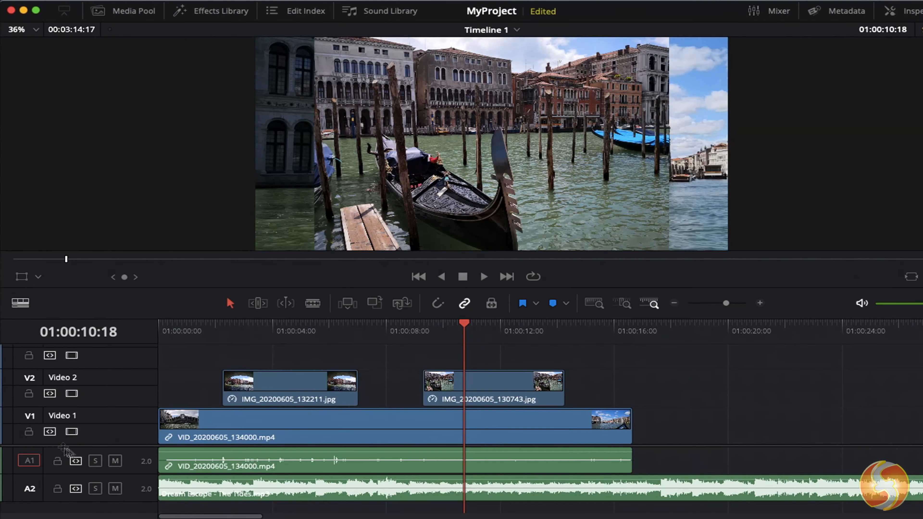
left_click(289, 386)
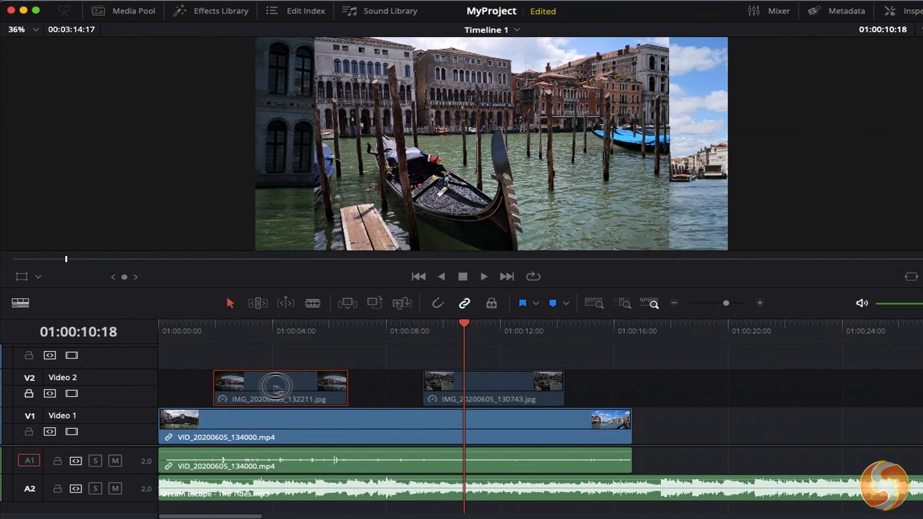
mouse_move(70, 393)
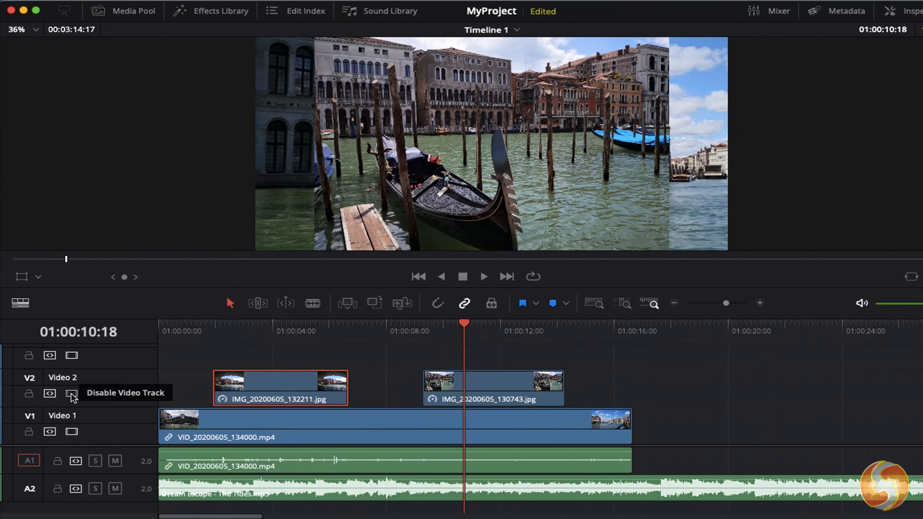
left_click(71, 393)
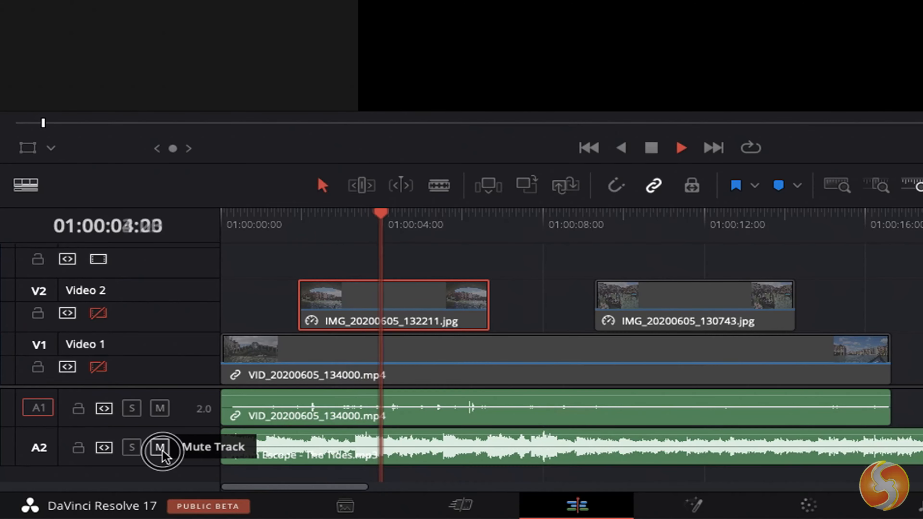
left_click(159, 448)
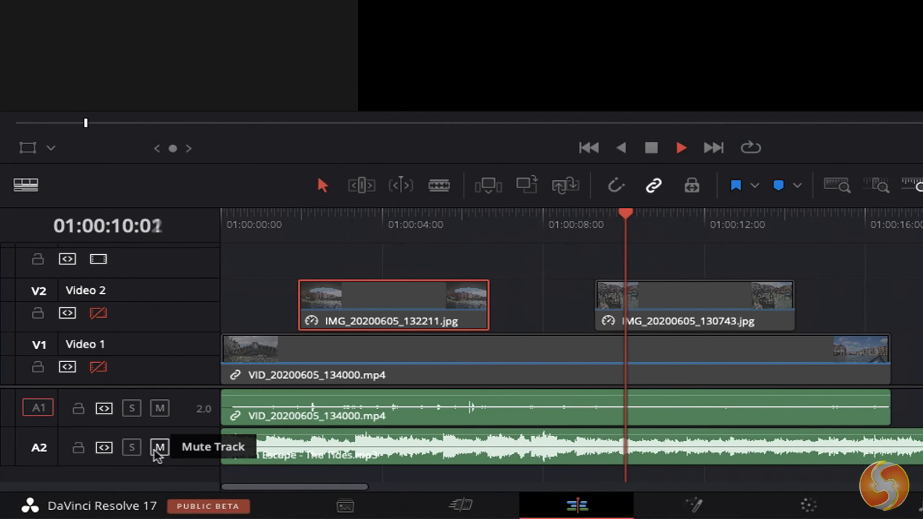
left_click(132, 448)
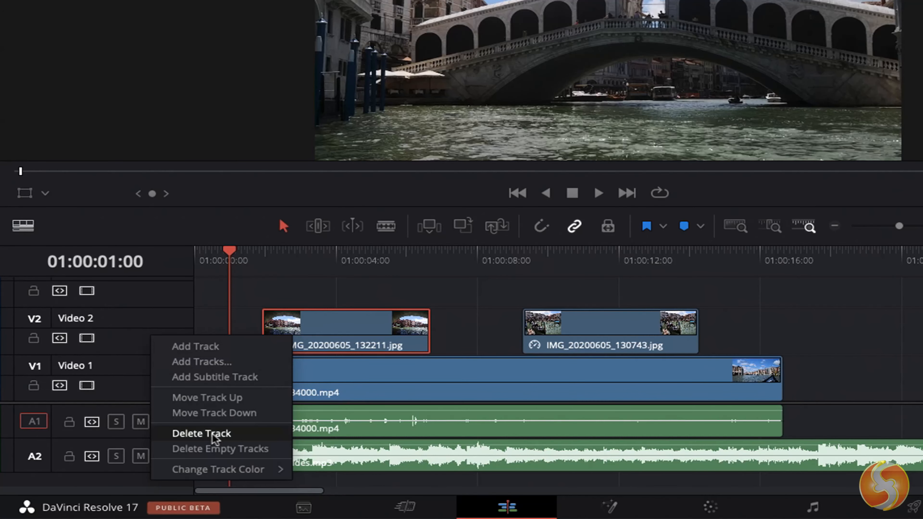
left_click(201, 434)
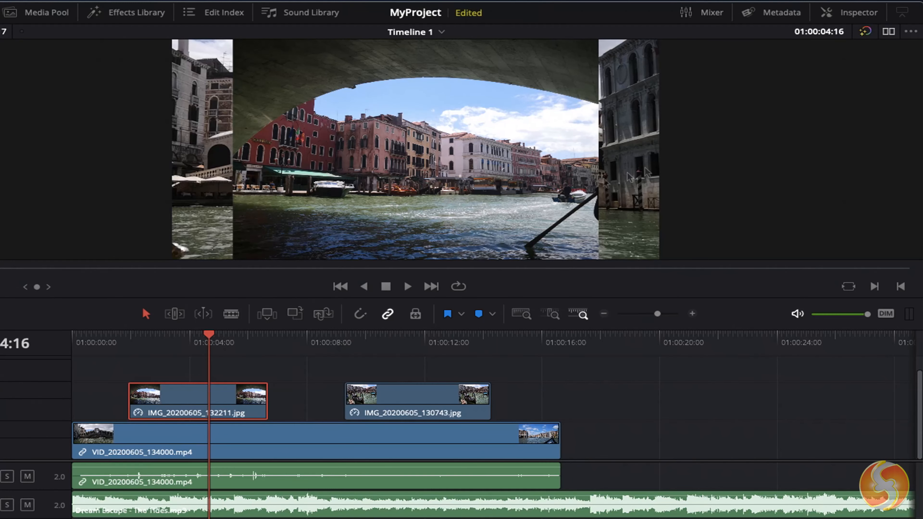
mouse_move(858, 12)
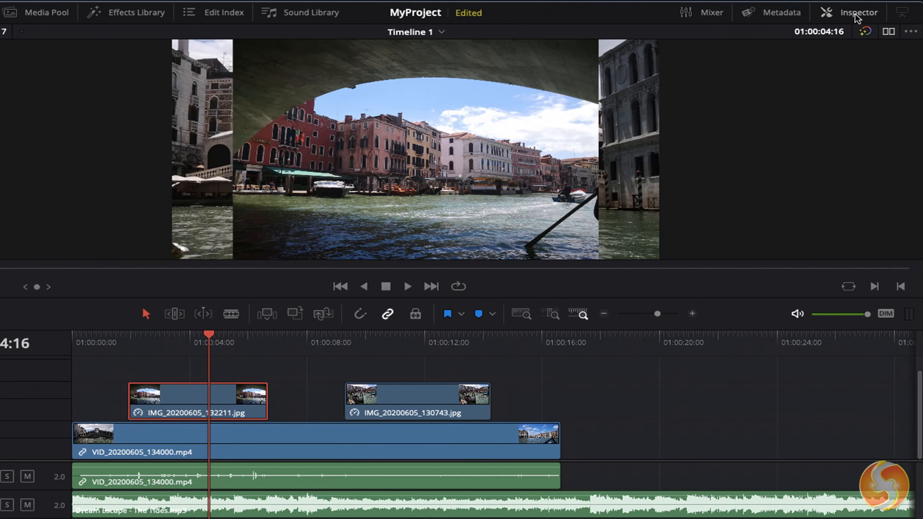
Inspect the first photo's Video, File, Transform and Cropping properties in the Inspector.
left_click(858, 12)
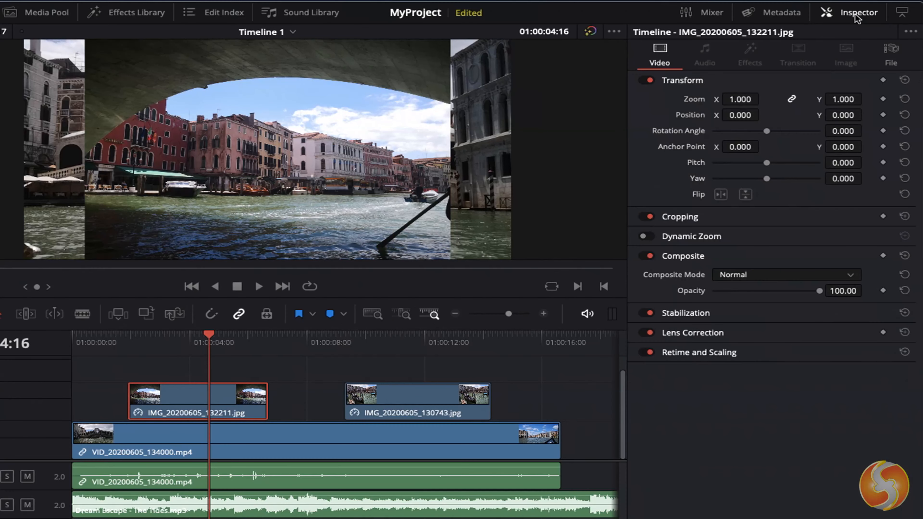
mouse_move(564, 77)
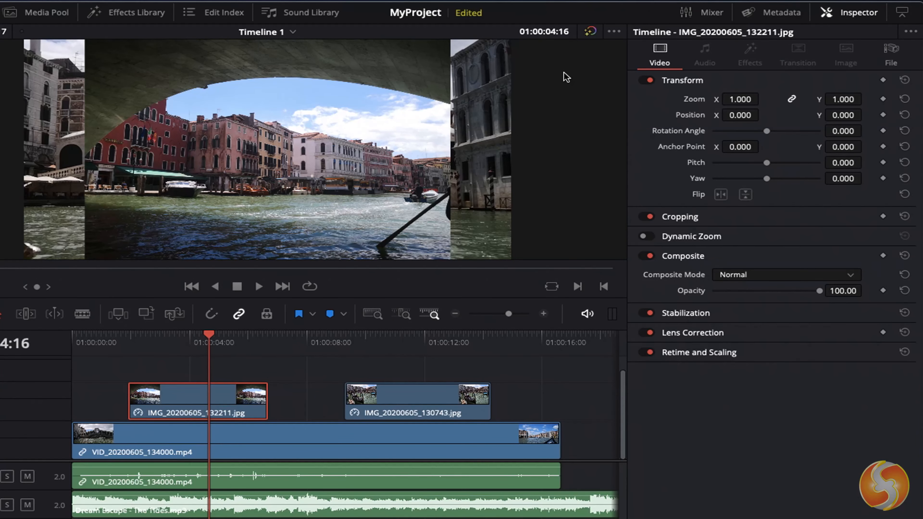
mouse_move(588, 65)
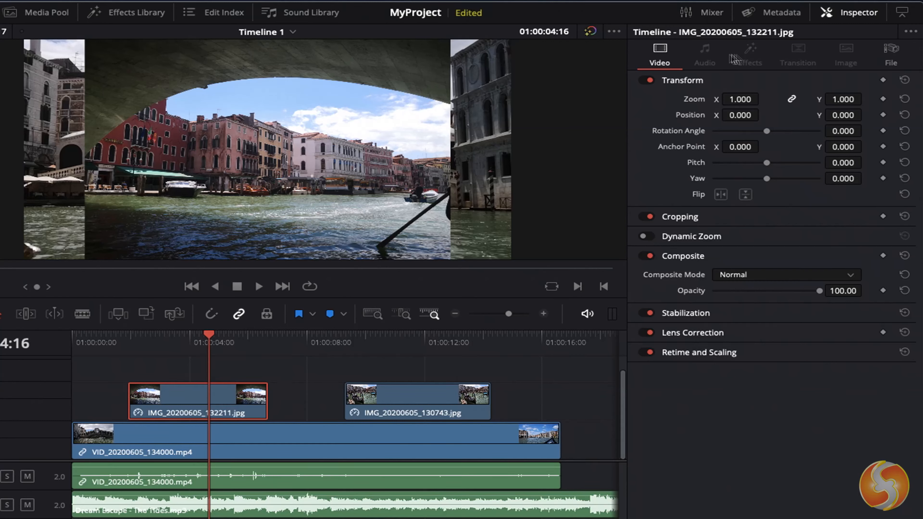
left_click(891, 53)
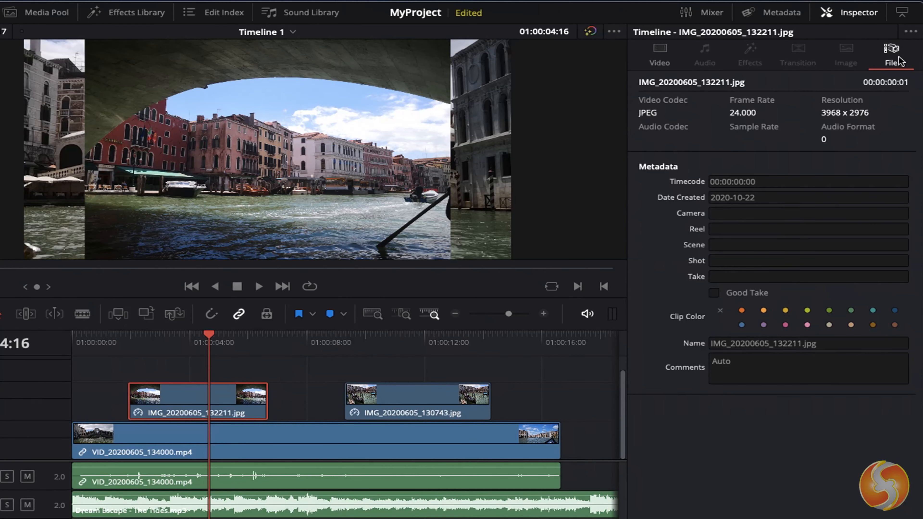
left_click(659, 55)
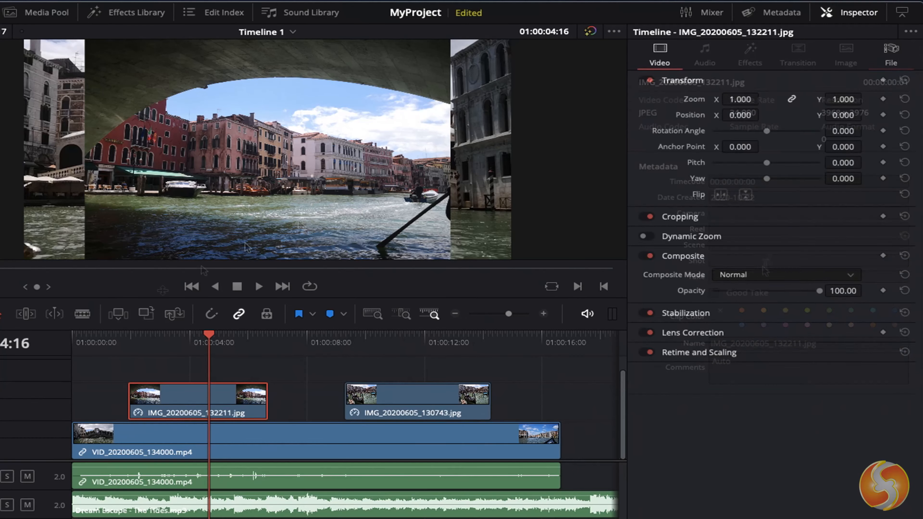
left_click(681, 80)
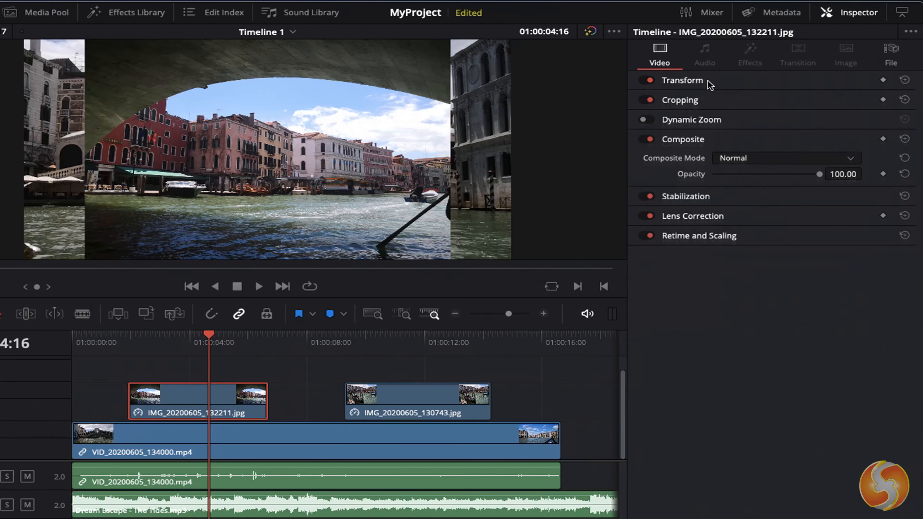
left_click(683, 80)
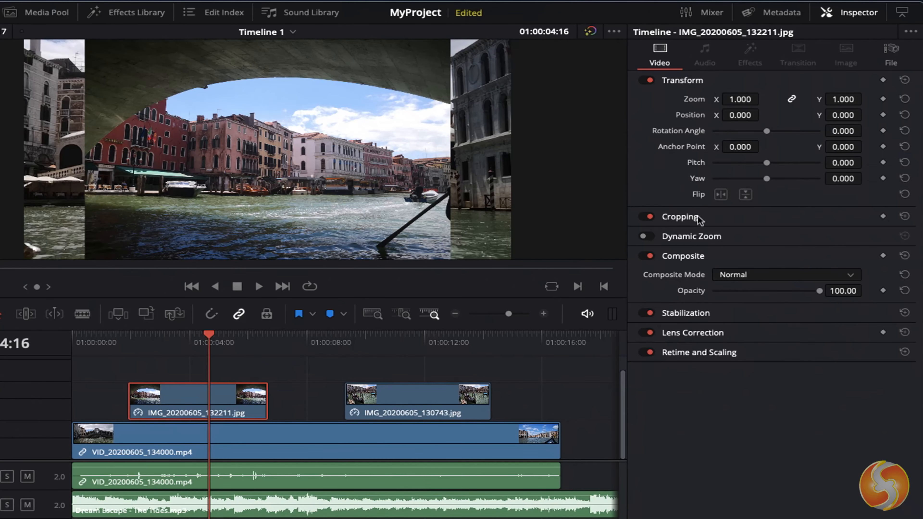
left_click(680, 217)
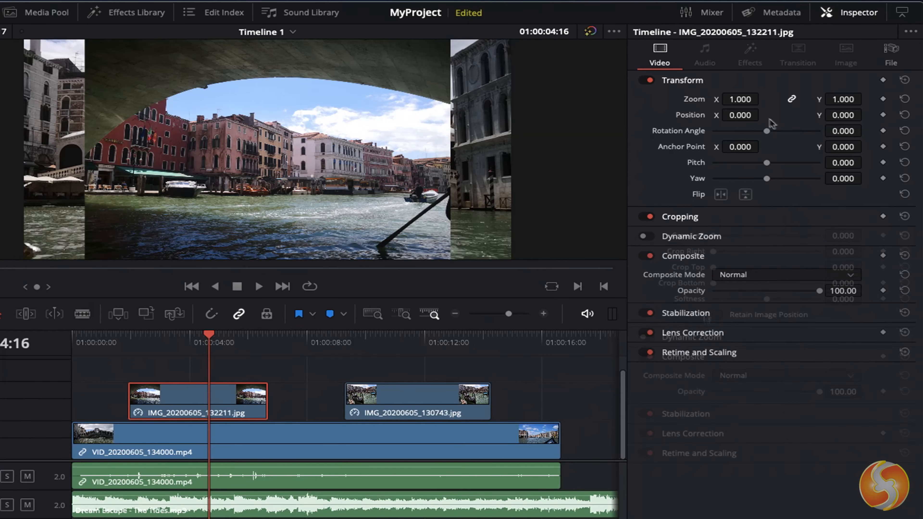
Shrink IMG_20200605_132211.jpg to Zoom 0.55 at Position -474, -133 with a slight rotation.
left_click_drag(739, 99, 716, 105)
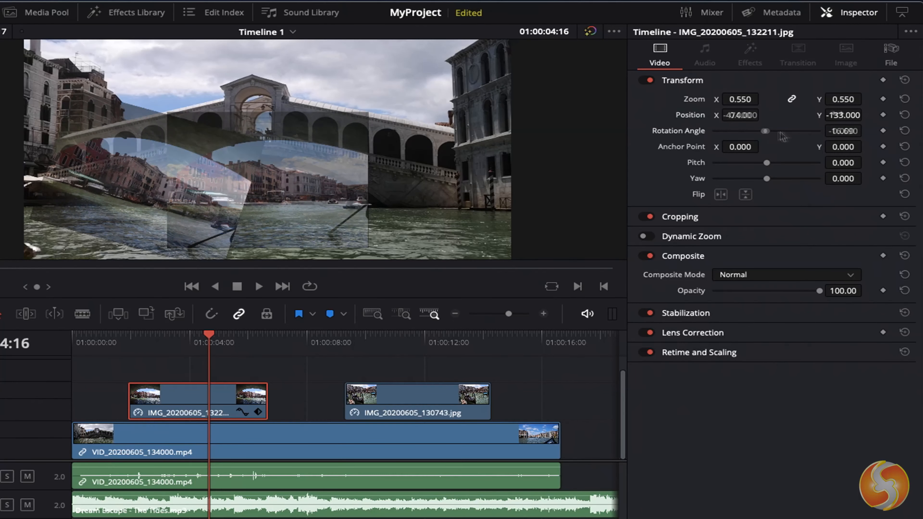
Drag the first photo's Rotation Angle around and hide Video 3 to preview the rotated photo.
left_click_drag(765, 130, 777, 131)
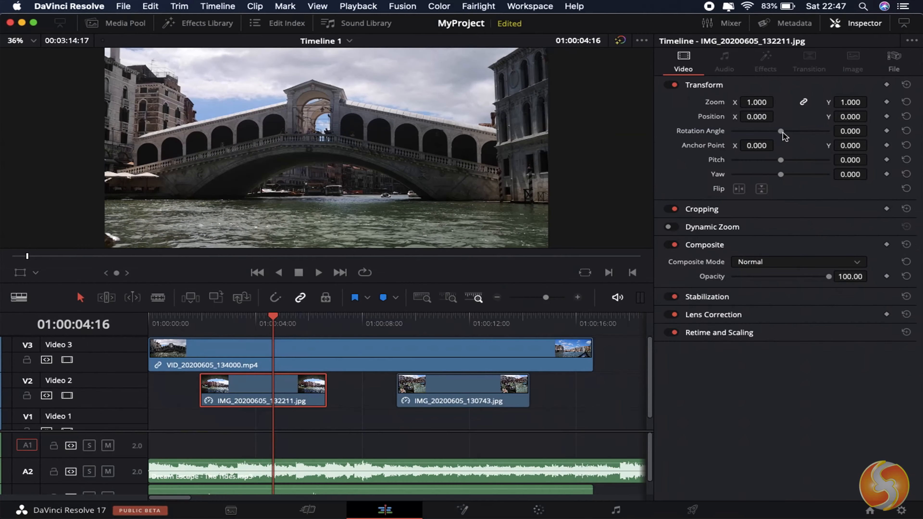
left_click_drag(781, 131, 793, 134)
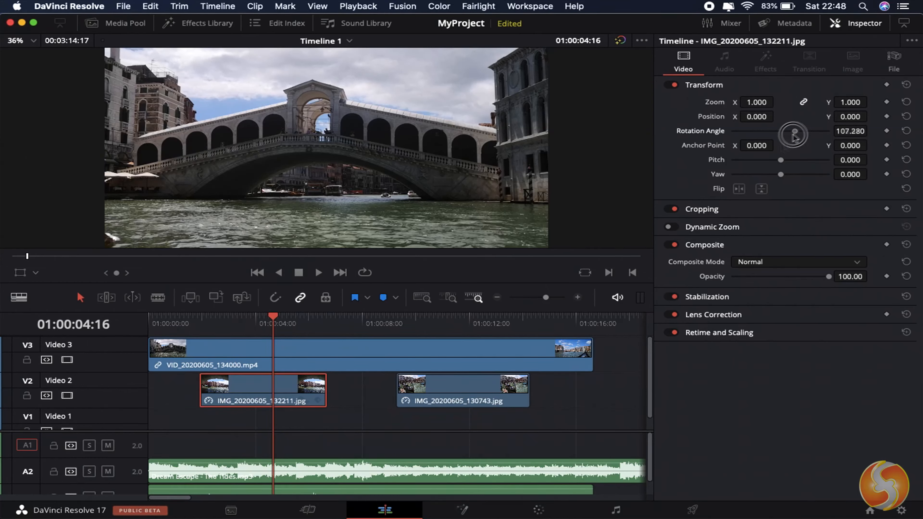
left_click_drag(792, 134, 798, 130)
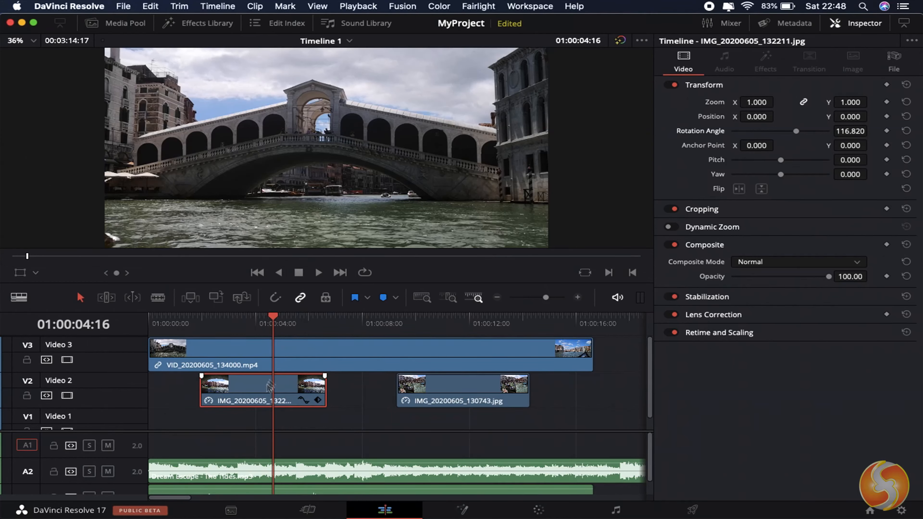
mouse_move(67, 359)
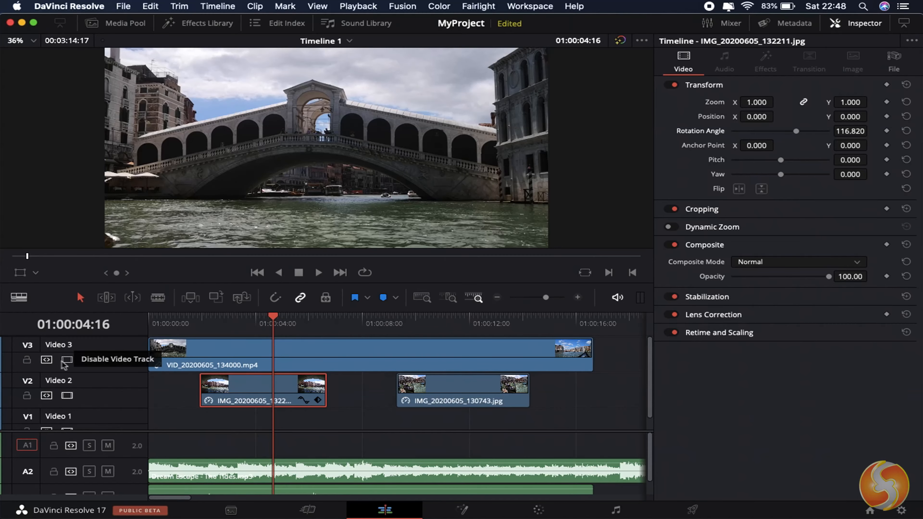
left_click(67, 359)
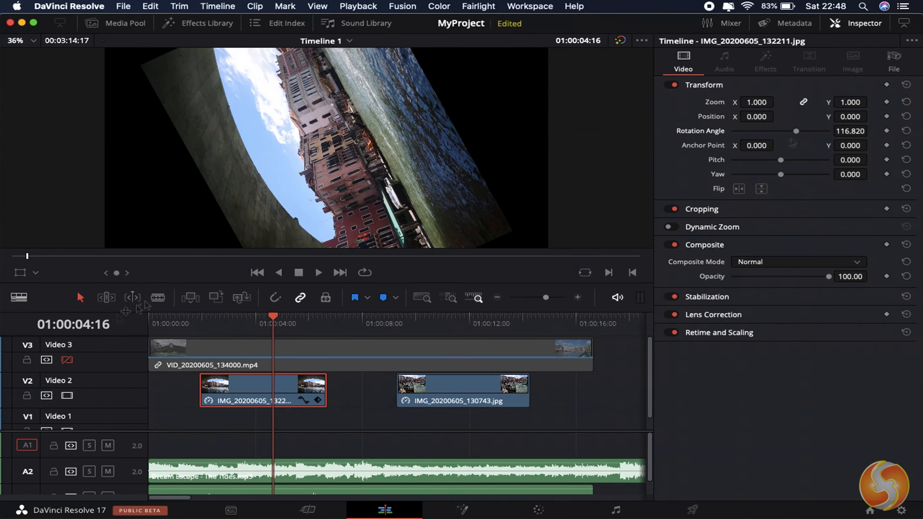
left_click_drag(795, 131, 791, 134)
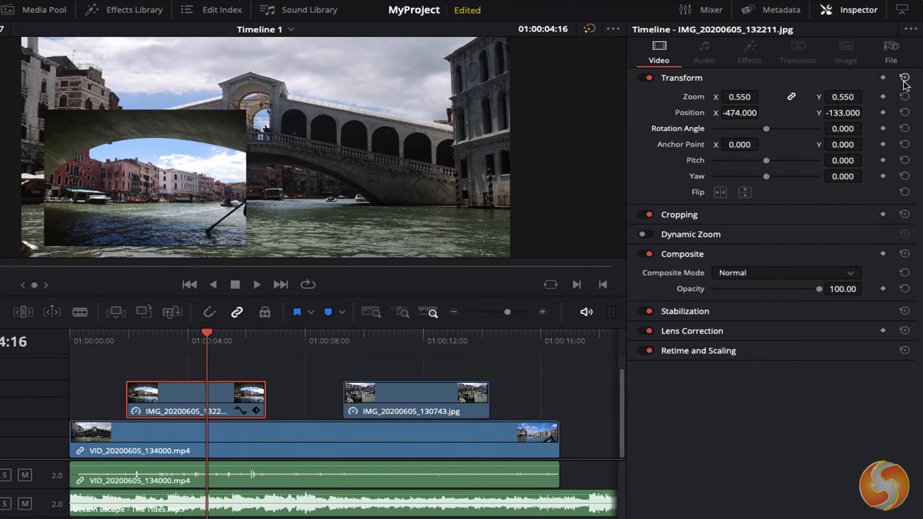
Reset the first photo's Transform to defaults and toggle Transform off and on to compare.
left_click(905, 77)
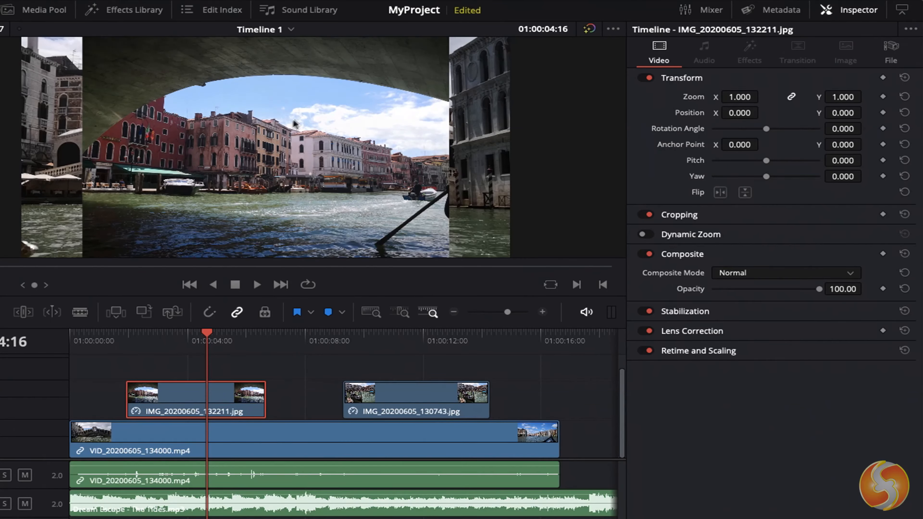
left_click(643, 78)
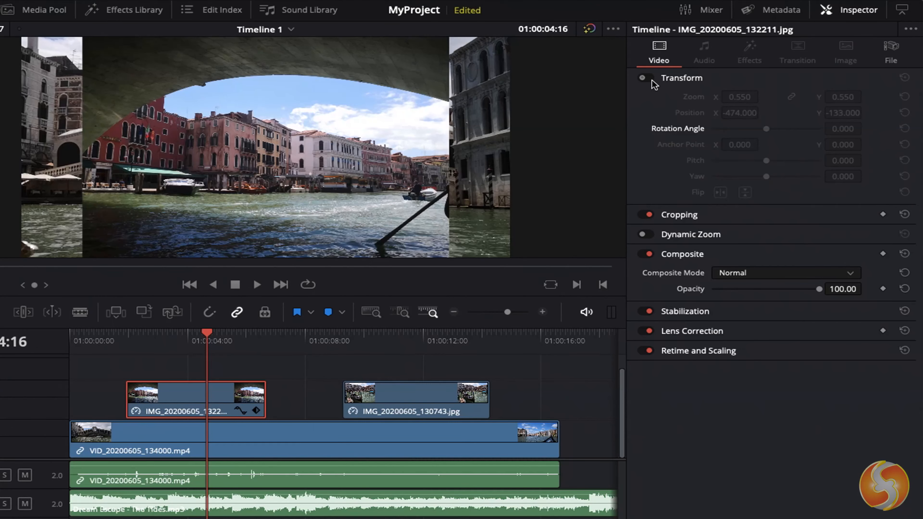
left_click(642, 78)
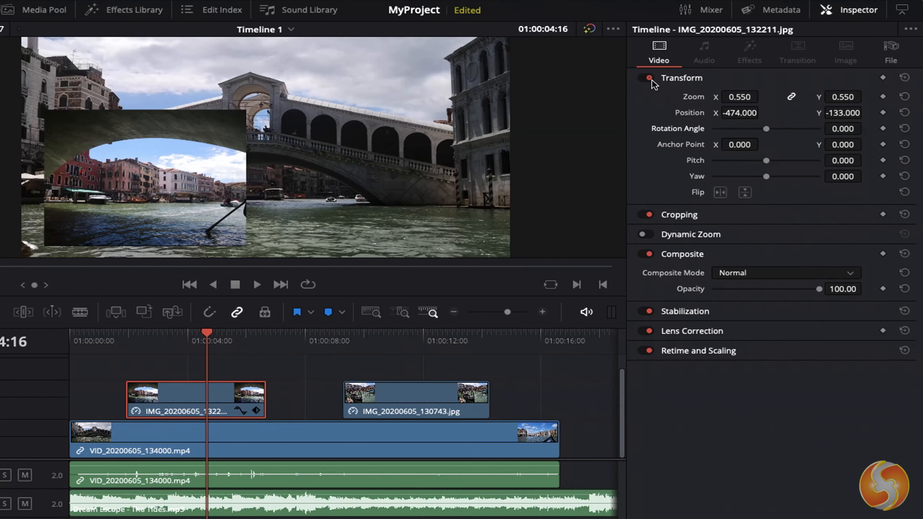
left_click(642, 78)
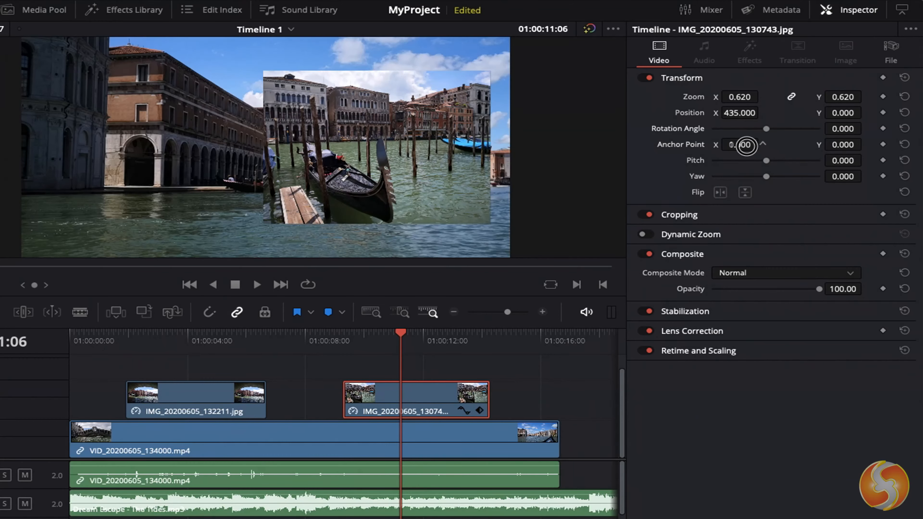
Try the second photo's Anchor, Rotation and Pitch controls, returning its tilt to flat.
left_click_drag(766, 129, 766, 131)
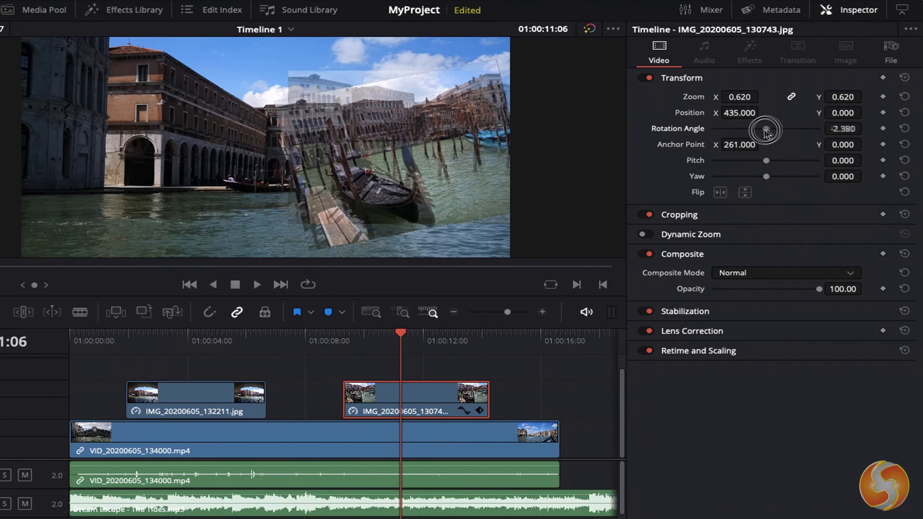
left_click_drag(766, 130, 776, 129)
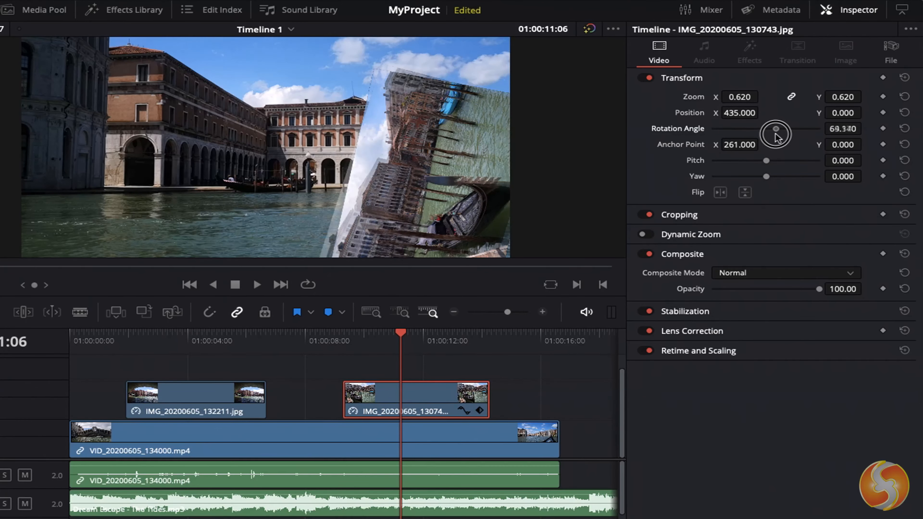
left_click_drag(776, 129, 781, 163)
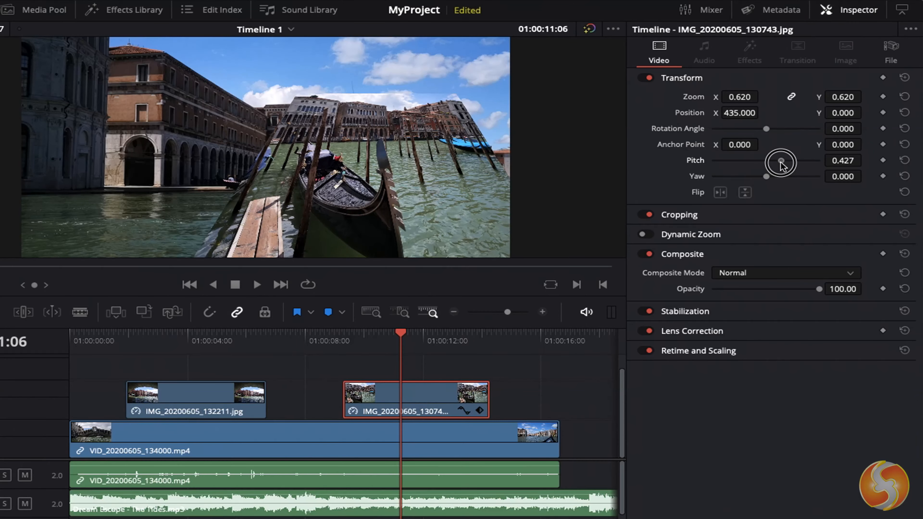
left_click_drag(779, 163, 756, 179)
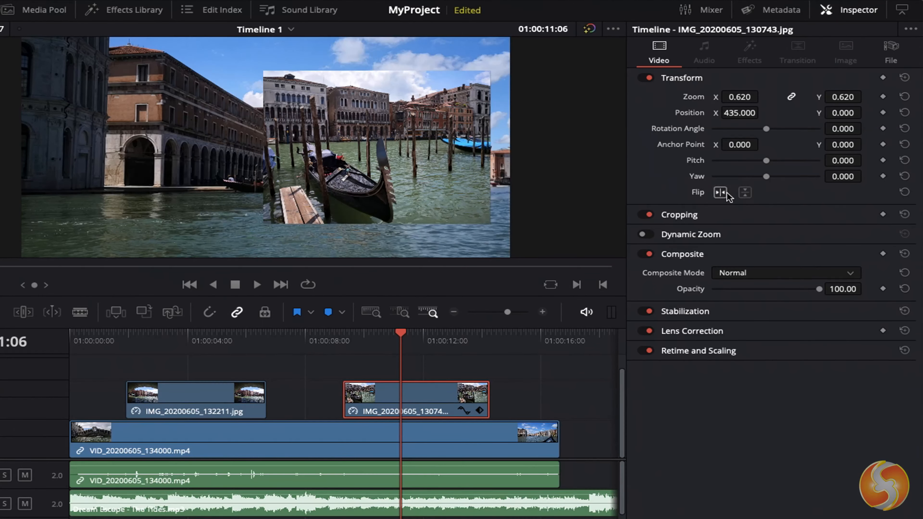
Flip the photo horizontally and back, then set Crop Right 371.9 with Softness 7.28.
left_click(720, 192)
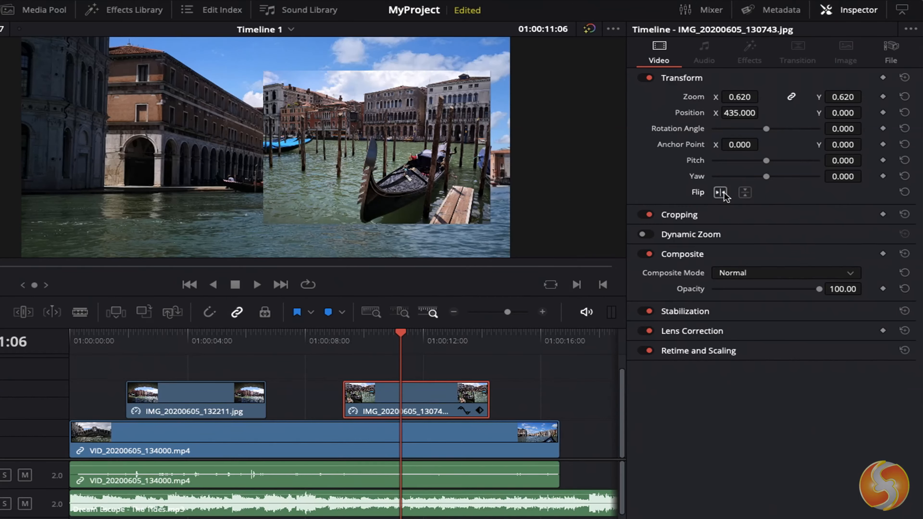
left_click(744, 192)
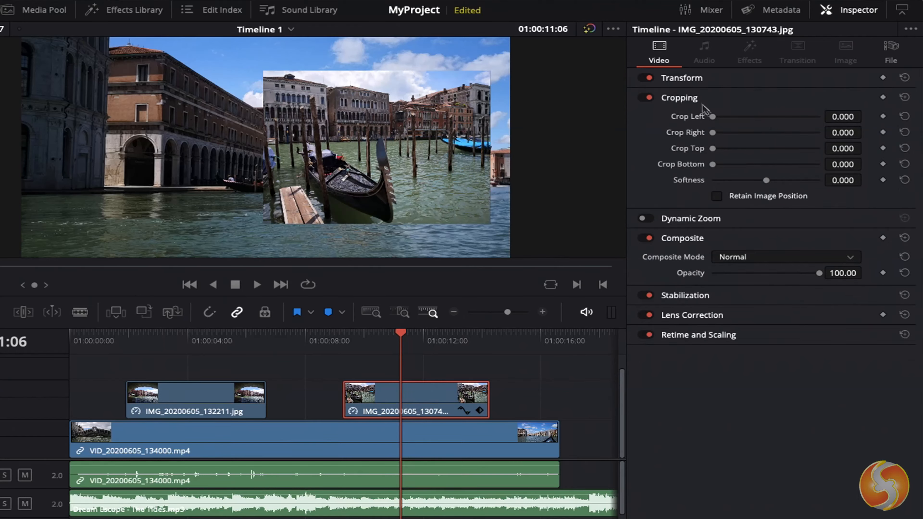
left_click_drag(713, 116, 745, 120)
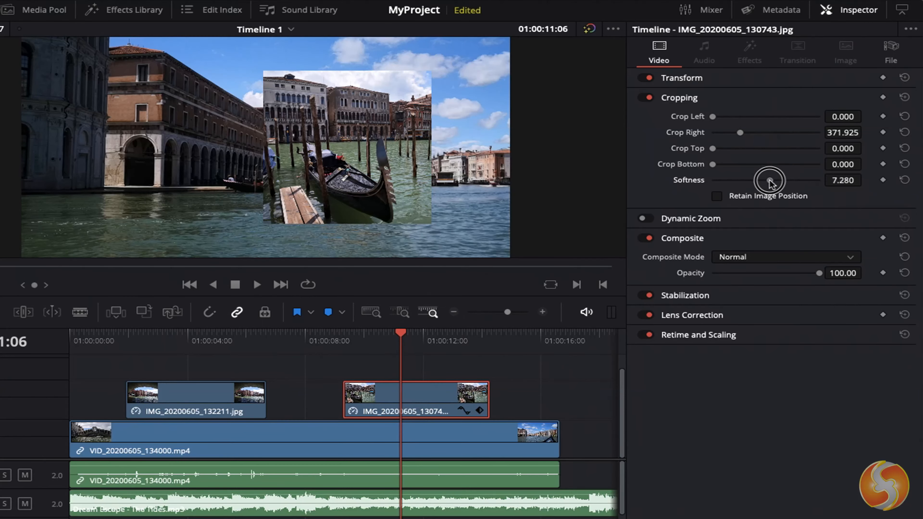
left_click_drag(770, 180, 836, 180)
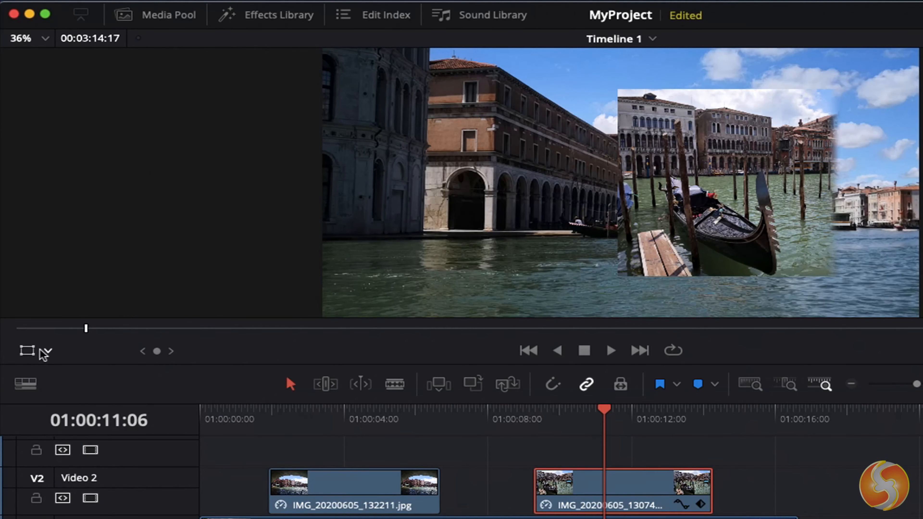
Show on-screen transform handles and drag the gondola picture's box larger toward the upper right.
left_click(47, 351)
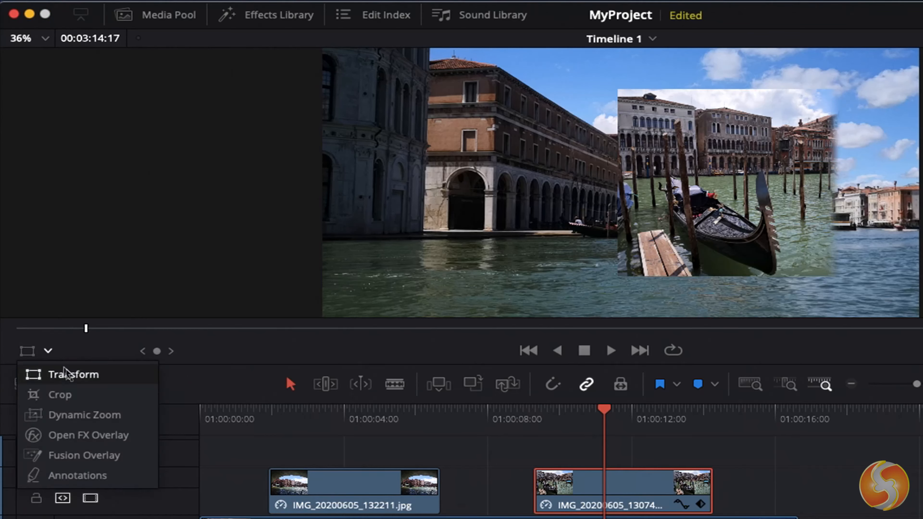
mouse_move(96, 482)
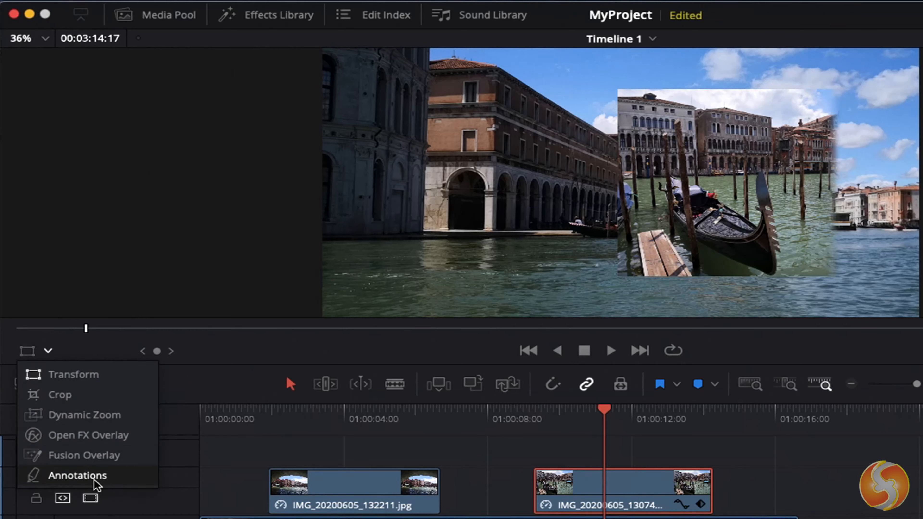
mouse_move(74, 374)
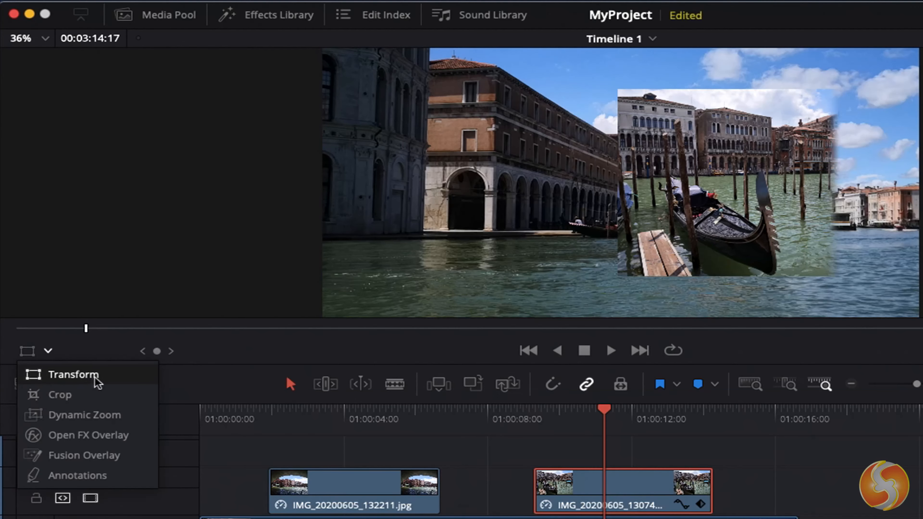
left_click(73, 375)
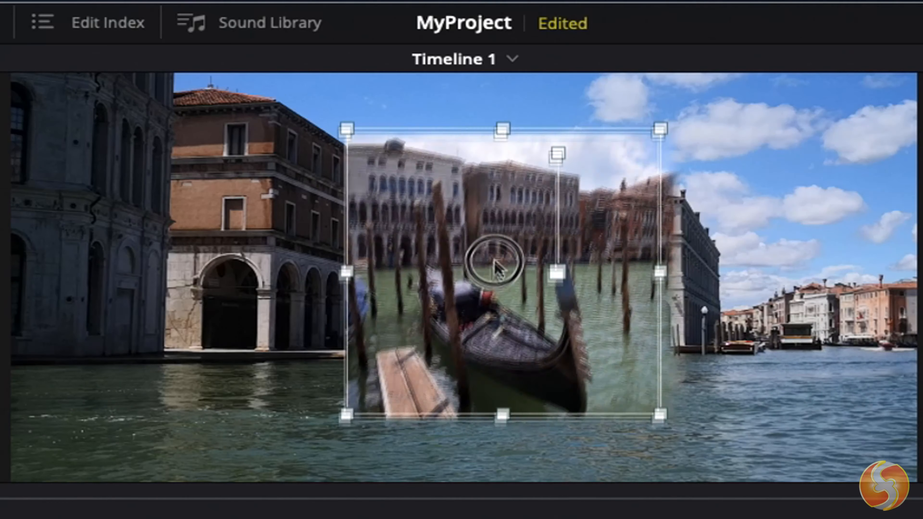
left_click_drag(497, 268, 627, 277)
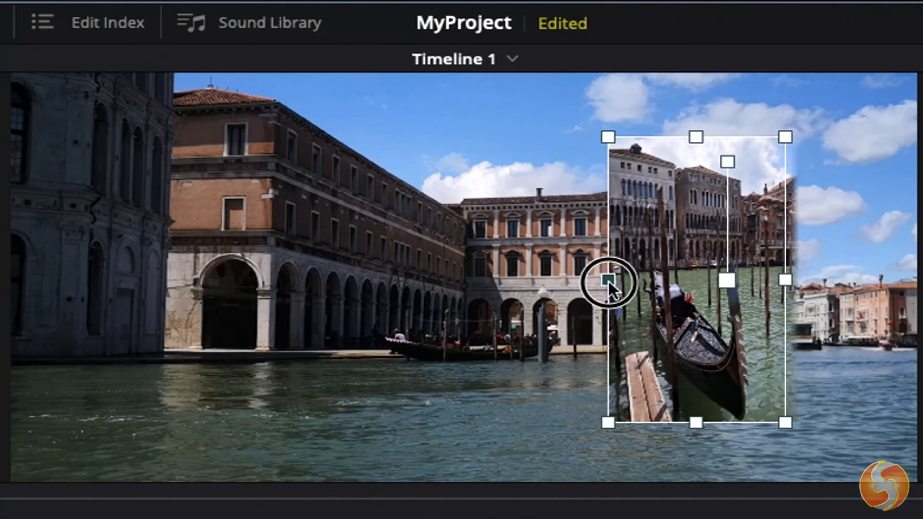
left_click_drag(607, 283, 524, 279)
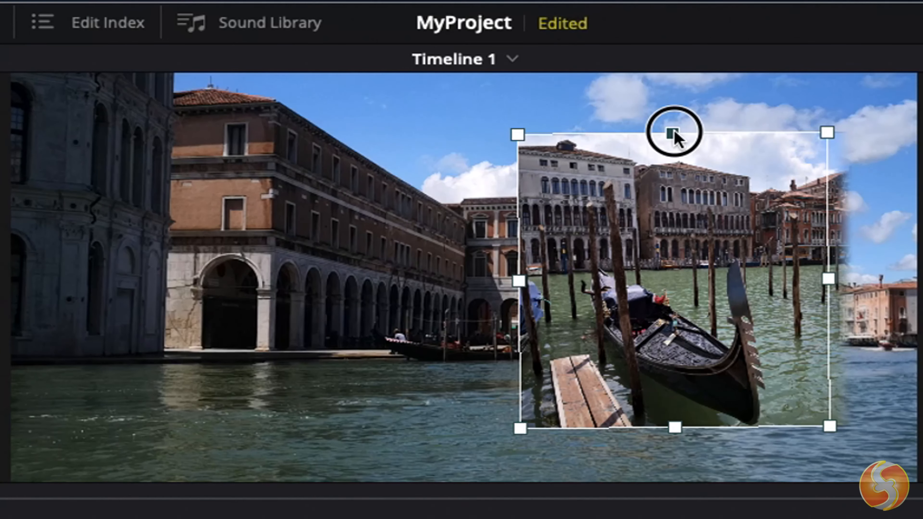
left_click_drag(674, 133, 671, 268)
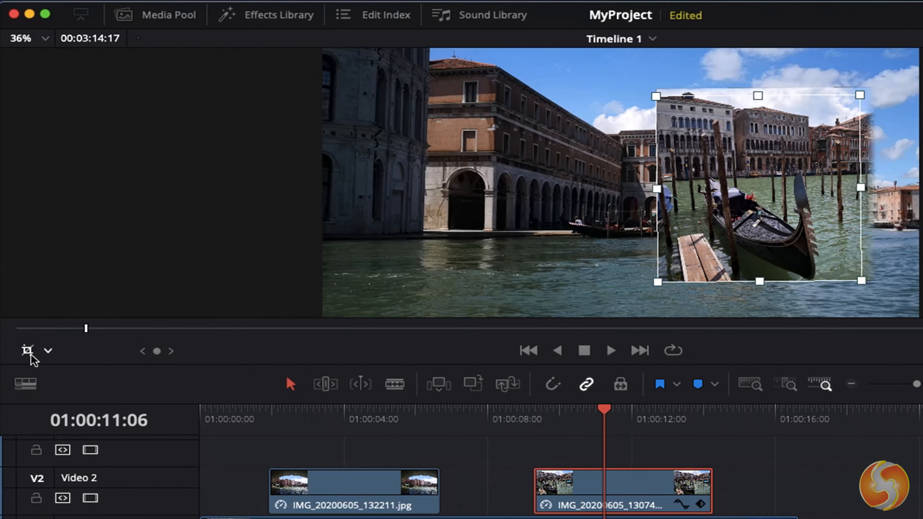
Enable Dynamic Zoom with linear easing for the gondola clip in the Inspector's Video tab.
left_click(859, 12)
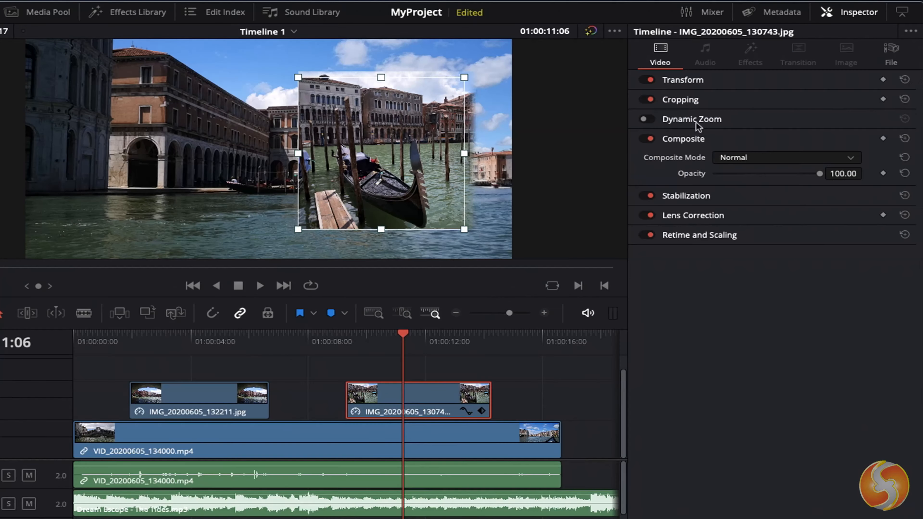
left_click(644, 119)
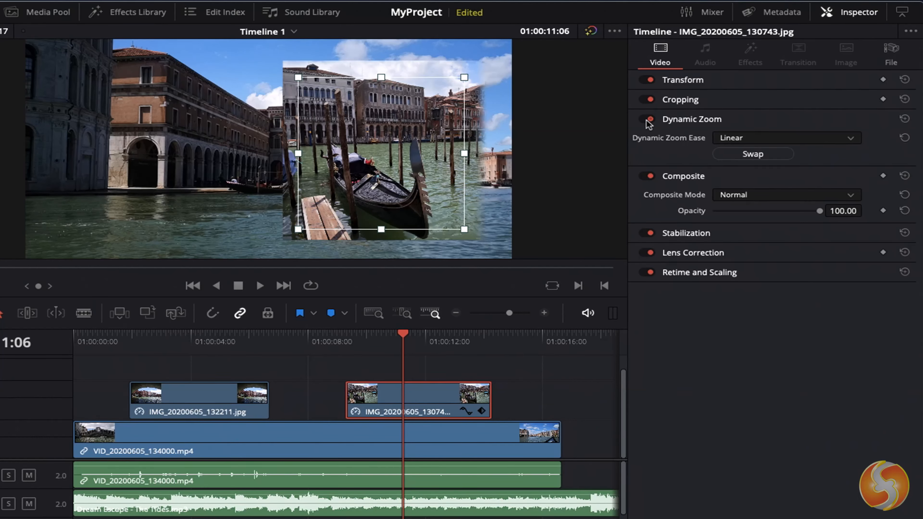
left_click(786, 138)
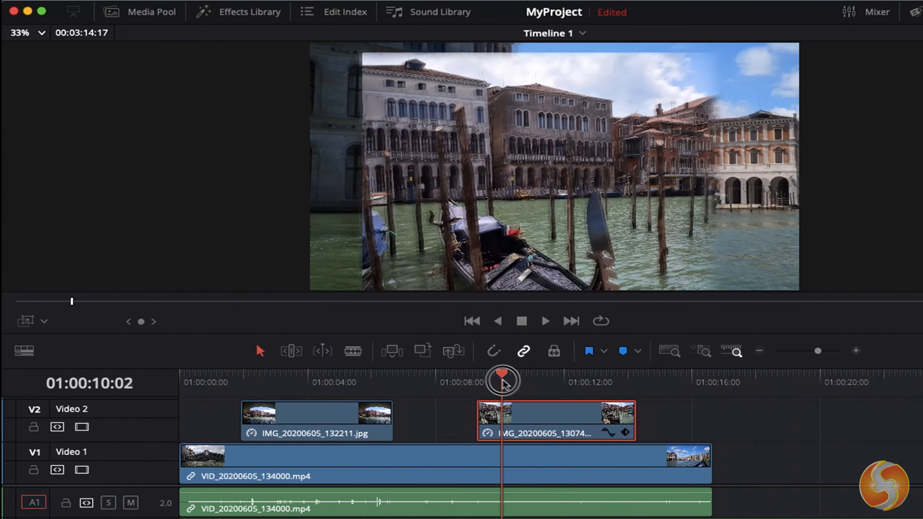
Scrub the playhead across the gondola clip to preview the zoom motion.
left_click_drag(501, 379, 542, 389)
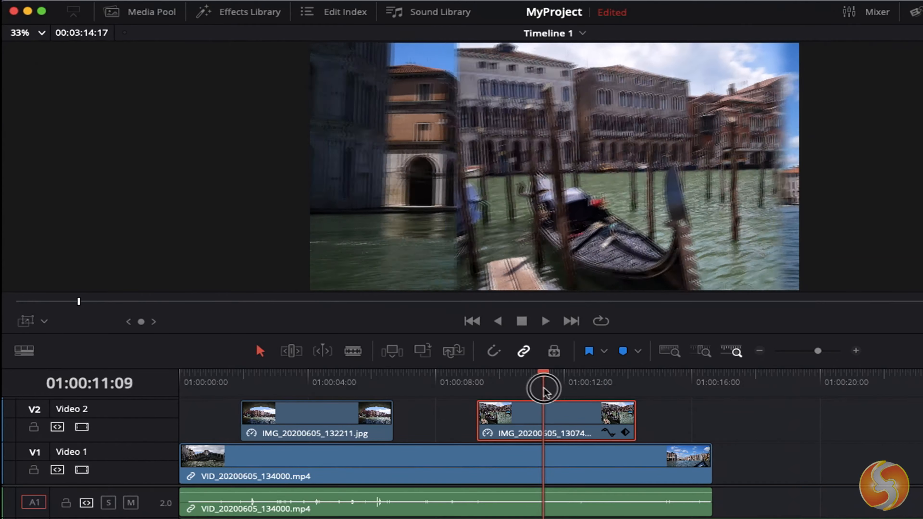
left_click_drag(543, 390, 586, 394)
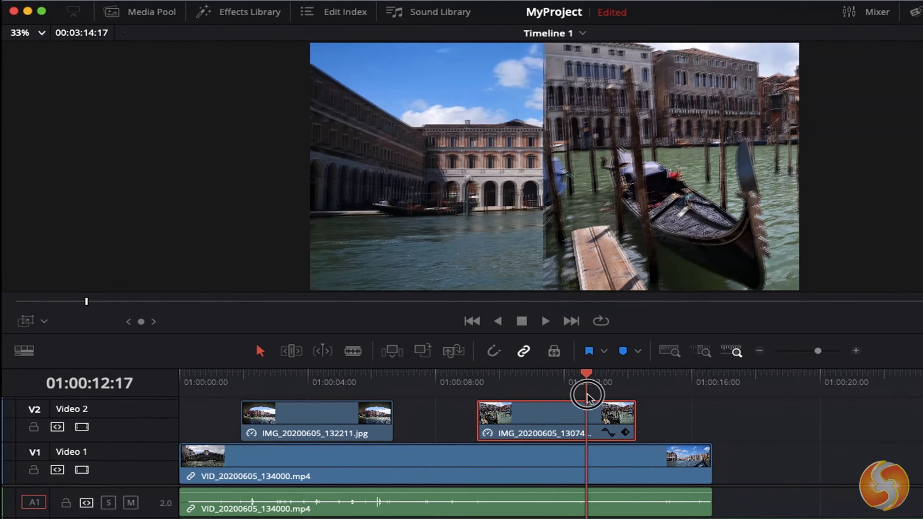
left_click_drag(587, 394, 643, 408)
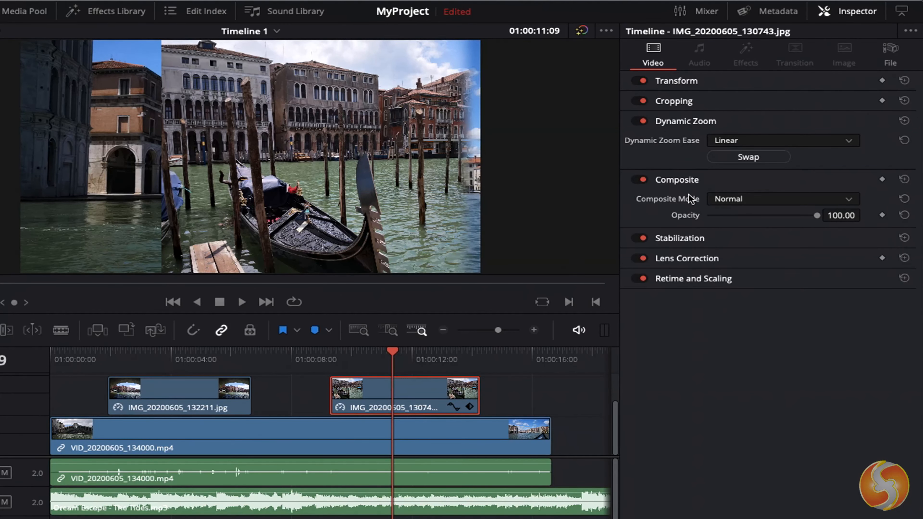
Dip Composite Opacity and return it to 100, then set Lens Correction Distortion to 0.046.
left_click_drag(818, 215, 735, 215)
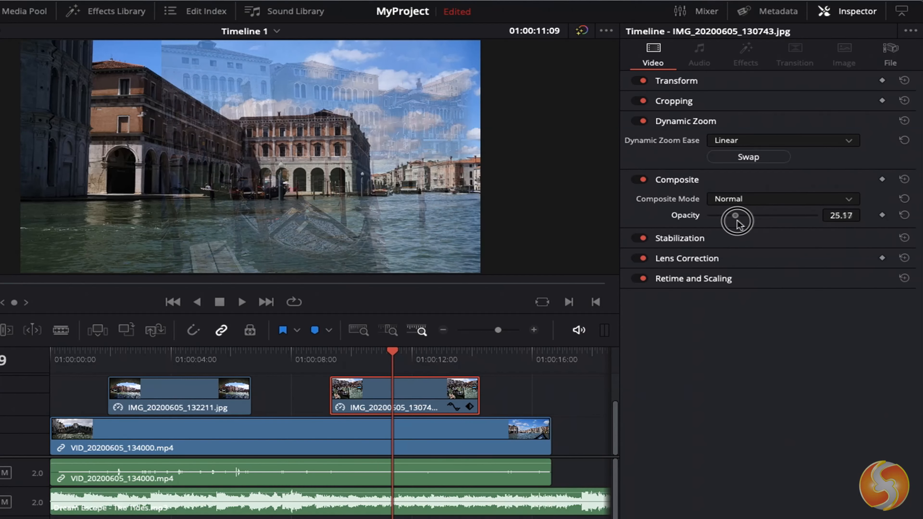
left_click_drag(736, 215, 817, 215)
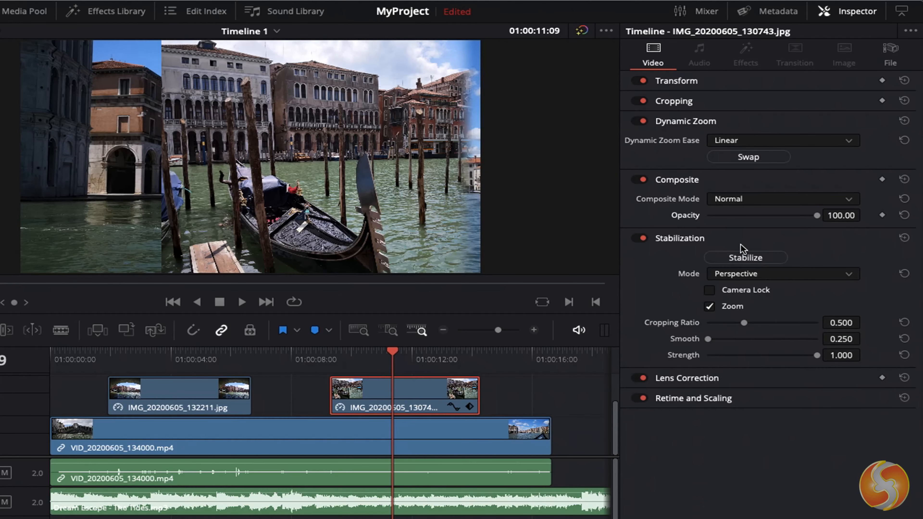
mouse_move(766, 282)
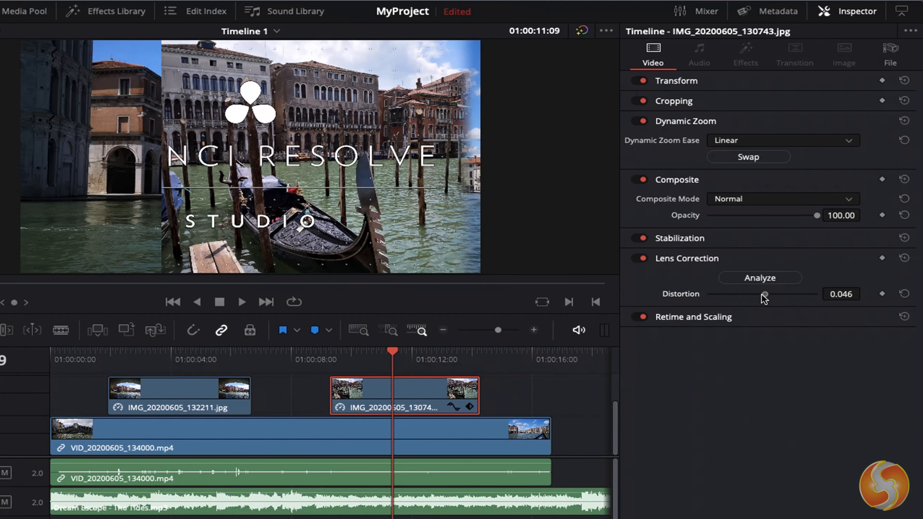
left_click_drag(763, 295, 771, 295)
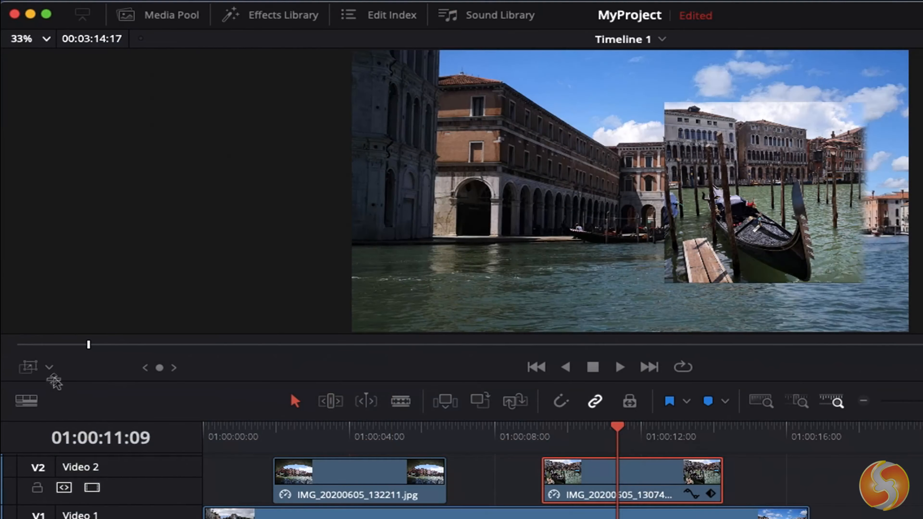
Switch the viewer overlay mode to Fusion Overlay.
left_click(50, 367)
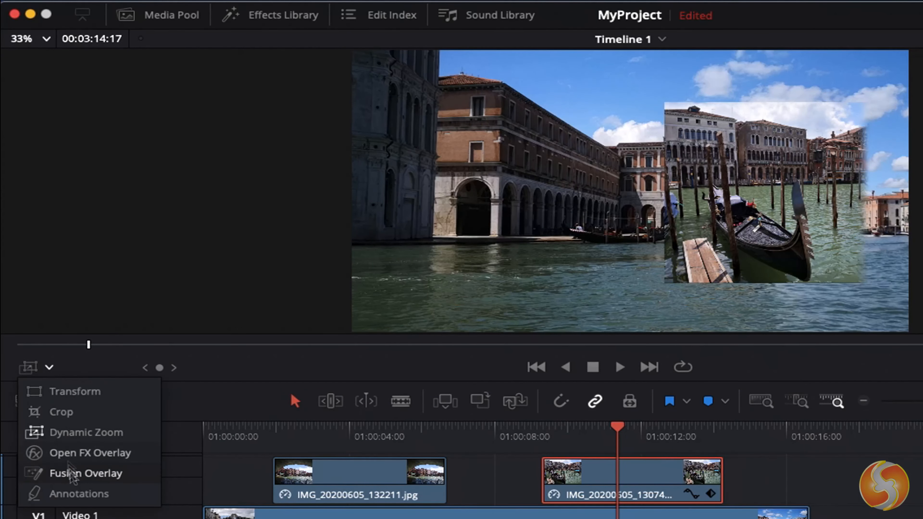
left_click(78, 493)
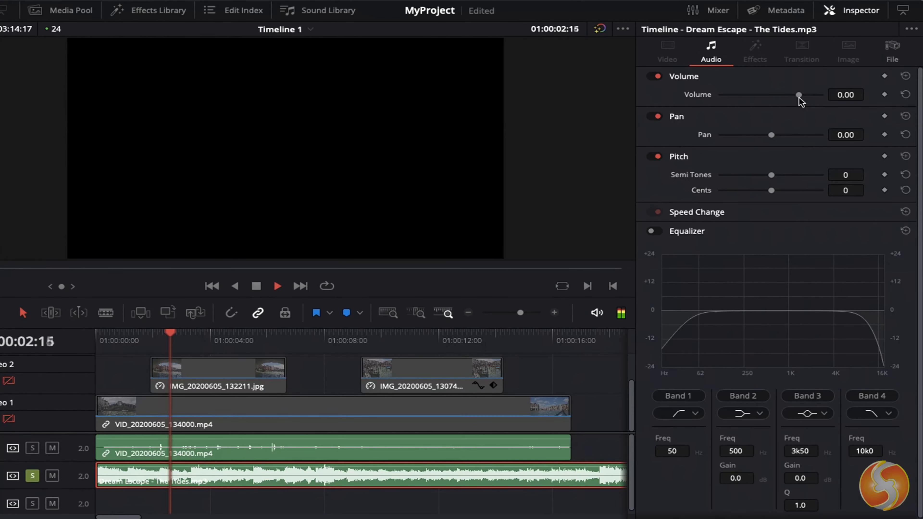
Lower the music's Volume and pan it right, then re-centre the Pan.
left_click_drag(799, 96, 774, 99)
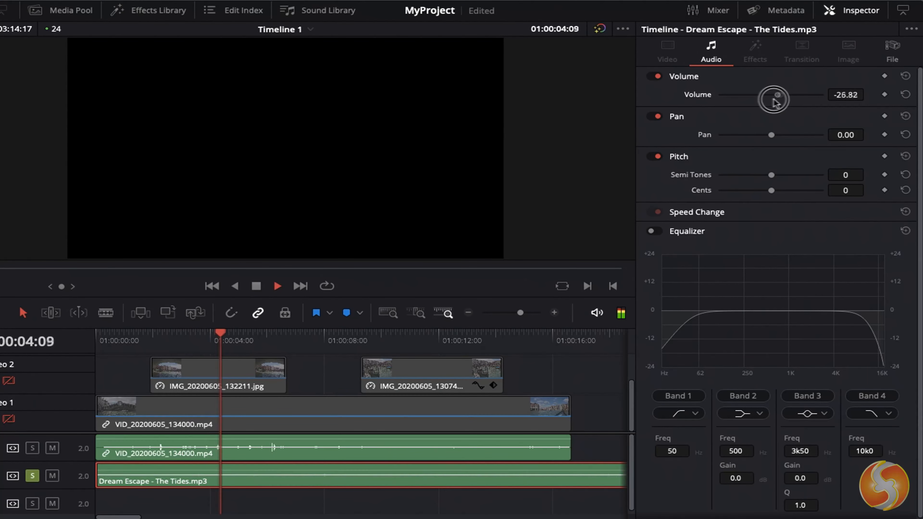
left_click_drag(774, 99, 747, 98)
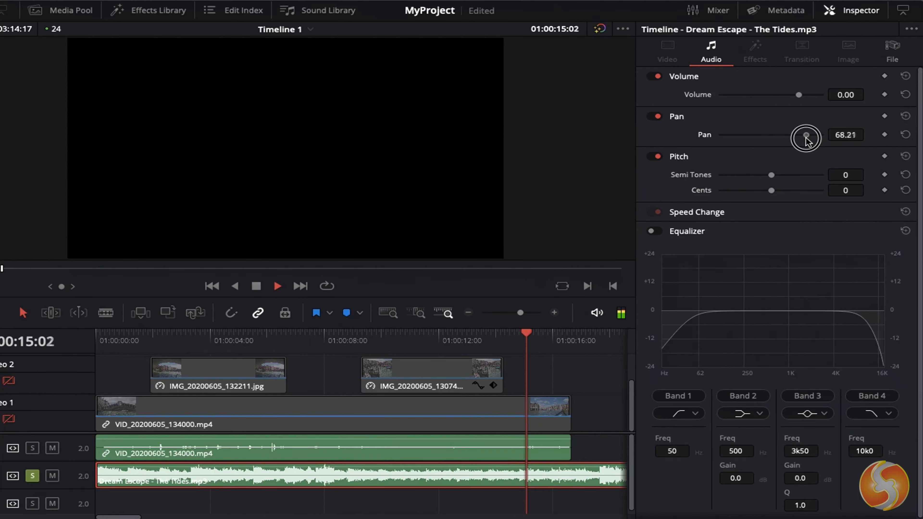
left_click_drag(806, 137, 814, 134)
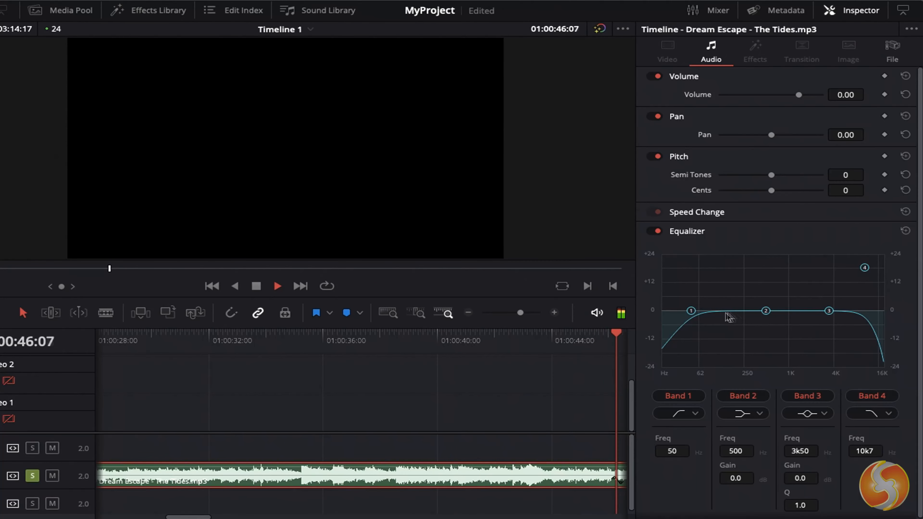
Drag Equalizer Band 2 down to about -17 dB, then select the duck picture clip.
left_click_drag(765, 311, 767, 344)
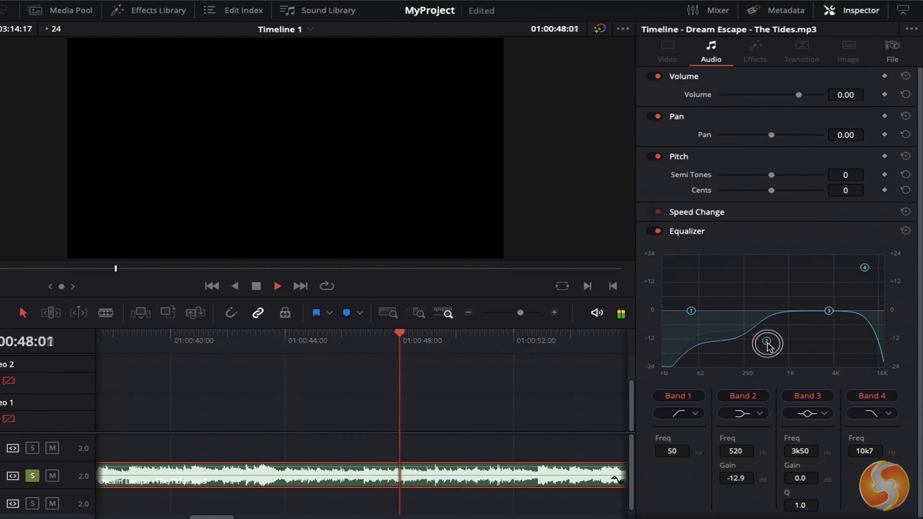
left_click_drag(768, 344, 767, 352)
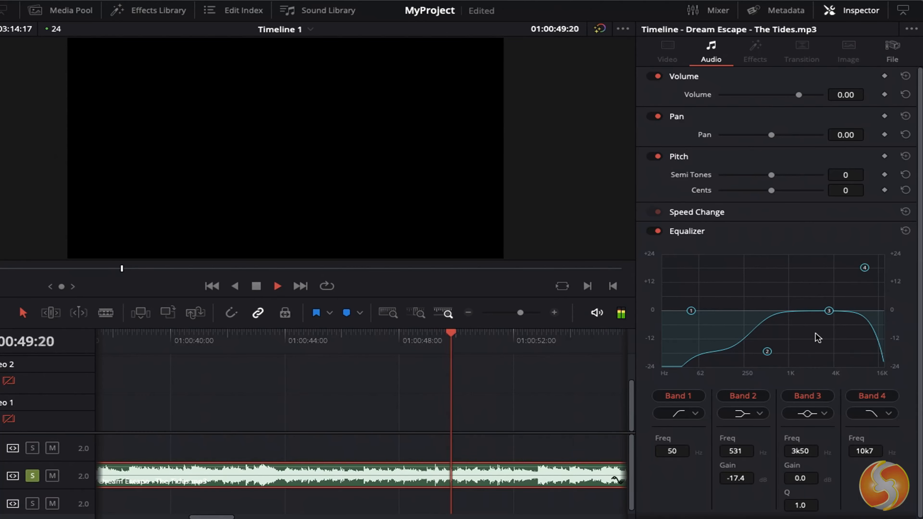
left_click(244, 435)
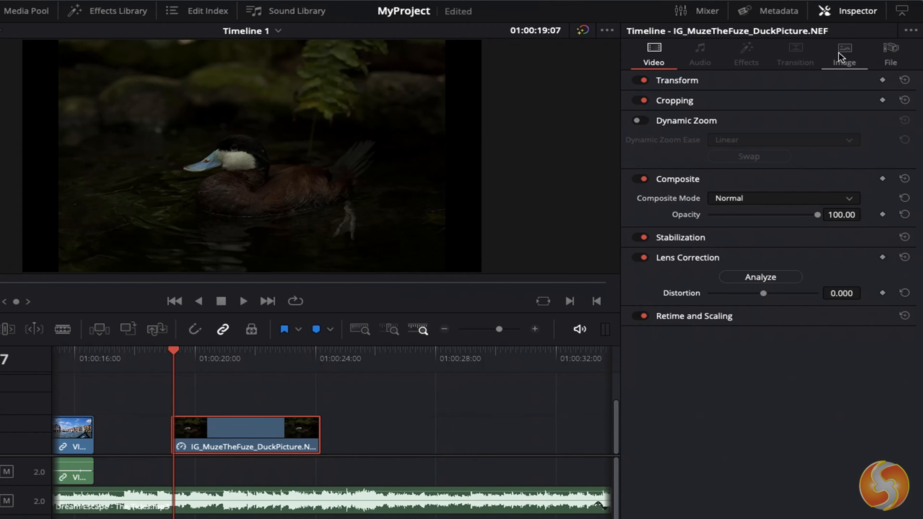
In the Image tab set Exposure 2.36, Shadows -25.50 and Saturation 21.60 for the duck photo.
left_click(844, 53)
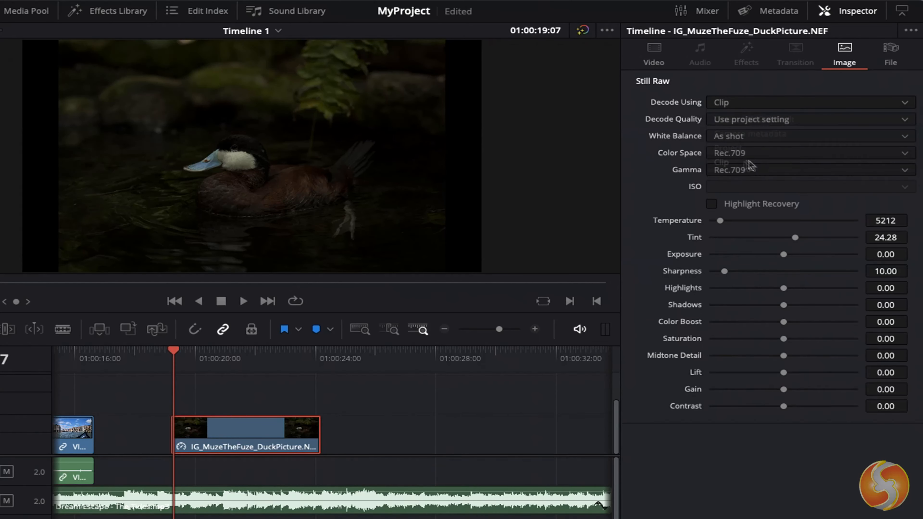
left_click_drag(766, 254, 818, 254)
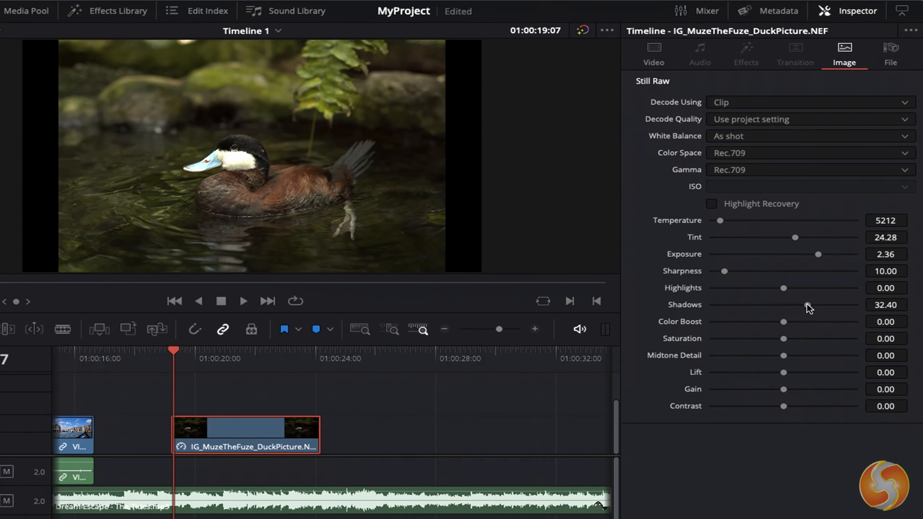
left_click_drag(809, 304, 765, 304)
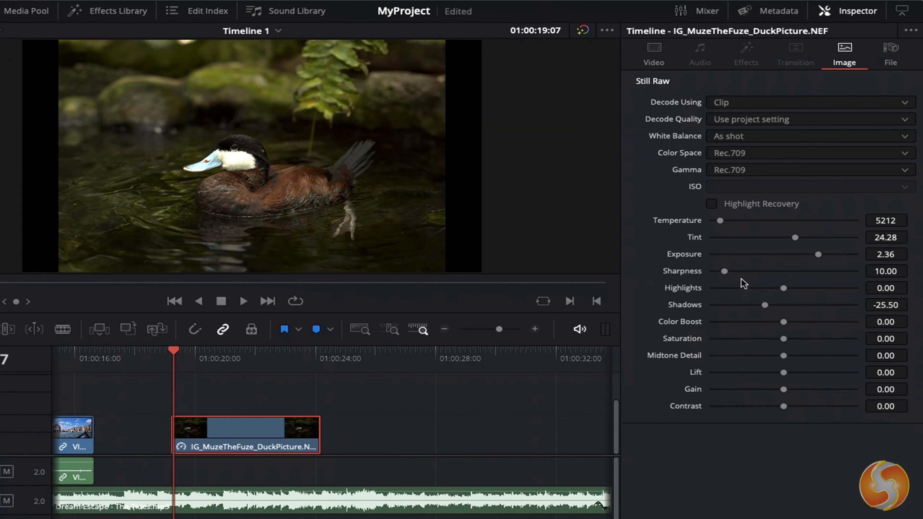
left_click_drag(766, 338, 799, 338)
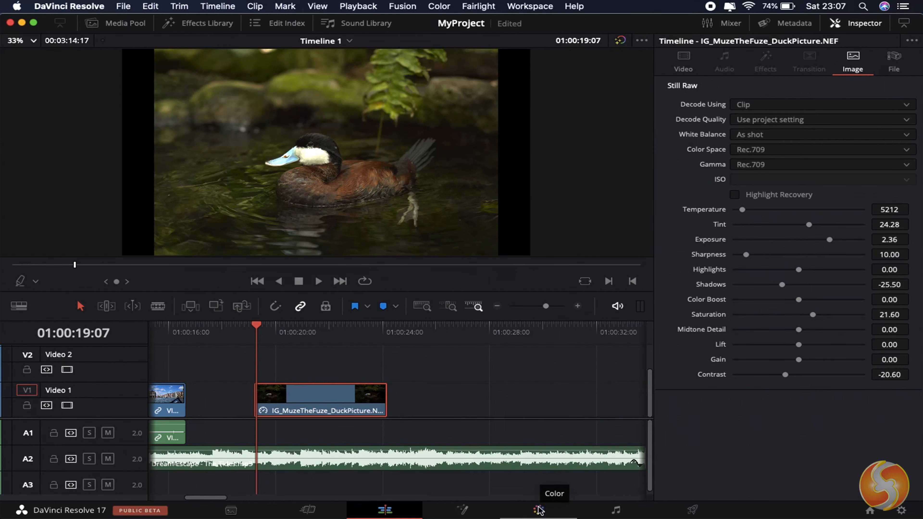
On the Color page step through the Color Wheels, HDR and Color Warper tools for the duck photo.
left_click(536, 509)
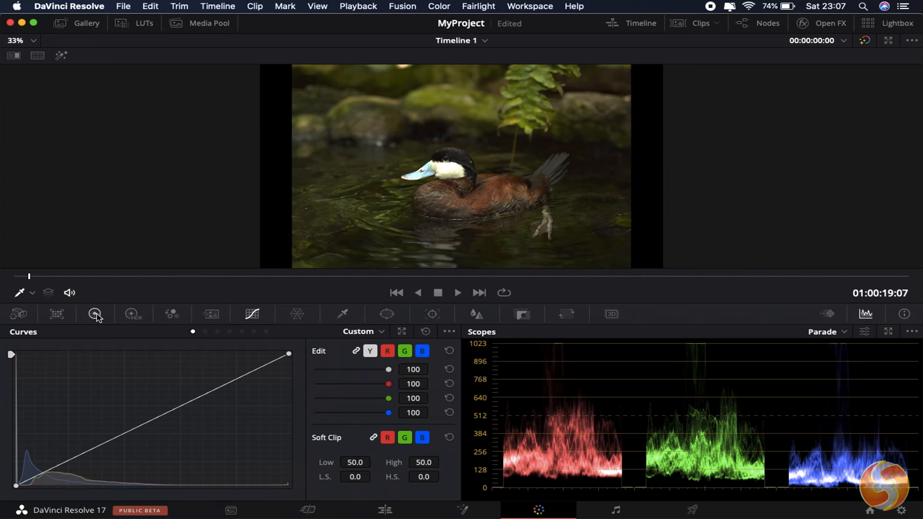
left_click(94, 314)
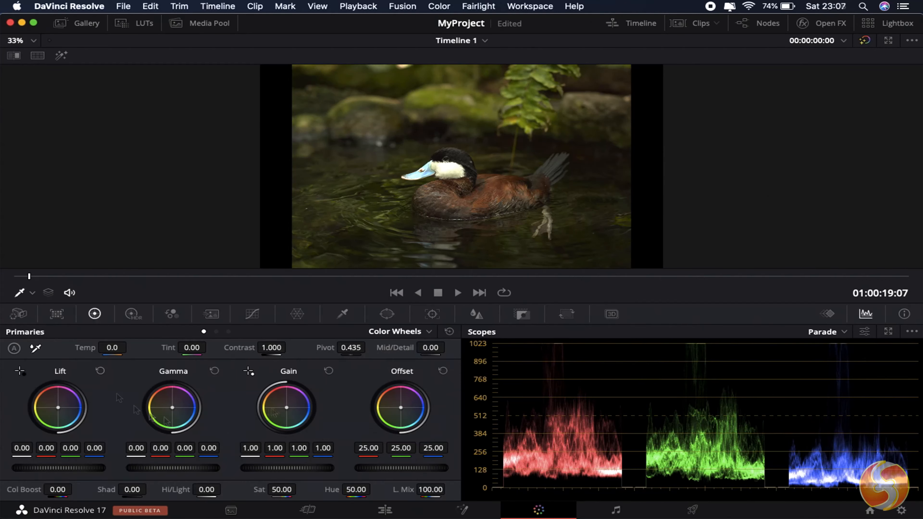
left_click(132, 313)
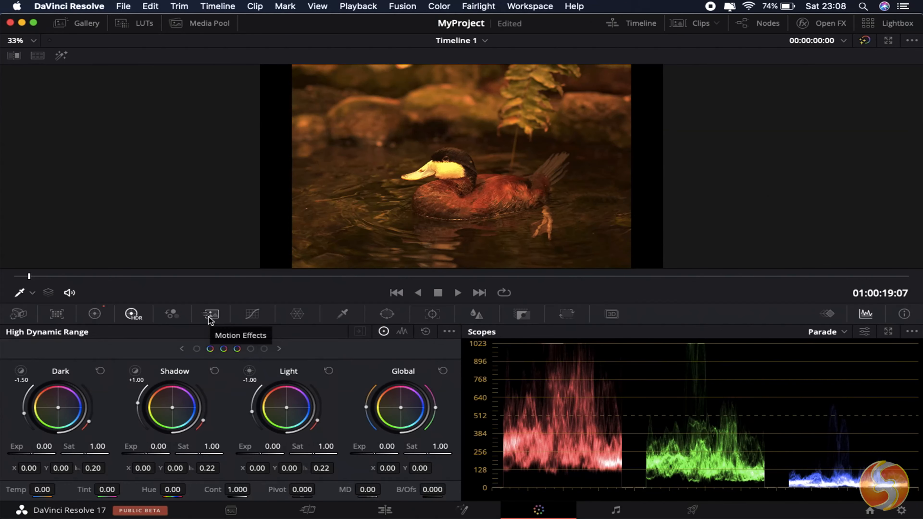
left_click(252, 313)
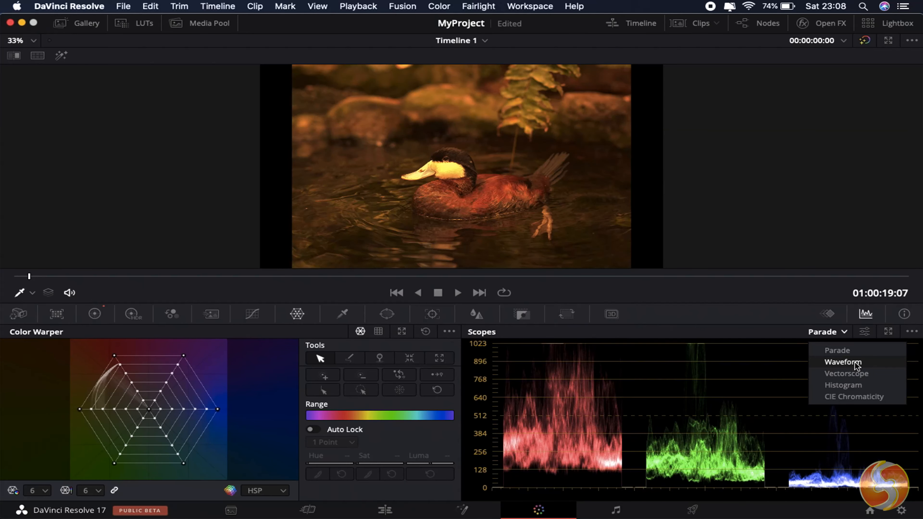
Set the Scopes panel to Waveform.
left_click(842, 362)
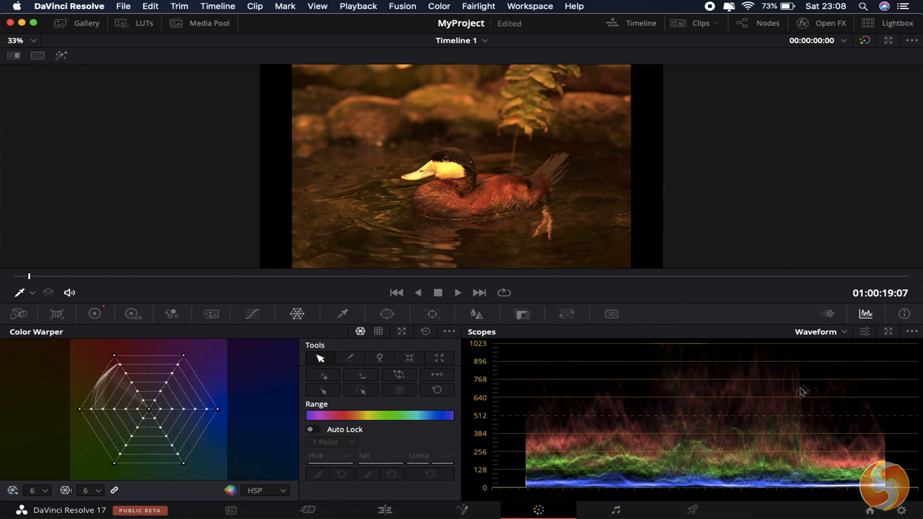
left_click(842, 331)
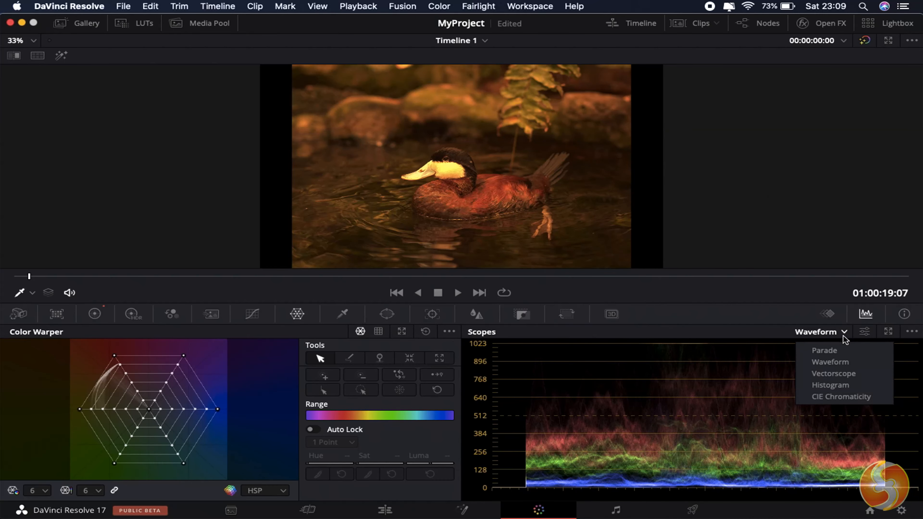
left_click(831, 384)
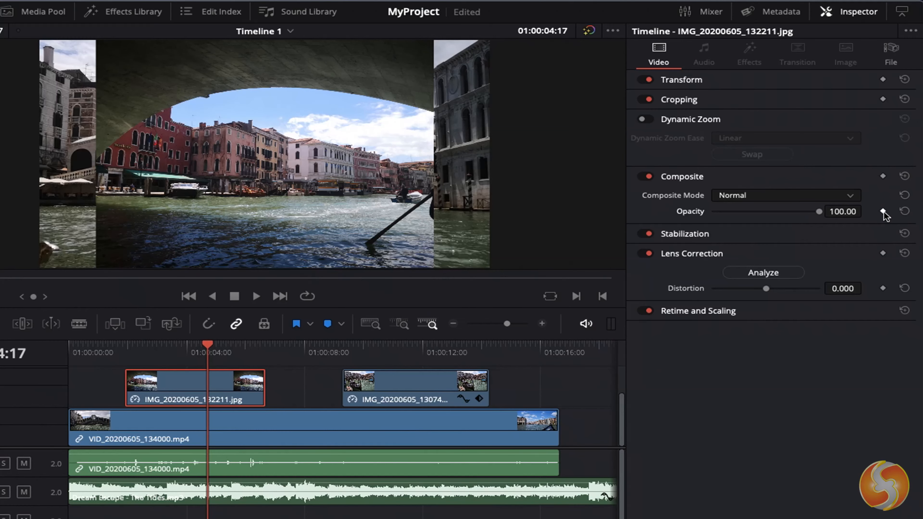
Add an Opacity keyframe to the bridge photo and show its curve in the keyframe editor.
left_click(883, 211)
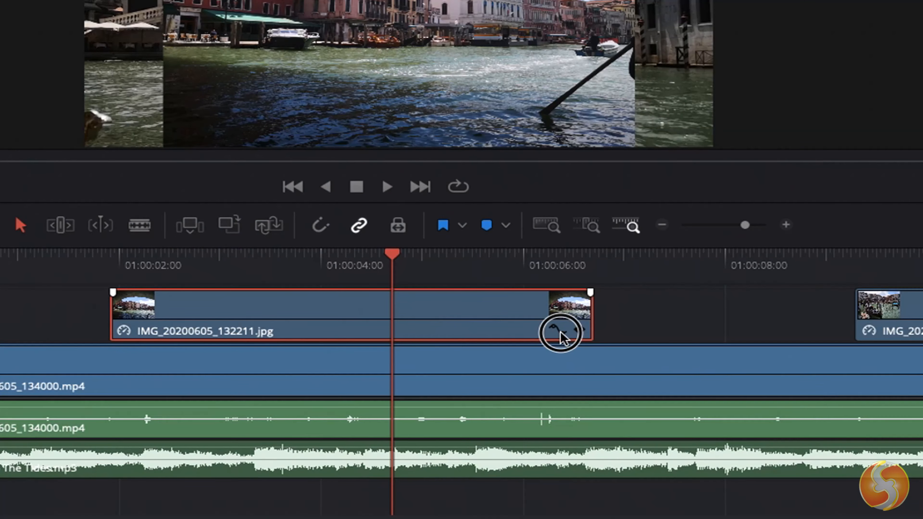
left_click(555, 328)
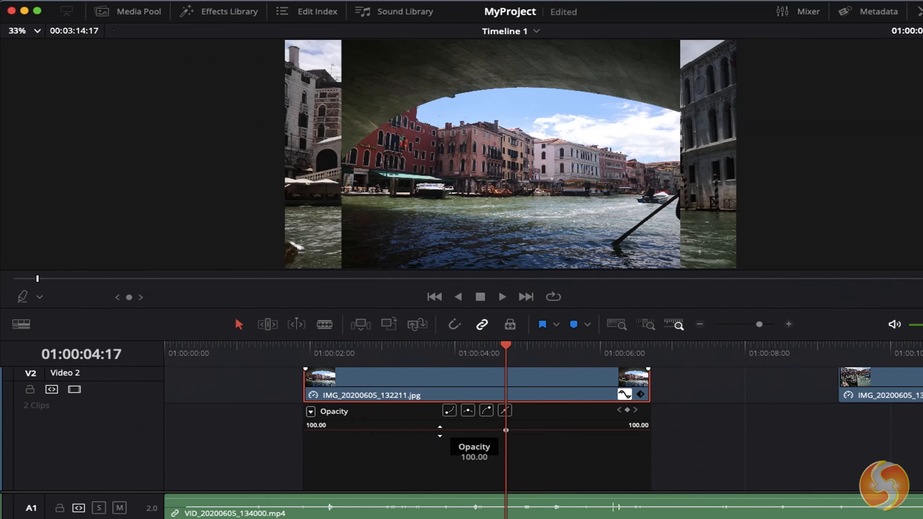
left_click_drag(439, 431, 440, 461)
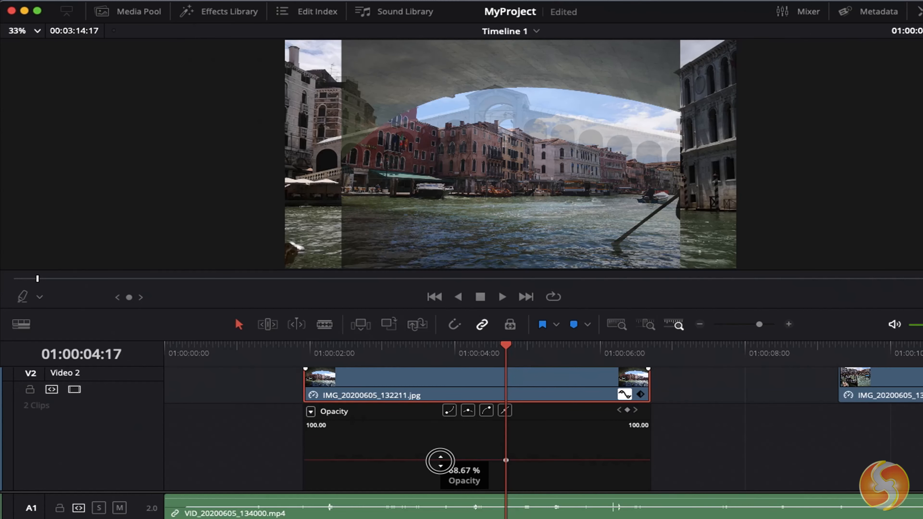
left_click_drag(439, 461, 433, 458)
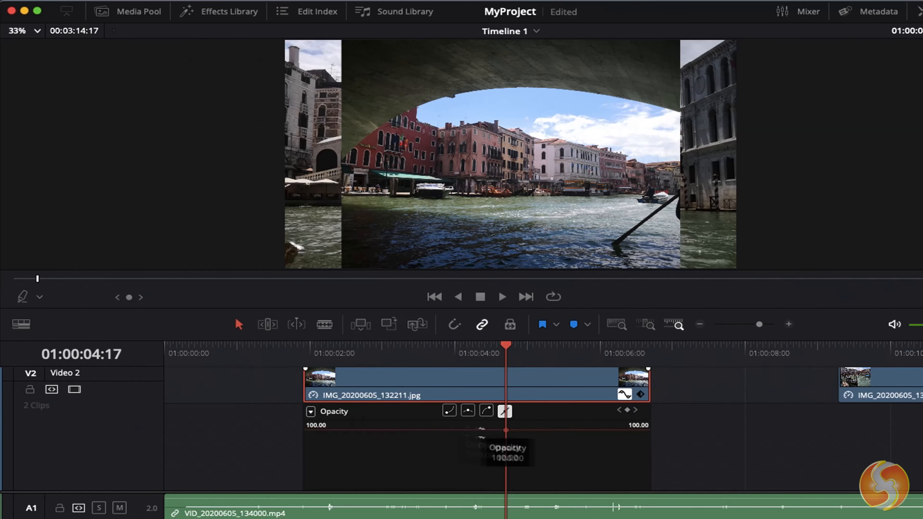
Pull the middle Opacity keyframe down for a mid-clip dip and scrub to preview it.
left_click(417, 353)
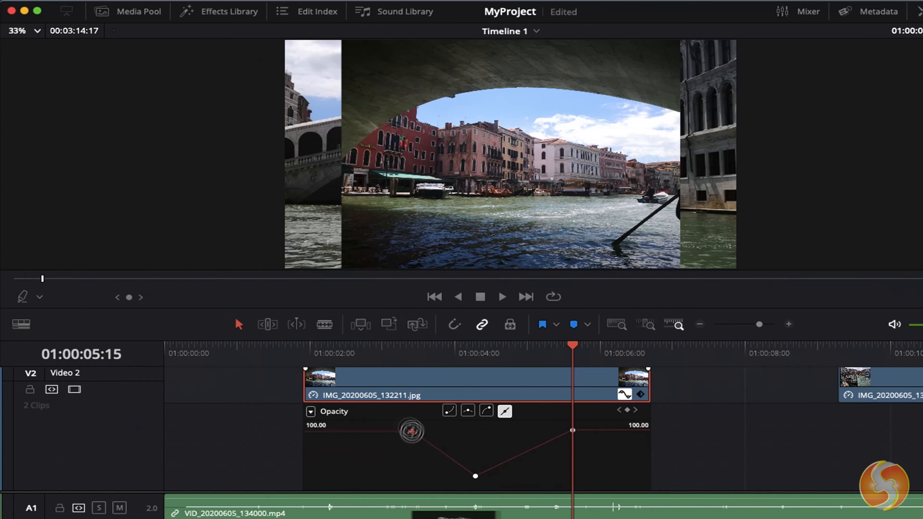
left_click_drag(411, 430, 403, 443)
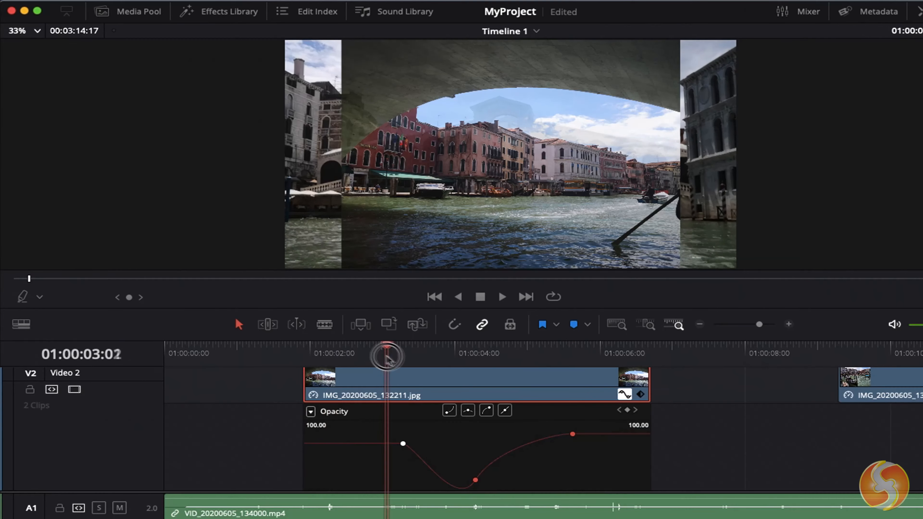
left_click_drag(388, 357, 512, 372)
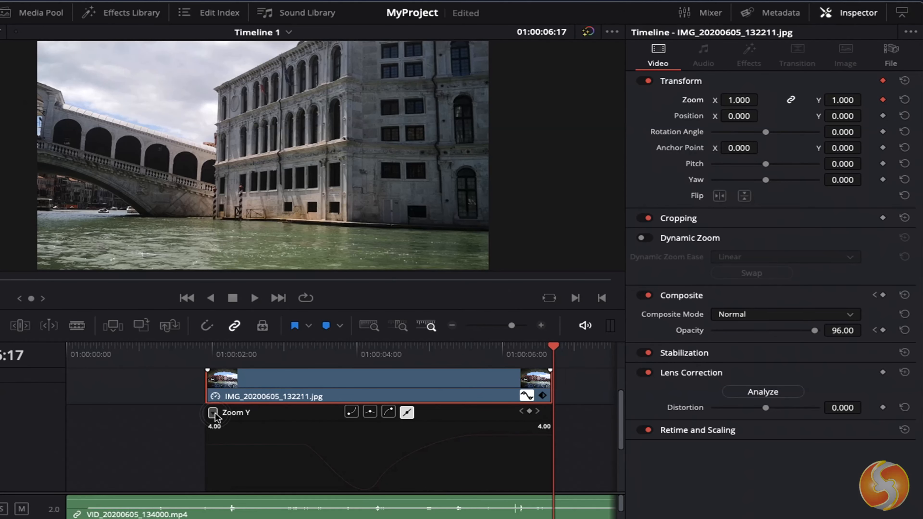
Set the photo's final opacity keyframe to 96, then reset Opacity in the Inspector.
left_click(213, 412)
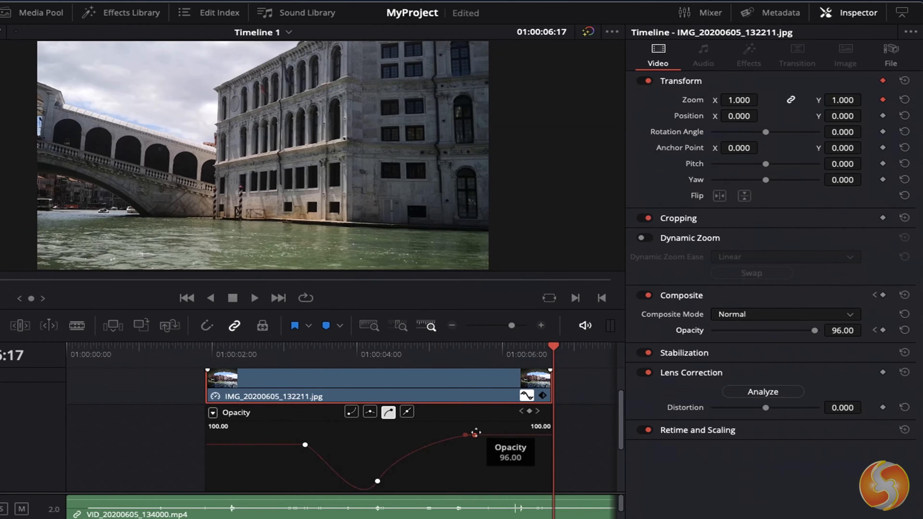
left_click_drag(467, 435, 476, 434)
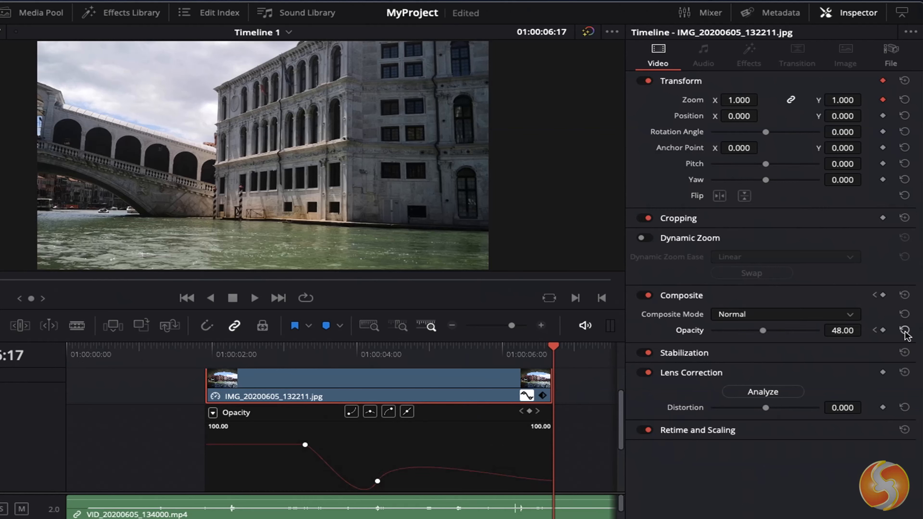
left_click(906, 330)
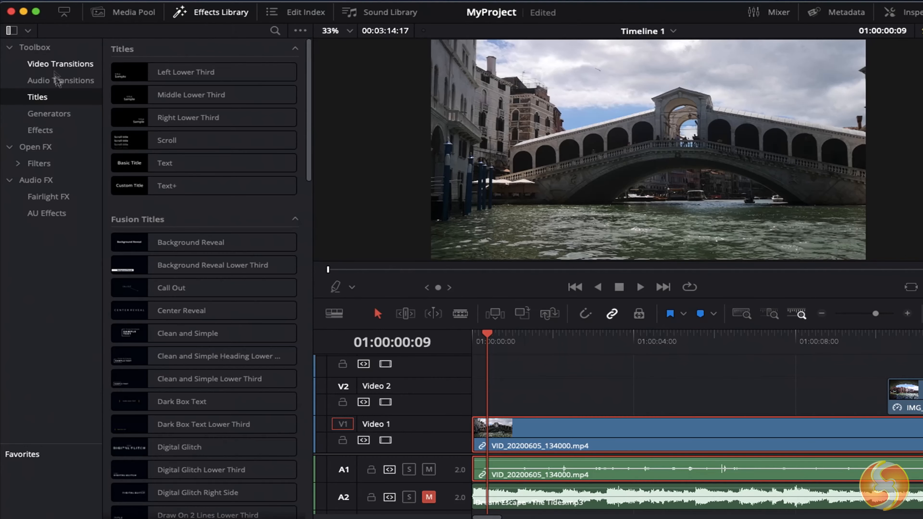
Browse the audio transitions, Open FX and blur filter categories in the Effects Library.
left_click(60, 80)
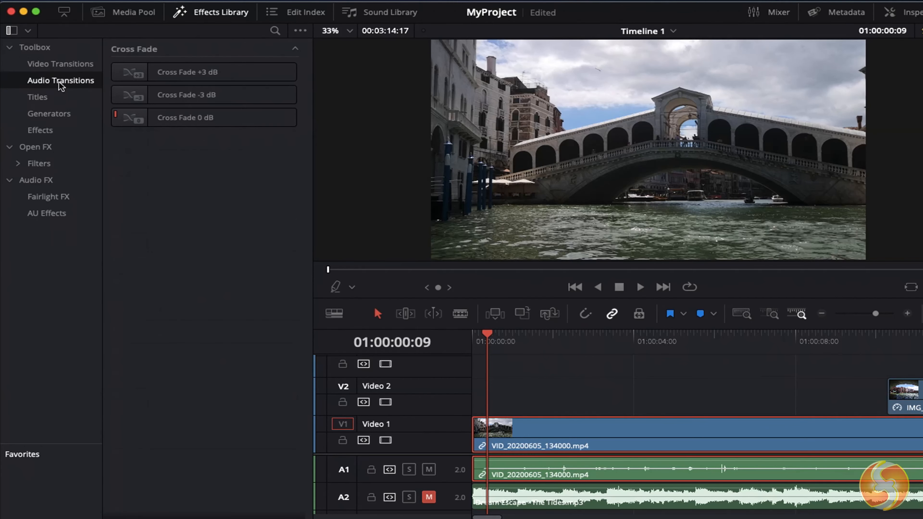
left_click(37, 97)
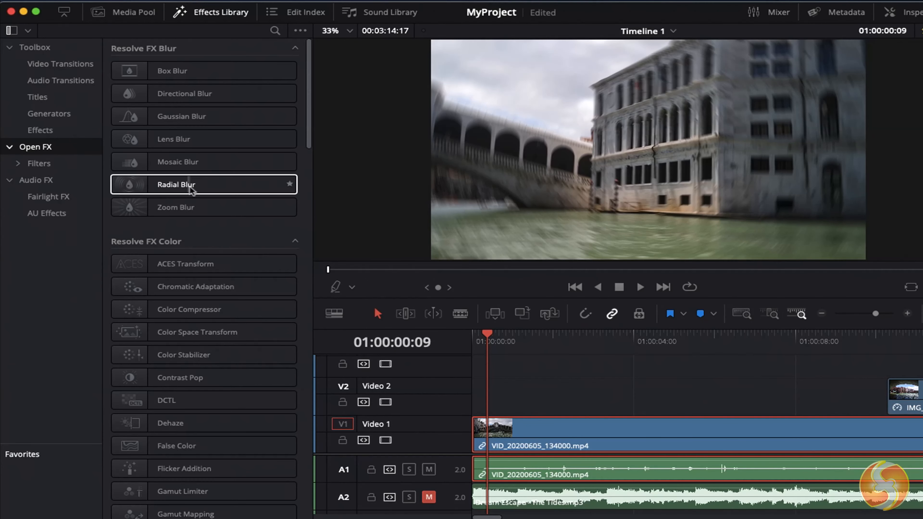
left_click(37, 97)
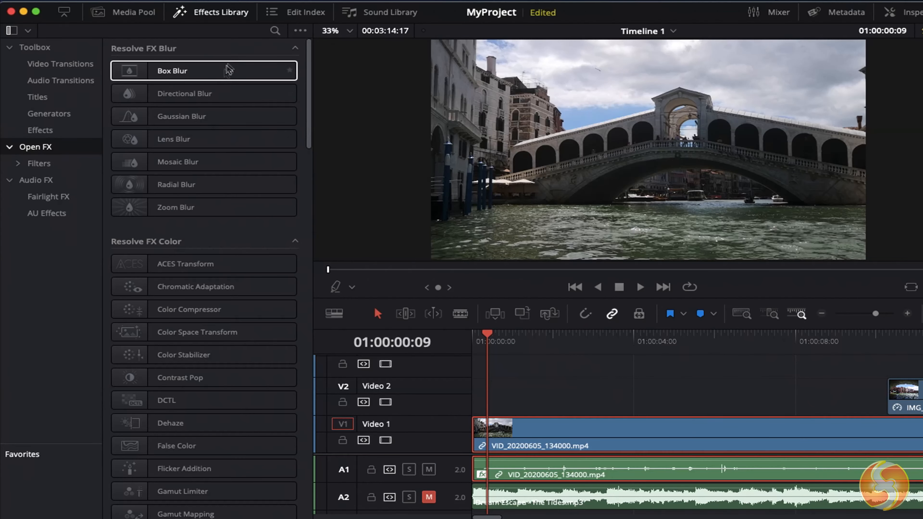
mouse_move(246, 244)
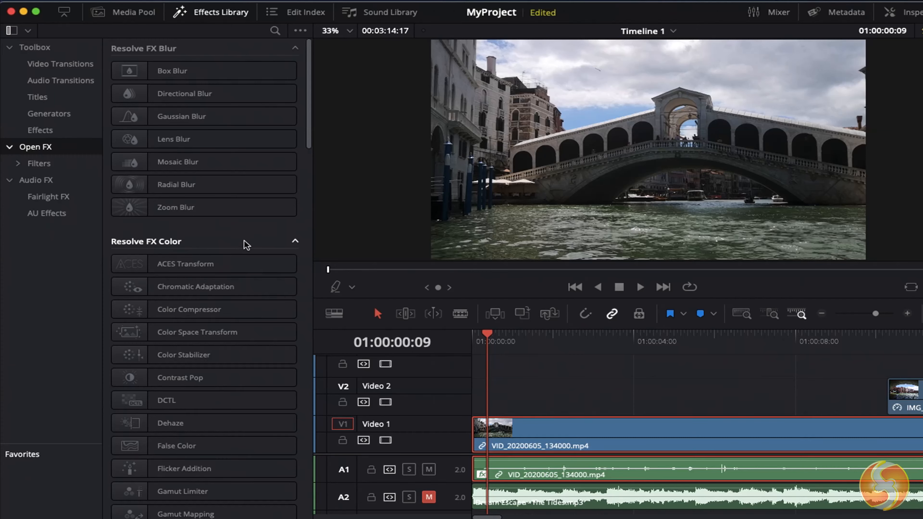
scroll("down", 3)
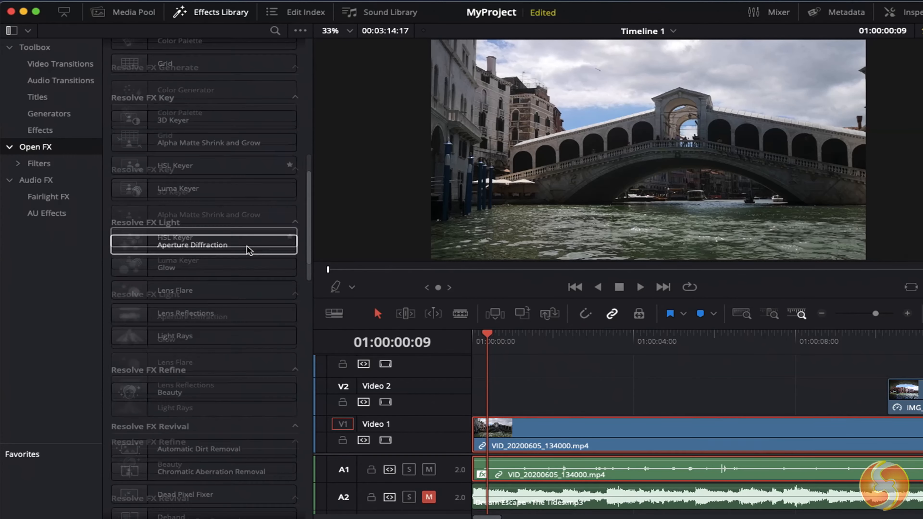
Apply Reverb from Fairlight FX to the A1 audio and a Vortex warp to the Venice V1 clip.
left_click(36, 180)
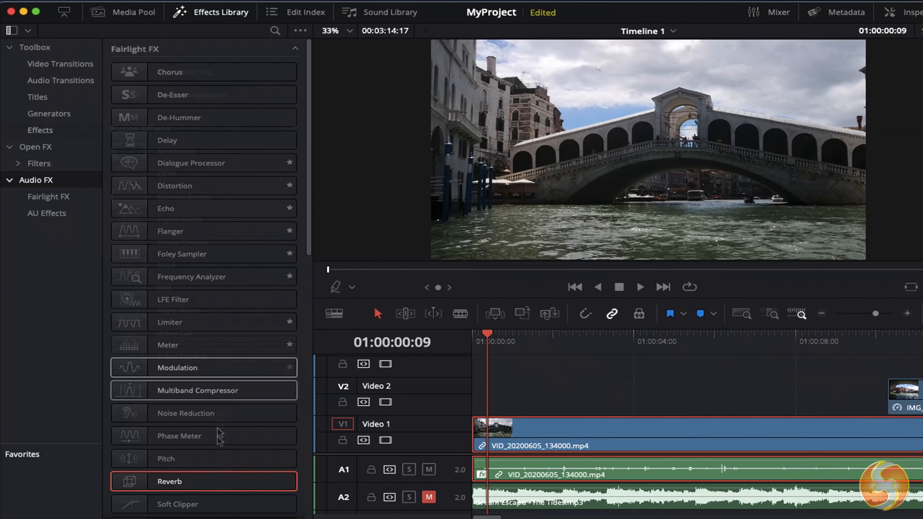
left_click(40, 130)
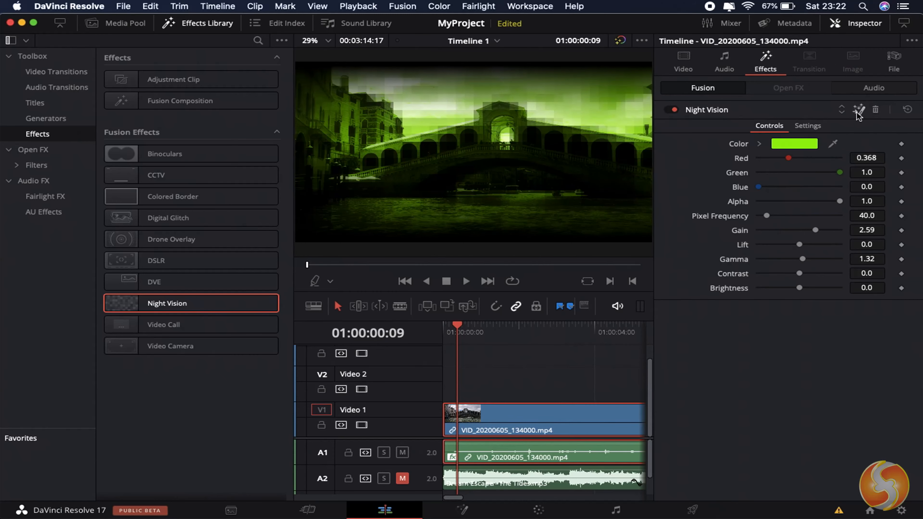
left_click(461, 509)
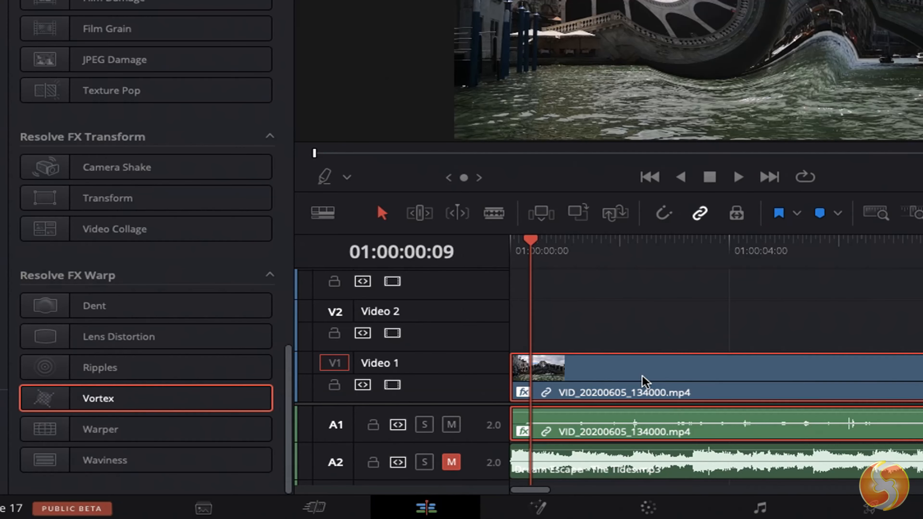
mouse_move(542, 399)
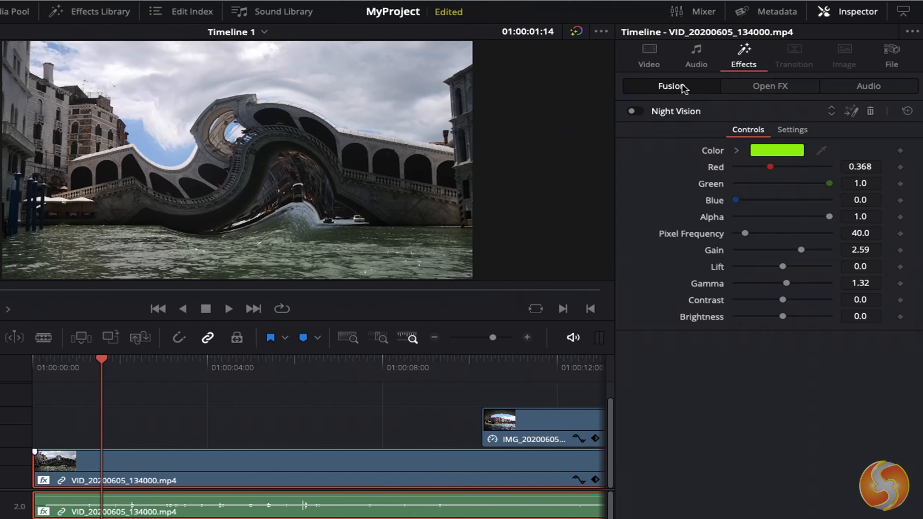
Check the audio Reverb settings, then enlarge the Vortex Size to about 0.62.
left_click(769, 86)
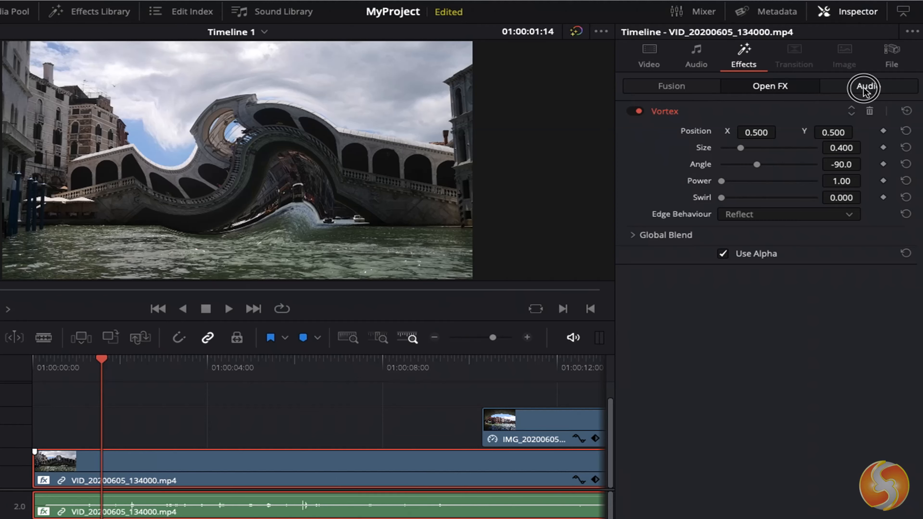
left_click(864, 86)
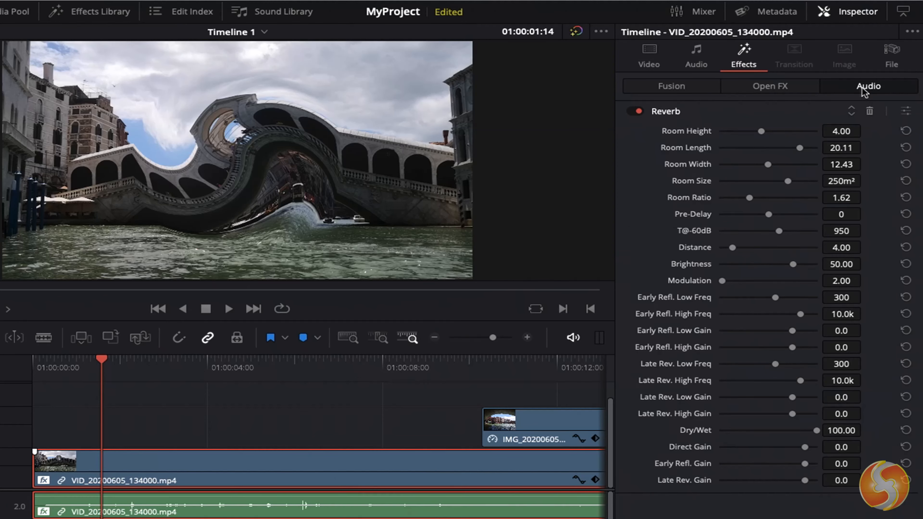
left_click(769, 86)
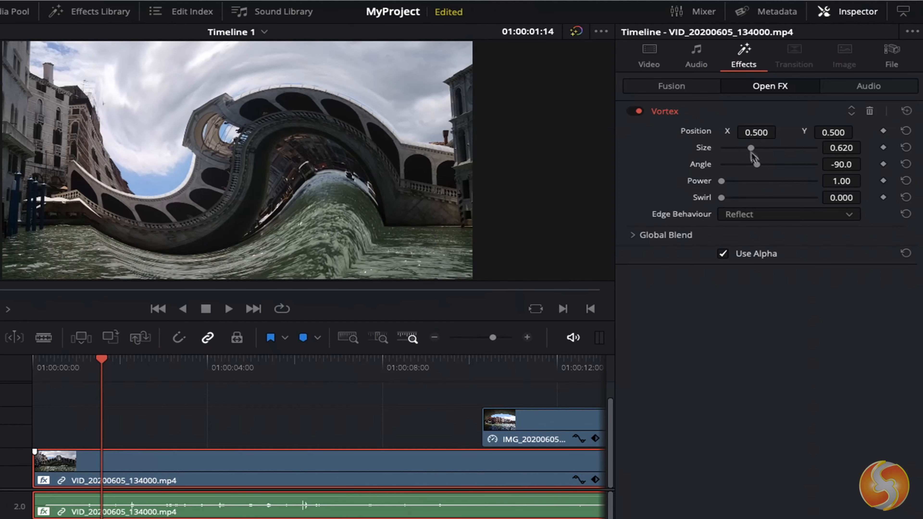
left_click_drag(757, 165, 765, 165)
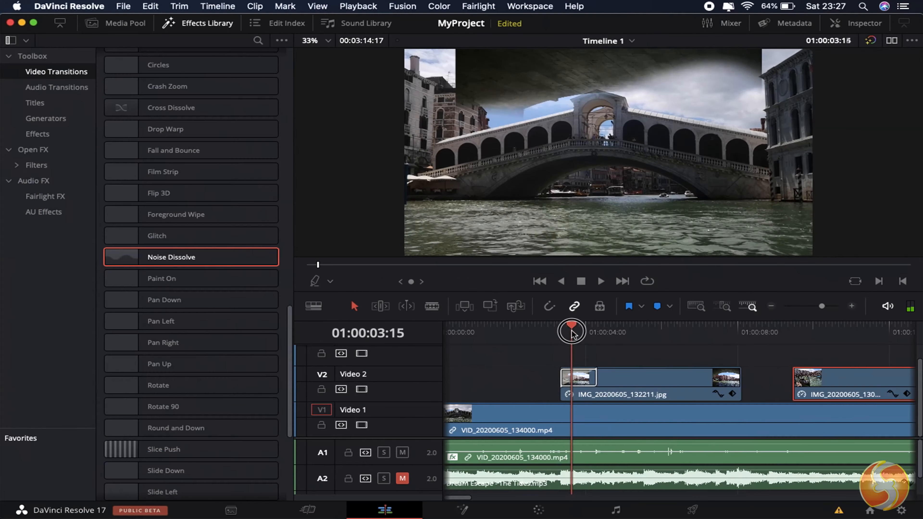
Add a Noise Dissolve opening the first photo and a Cross Iris between the photos, previewing them.
left_click_drag(572, 329, 595, 333)
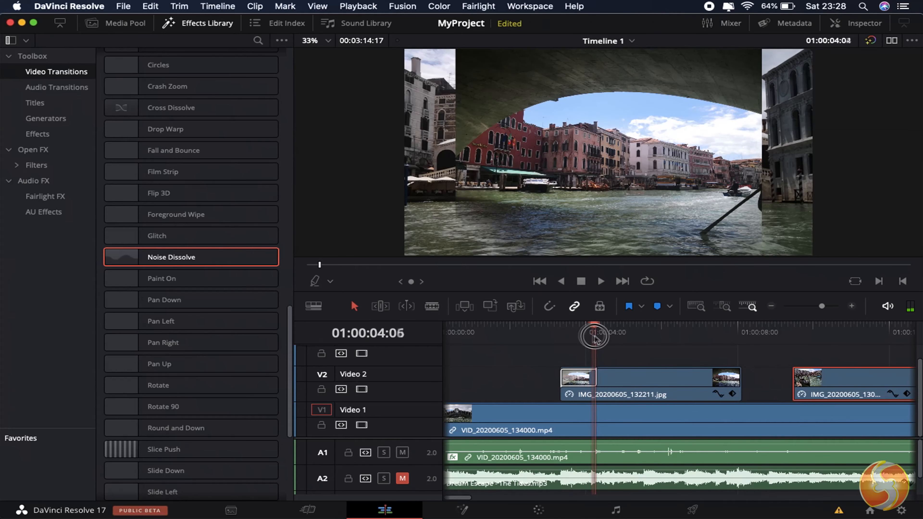
left_click_drag(594, 338, 609, 338)
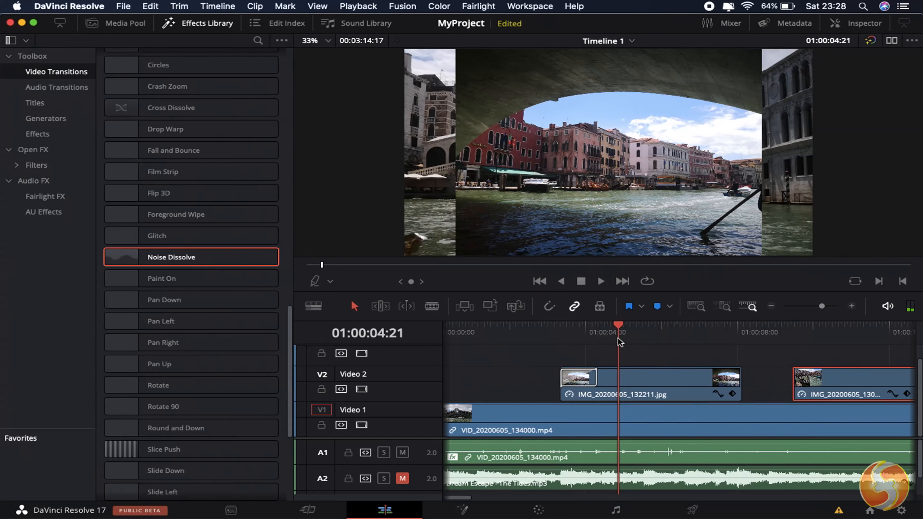
left_click_drag(191, 257, 511, 359)
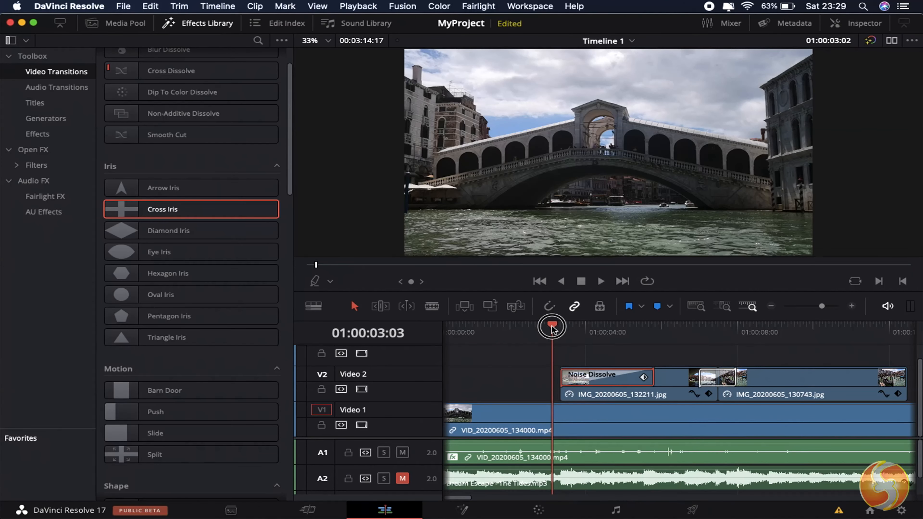
left_click_drag(552, 326, 590, 330)
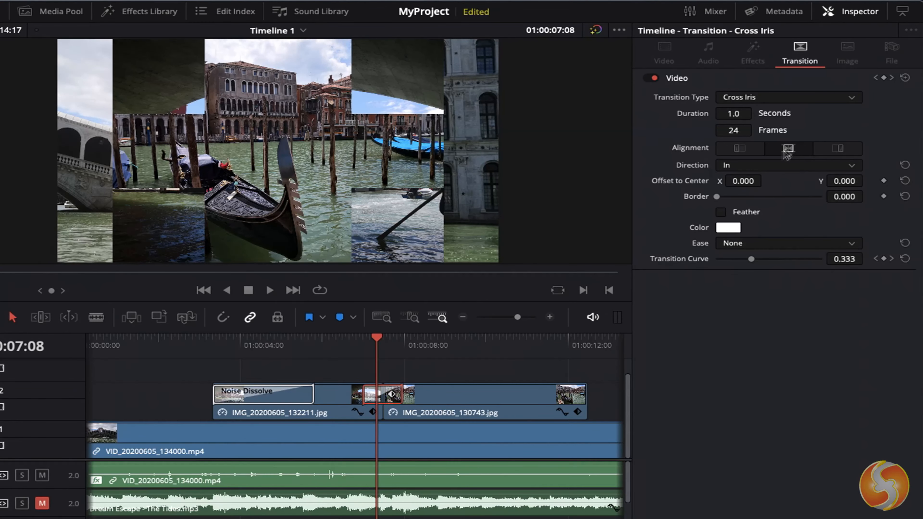
Set the Cross Iris Border to 57.22 and play through the transition between the photos.
left_click_drag(716, 196, 748, 207)
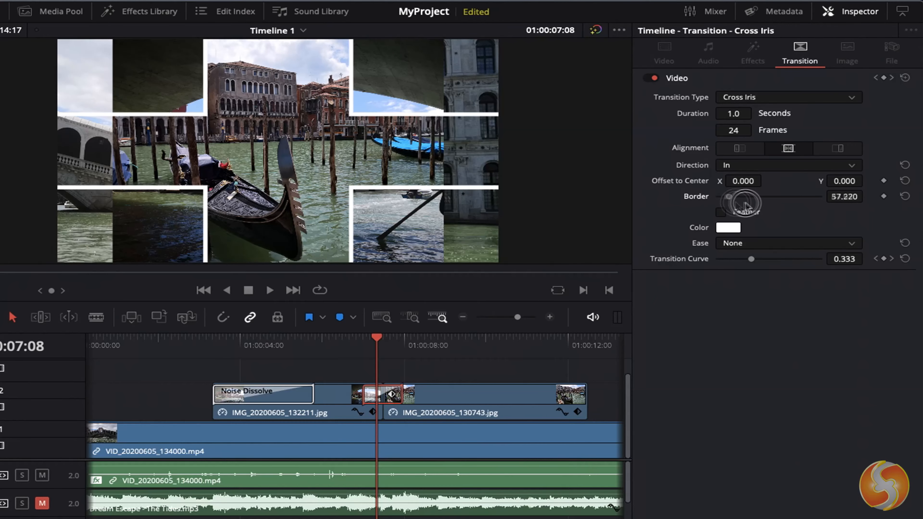
left_click_drag(748, 203, 721, 203)
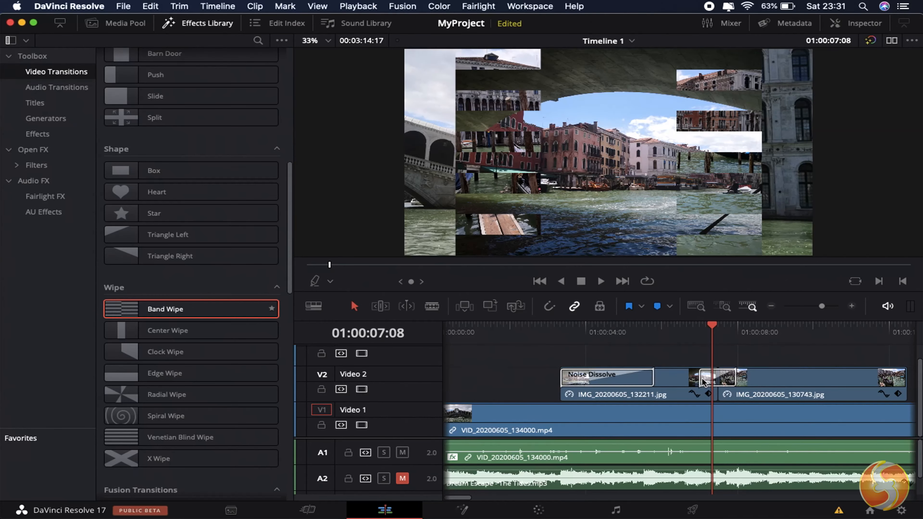
left_click_drag(713, 325, 721, 336)
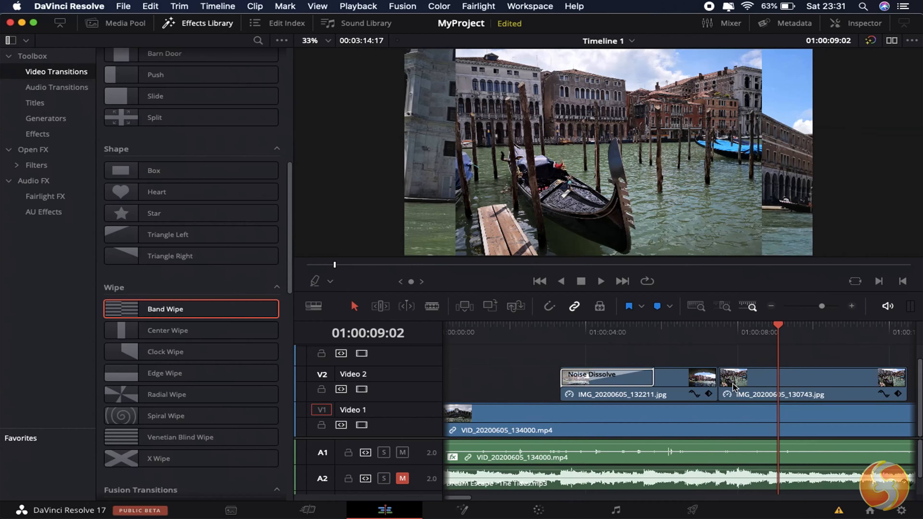
left_click(35, 102)
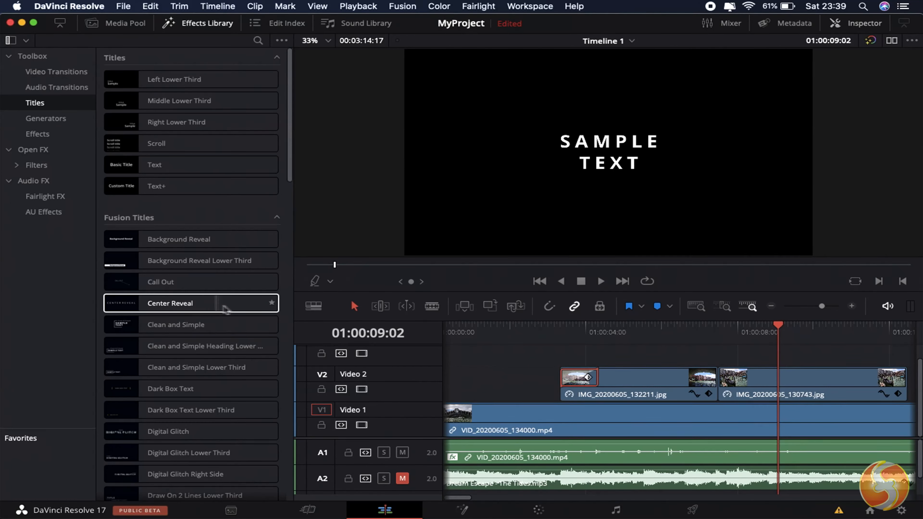
Place the Left Lower Third title above the Venice video near the start of Timeline 1.
left_click(191, 79)
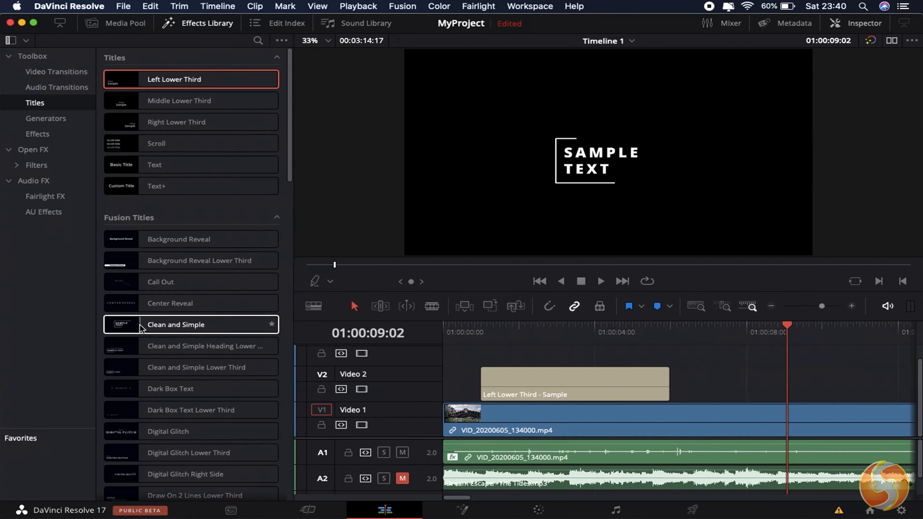
left_click_drag(176, 324, 712, 353)
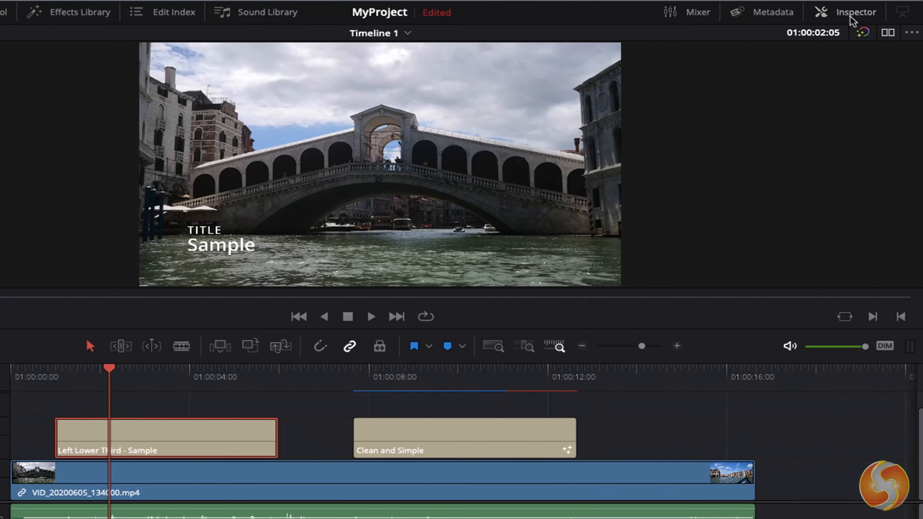
Make the lower third's top line read 'Awesome holidays' at size 58 in green.
left_click(855, 11)
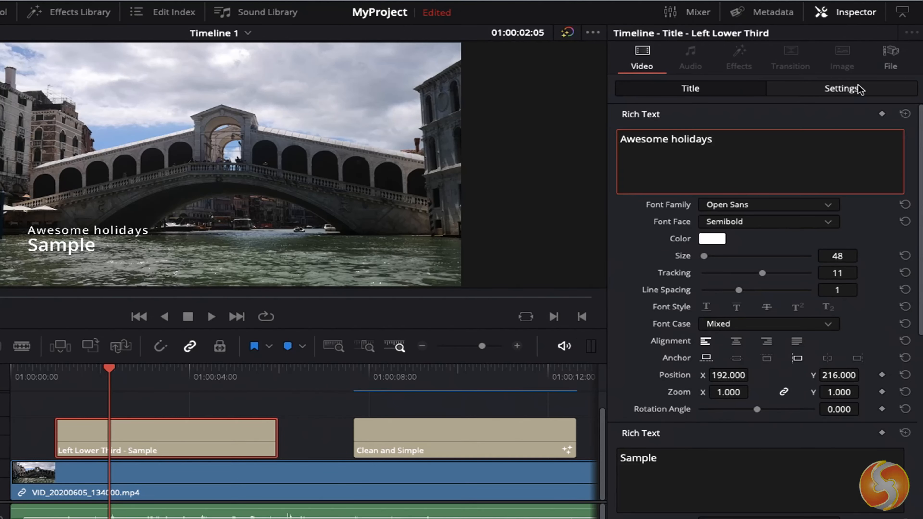
left_click(841, 88)
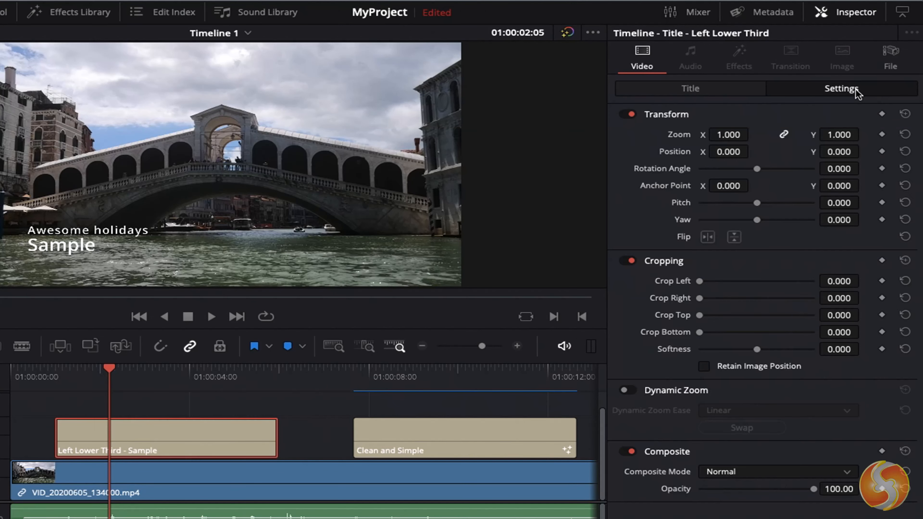
left_click(689, 89)
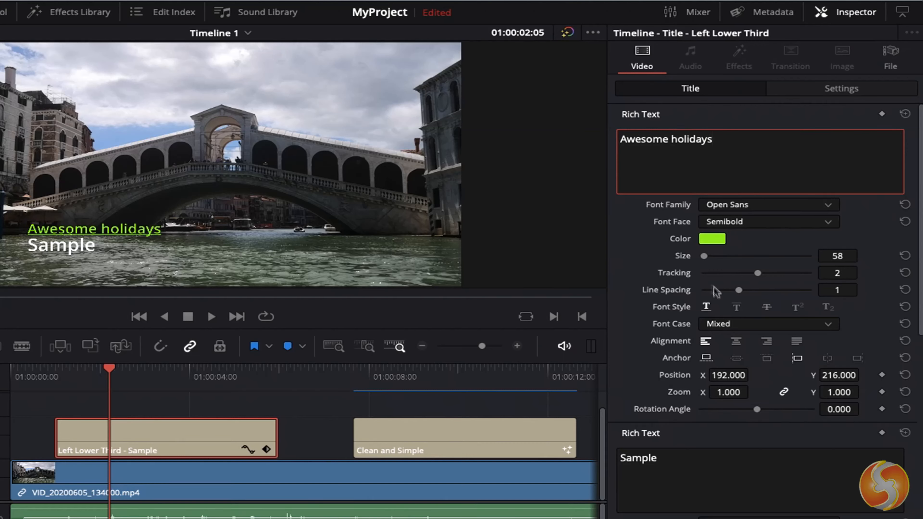
left_click(711, 239)
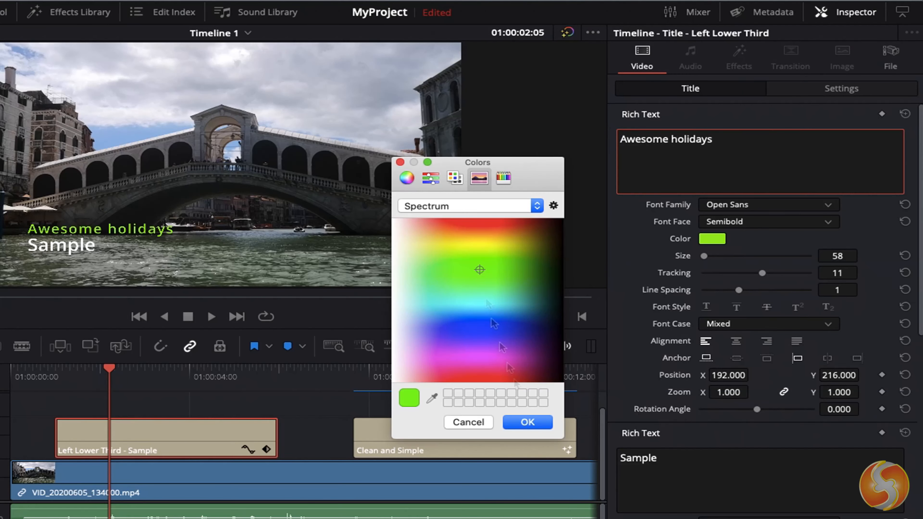
left_click(526, 422)
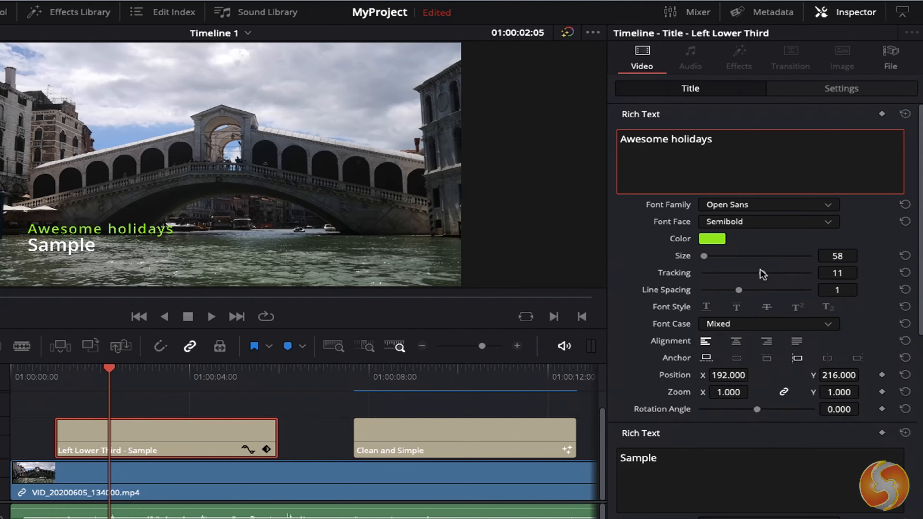
left_click(505, 368)
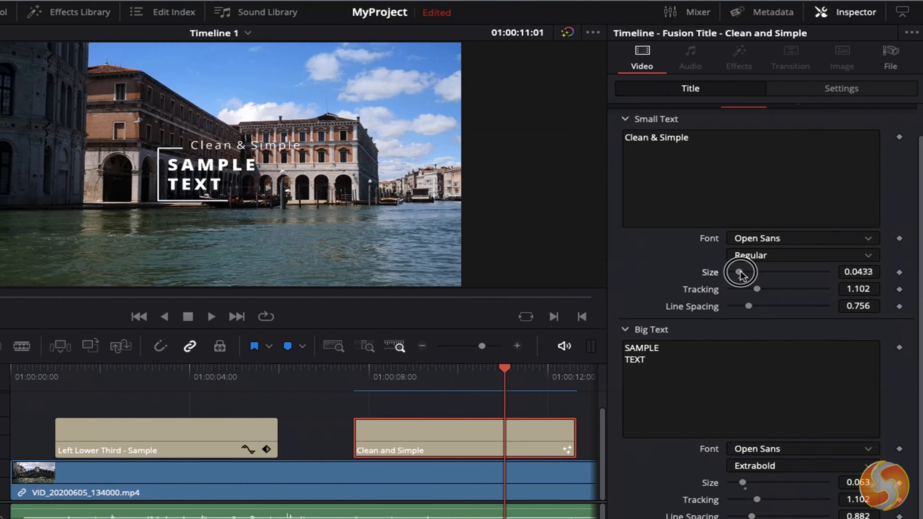
left_click_drag(741, 272, 737, 273)
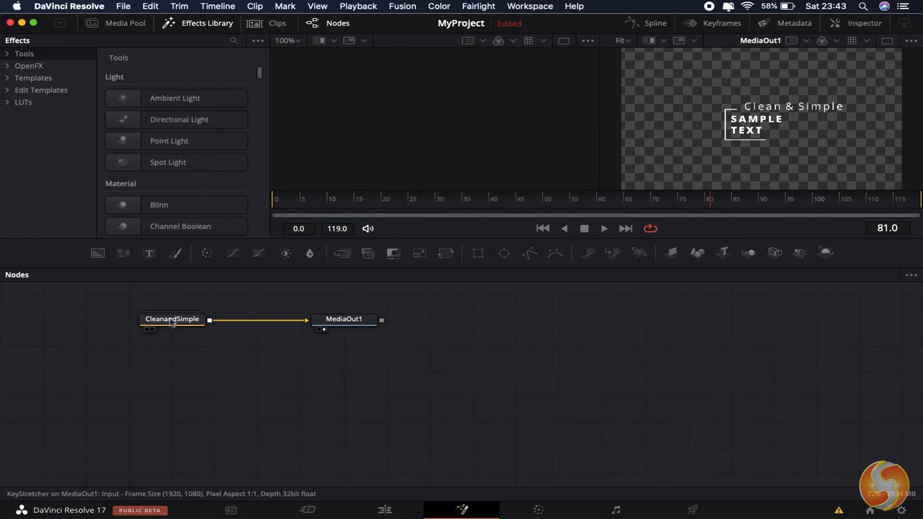
double_click(171, 318)
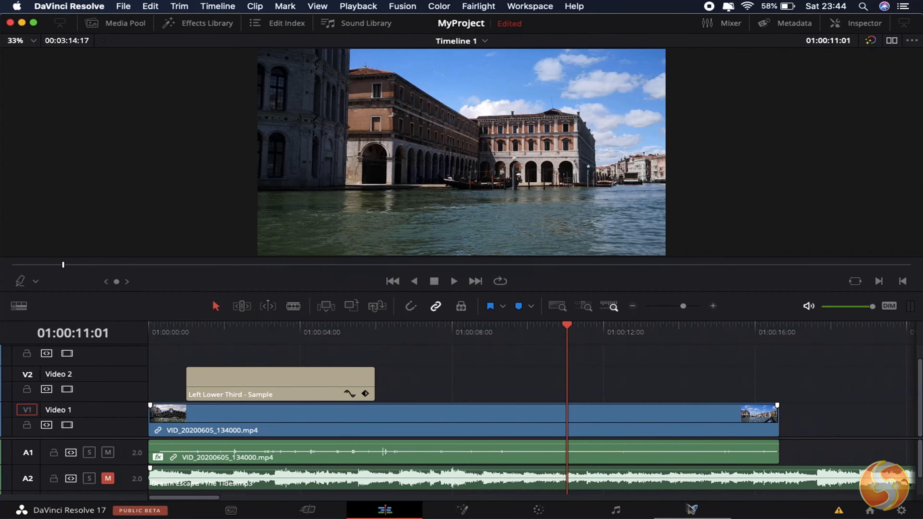
mouse_move(692, 509)
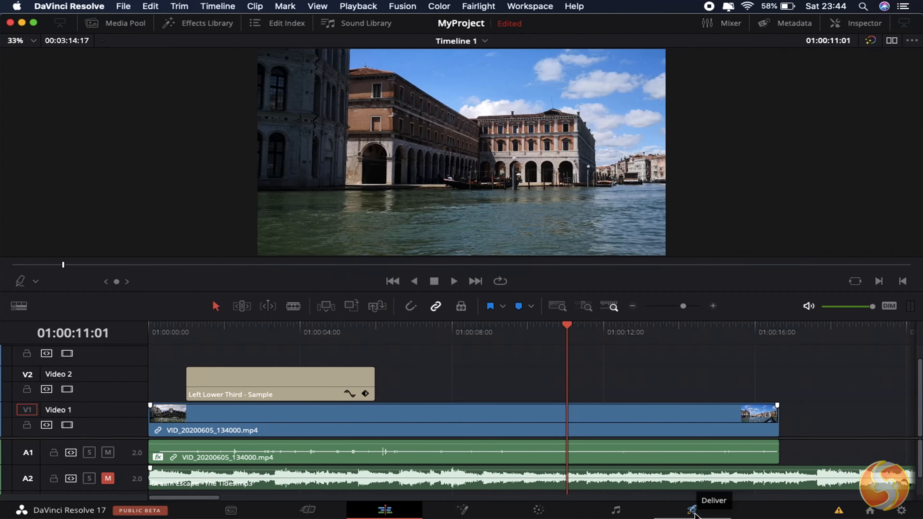
On the Deliver page, try the YouTube, Vimeo and Twitter 1080p render presets.
left_click(692, 510)
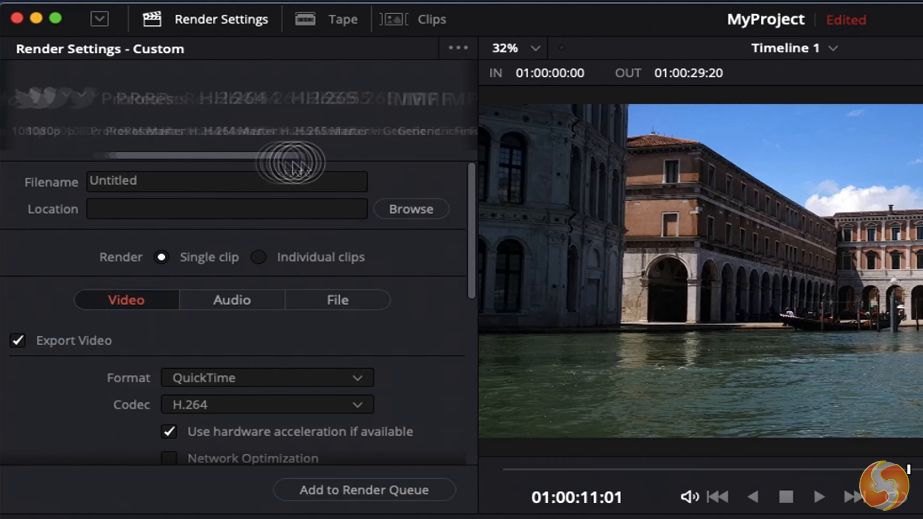
left_click_drag(289, 165, 450, 162)
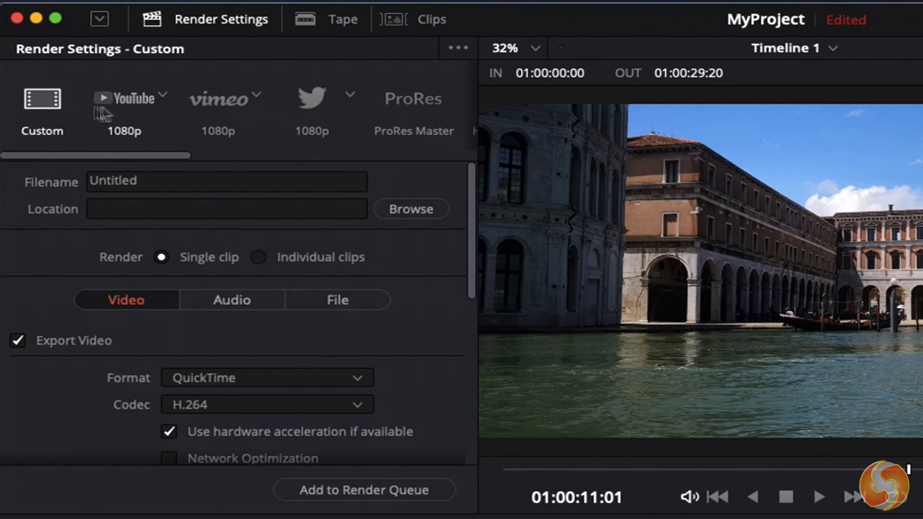
left_click(123, 106)
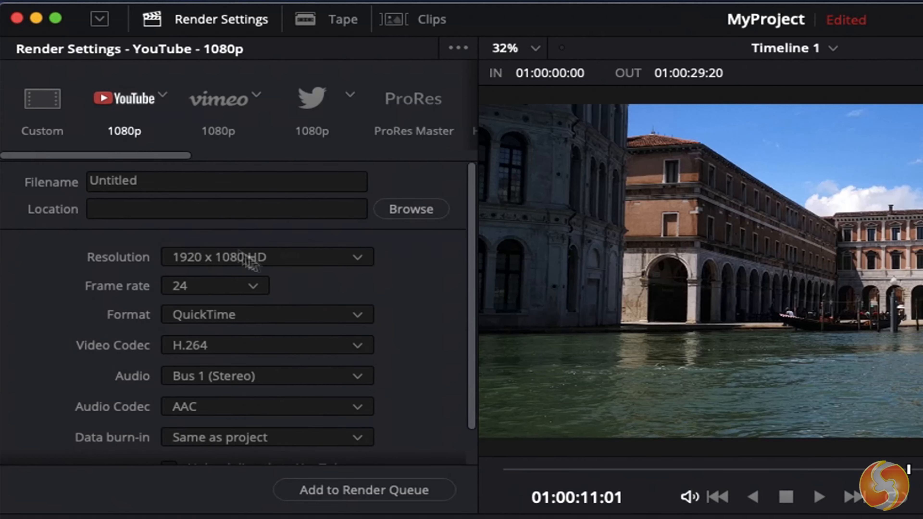
left_click(218, 98)
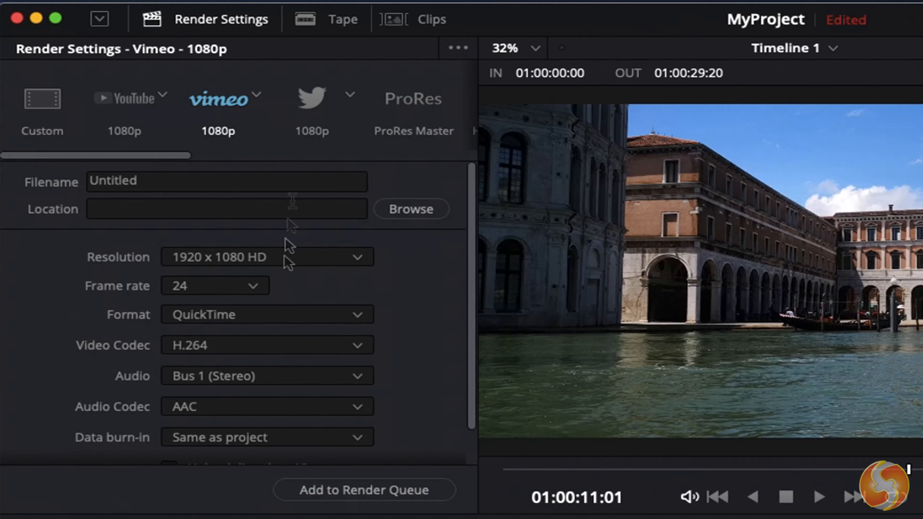
left_click(312, 98)
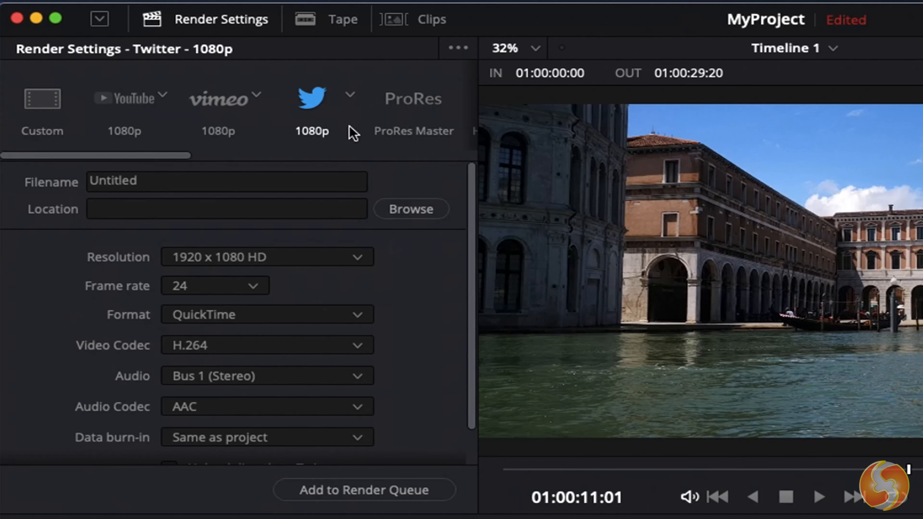
Try the Premiere XML export preset, then settle on the Audio Only preset.
scroll("down", 3)
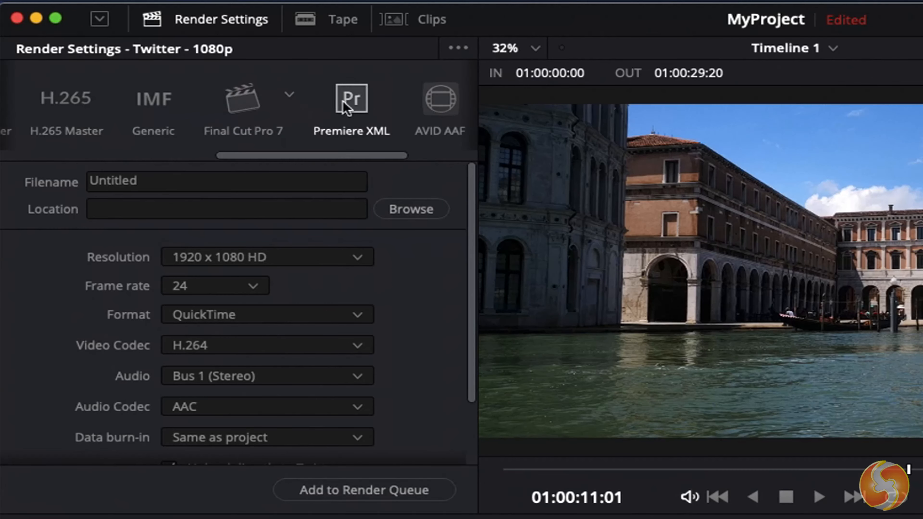
left_click(351, 98)
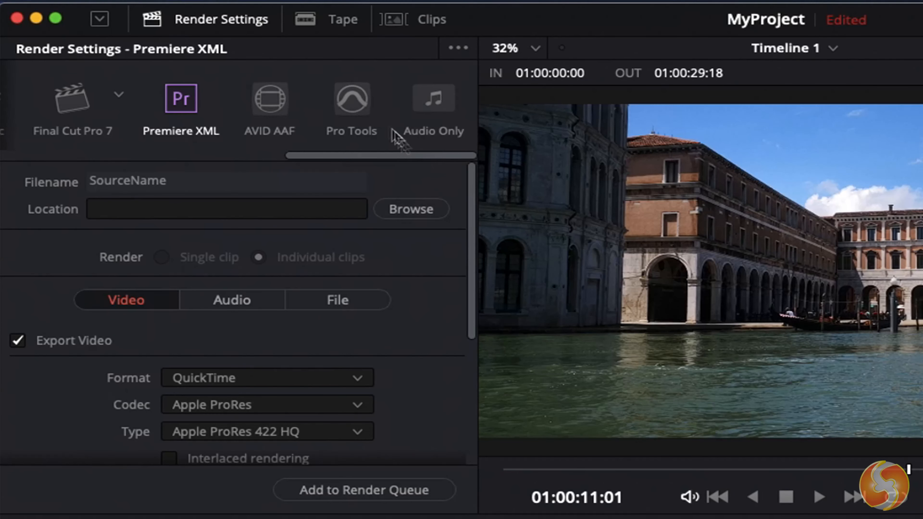
left_click(432, 98)
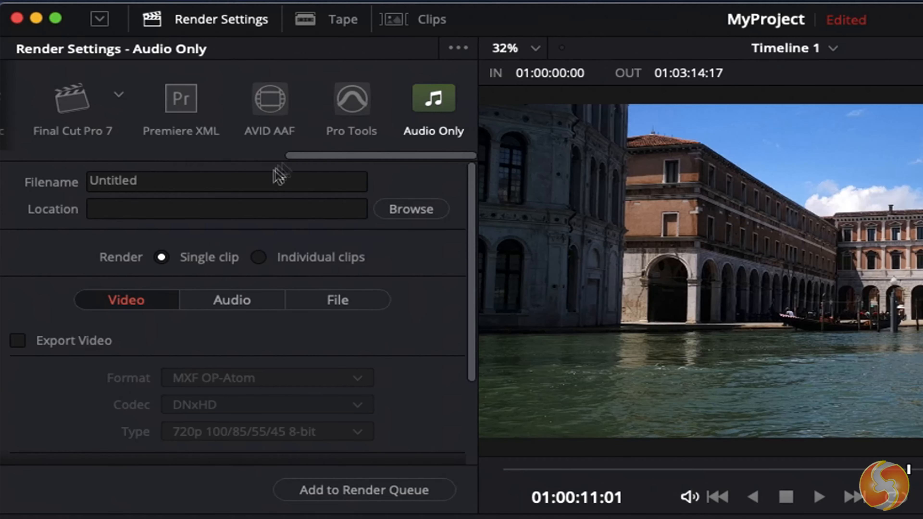
mouse_move(324, 281)
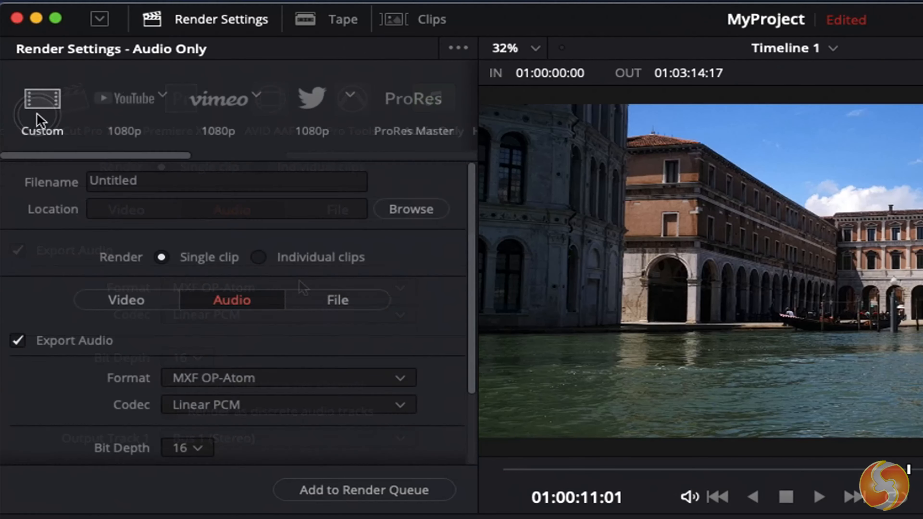
Set a Custom render at 1280 x 720 HD, 23.976 fps, with the file named MyVideo.
left_click(42, 110)
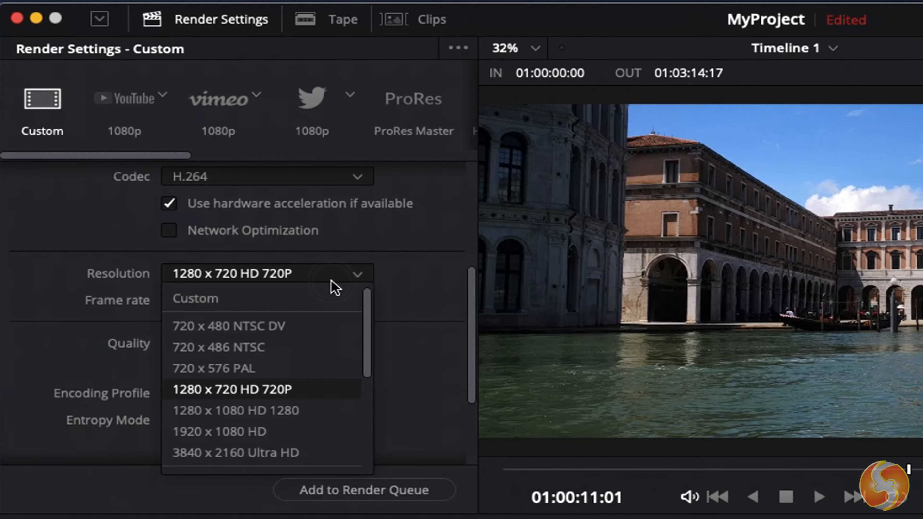
left_click(256, 300)
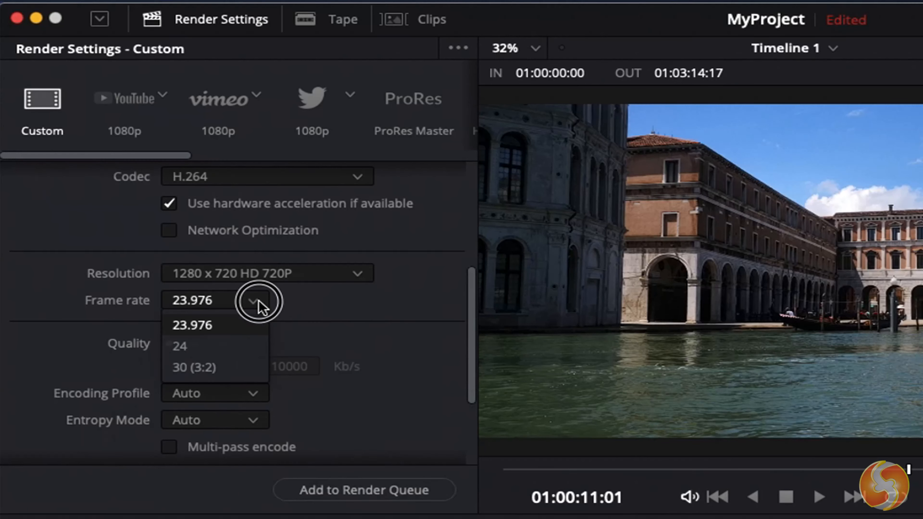
left_click(231, 300)
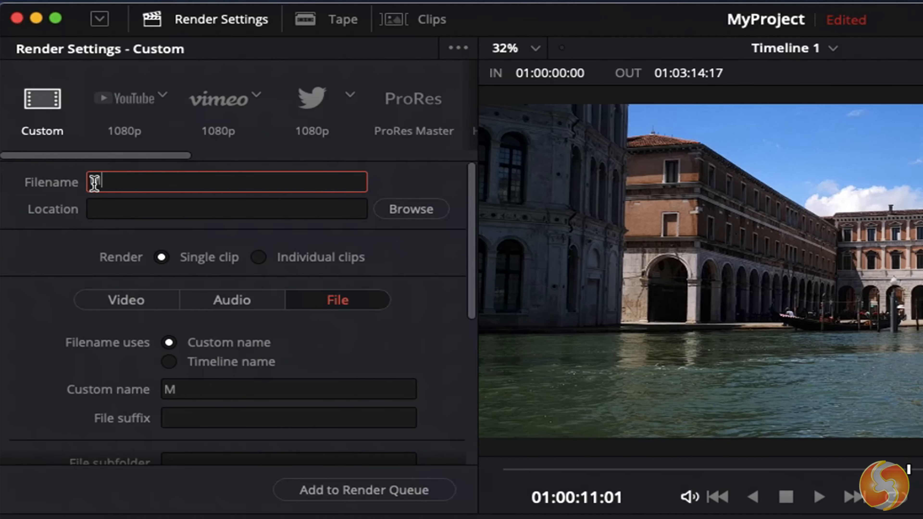
type("MyVideo")
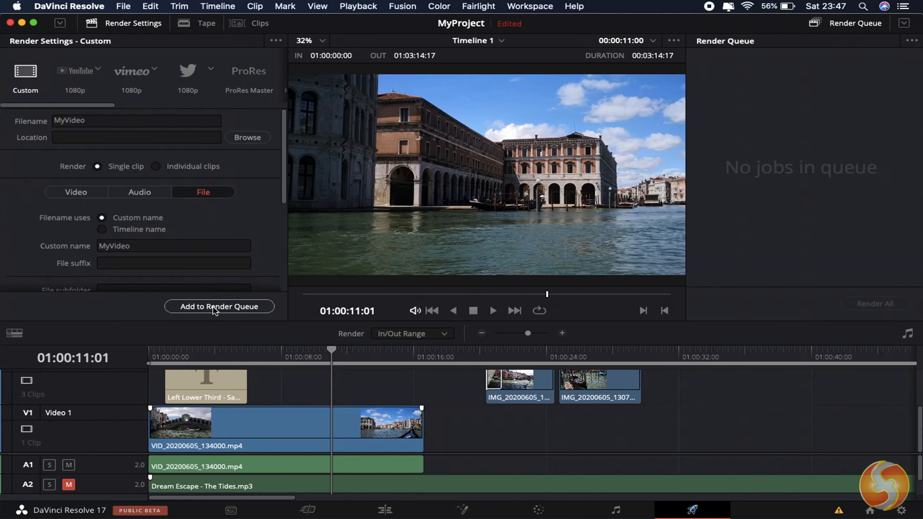
Queue MyVideo.mp4 into the Movies folder twice, start rendering Job 1, then cancel it.
left_click(219, 307)
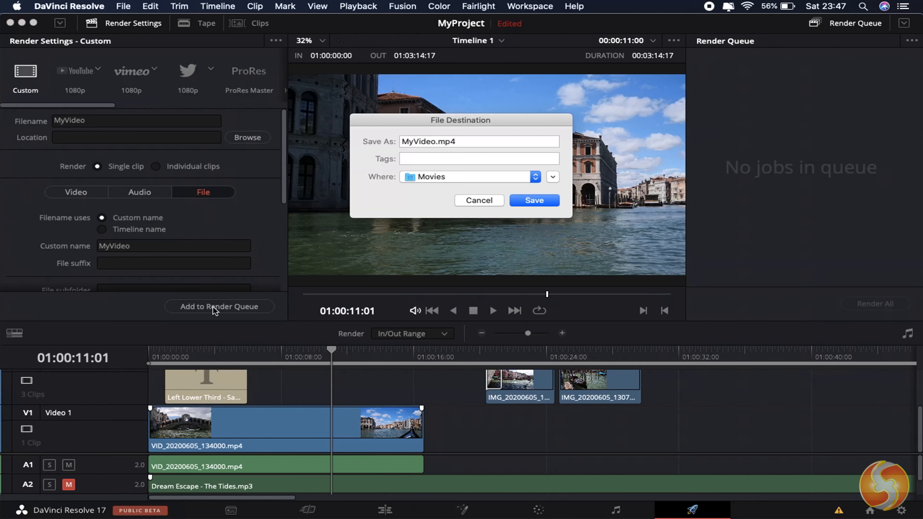
left_click(479, 200)
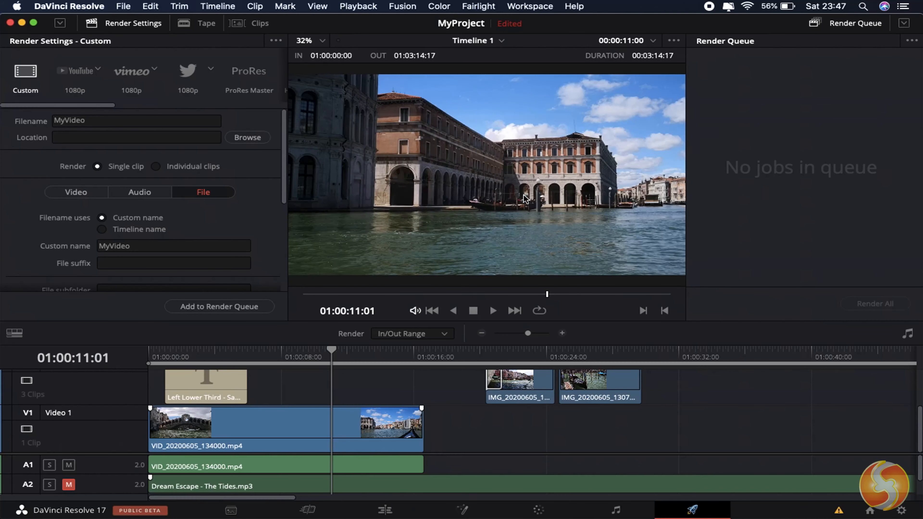
left_click(219, 306)
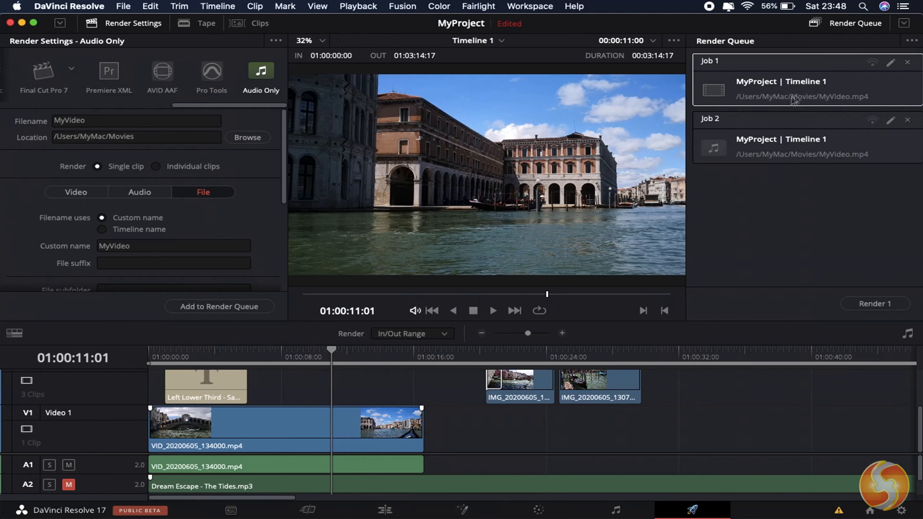
mouse_move(870, 323)
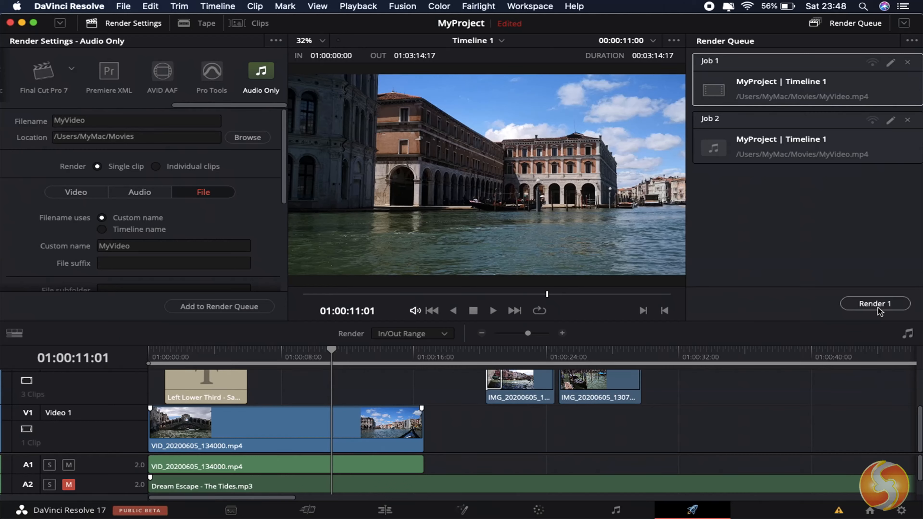
left_click(875, 304)
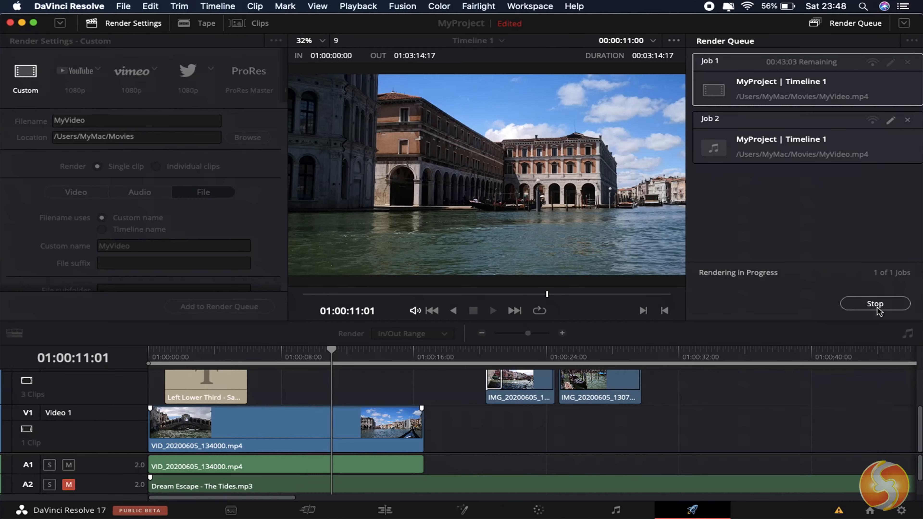
left_click(875, 304)
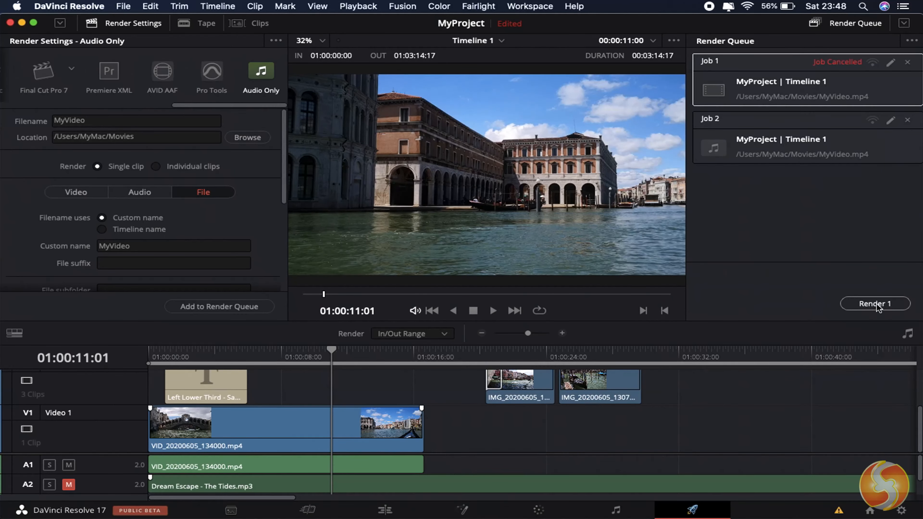